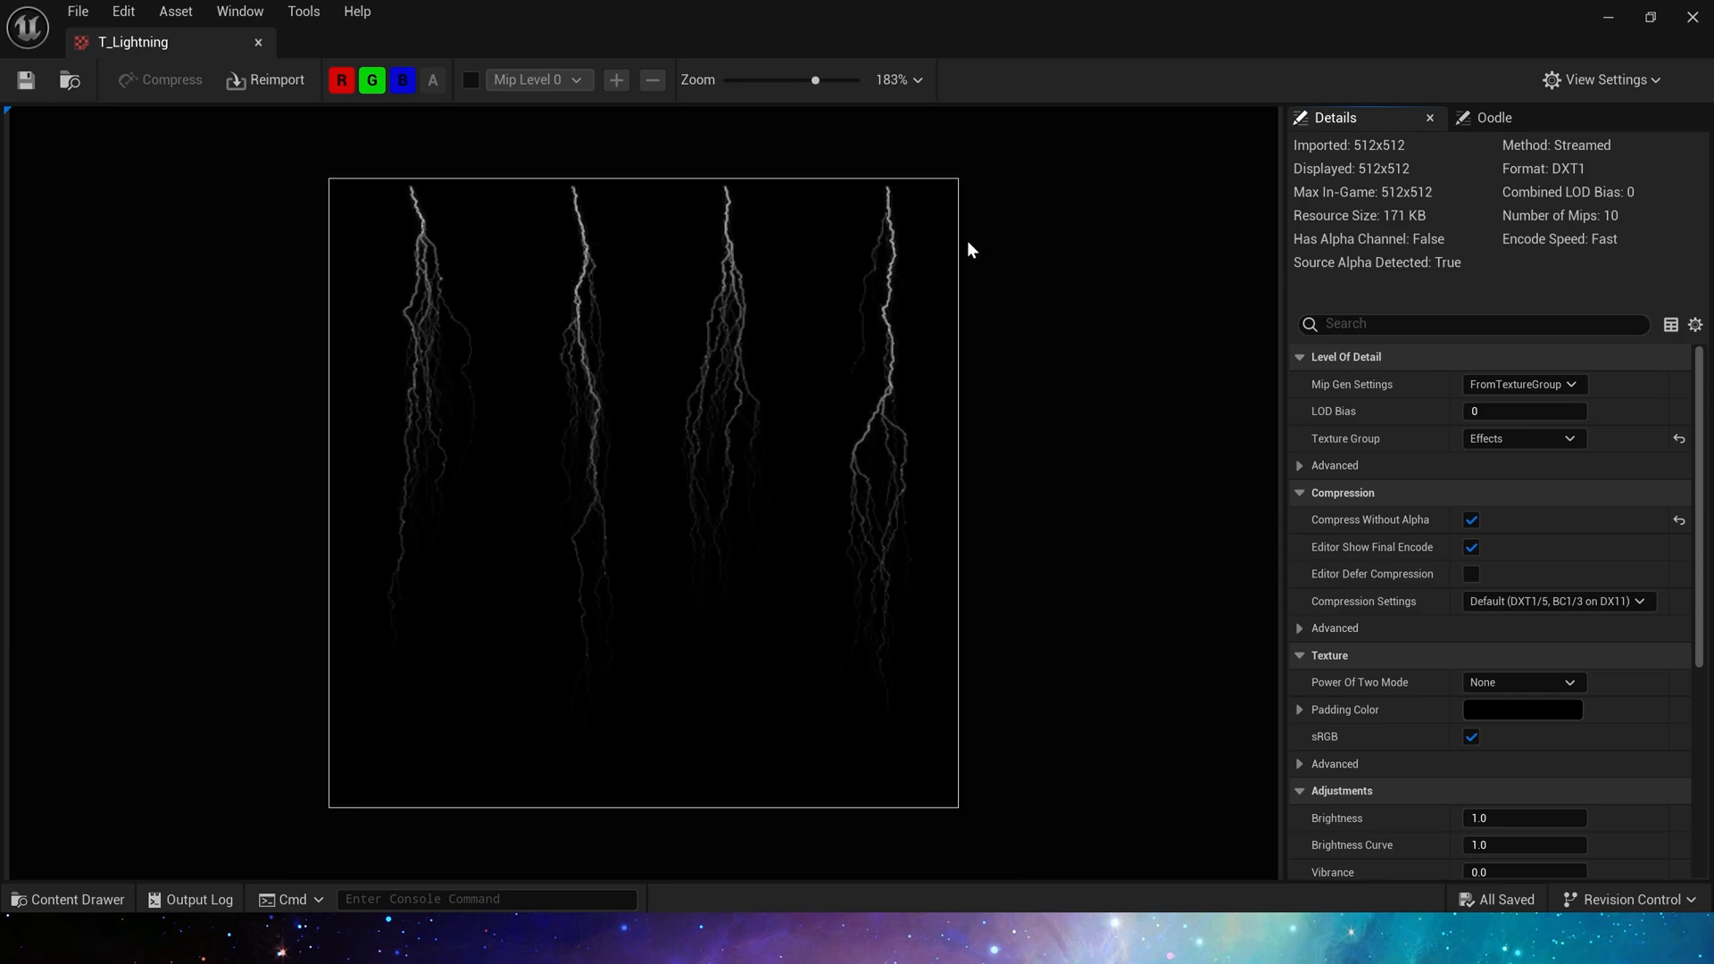
{"action": "mouse_move", "coordinate": [476, 395]}
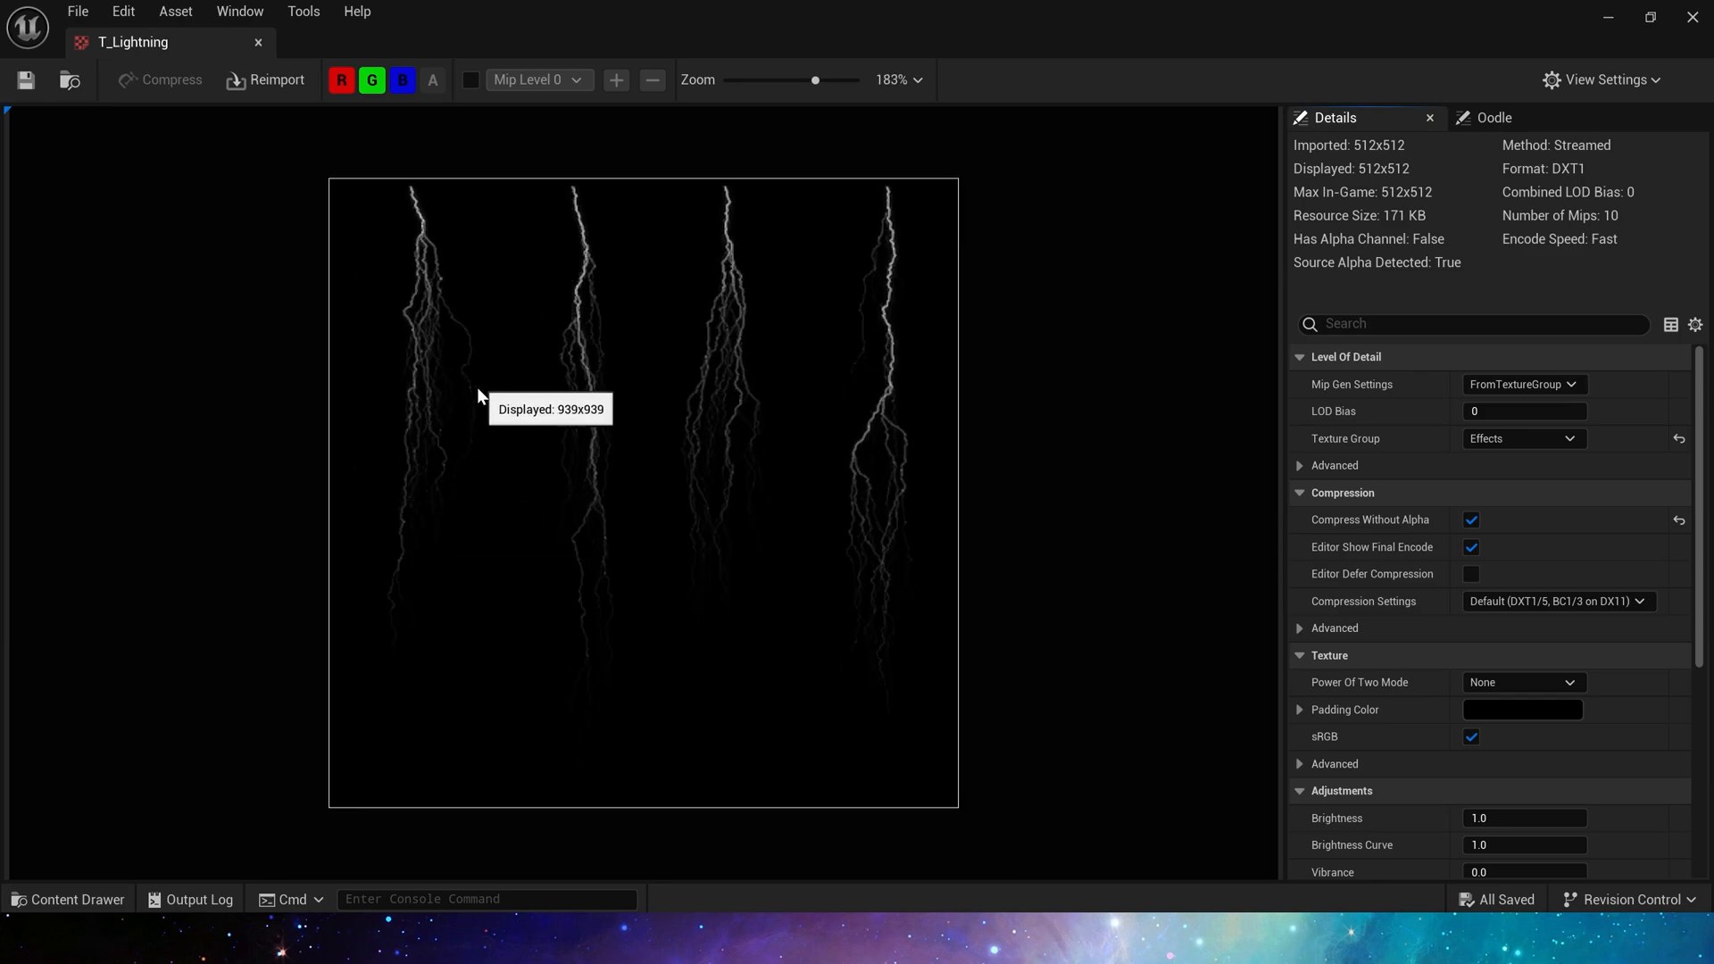
{"action": "mouse_move", "coordinate": [721, 379]}
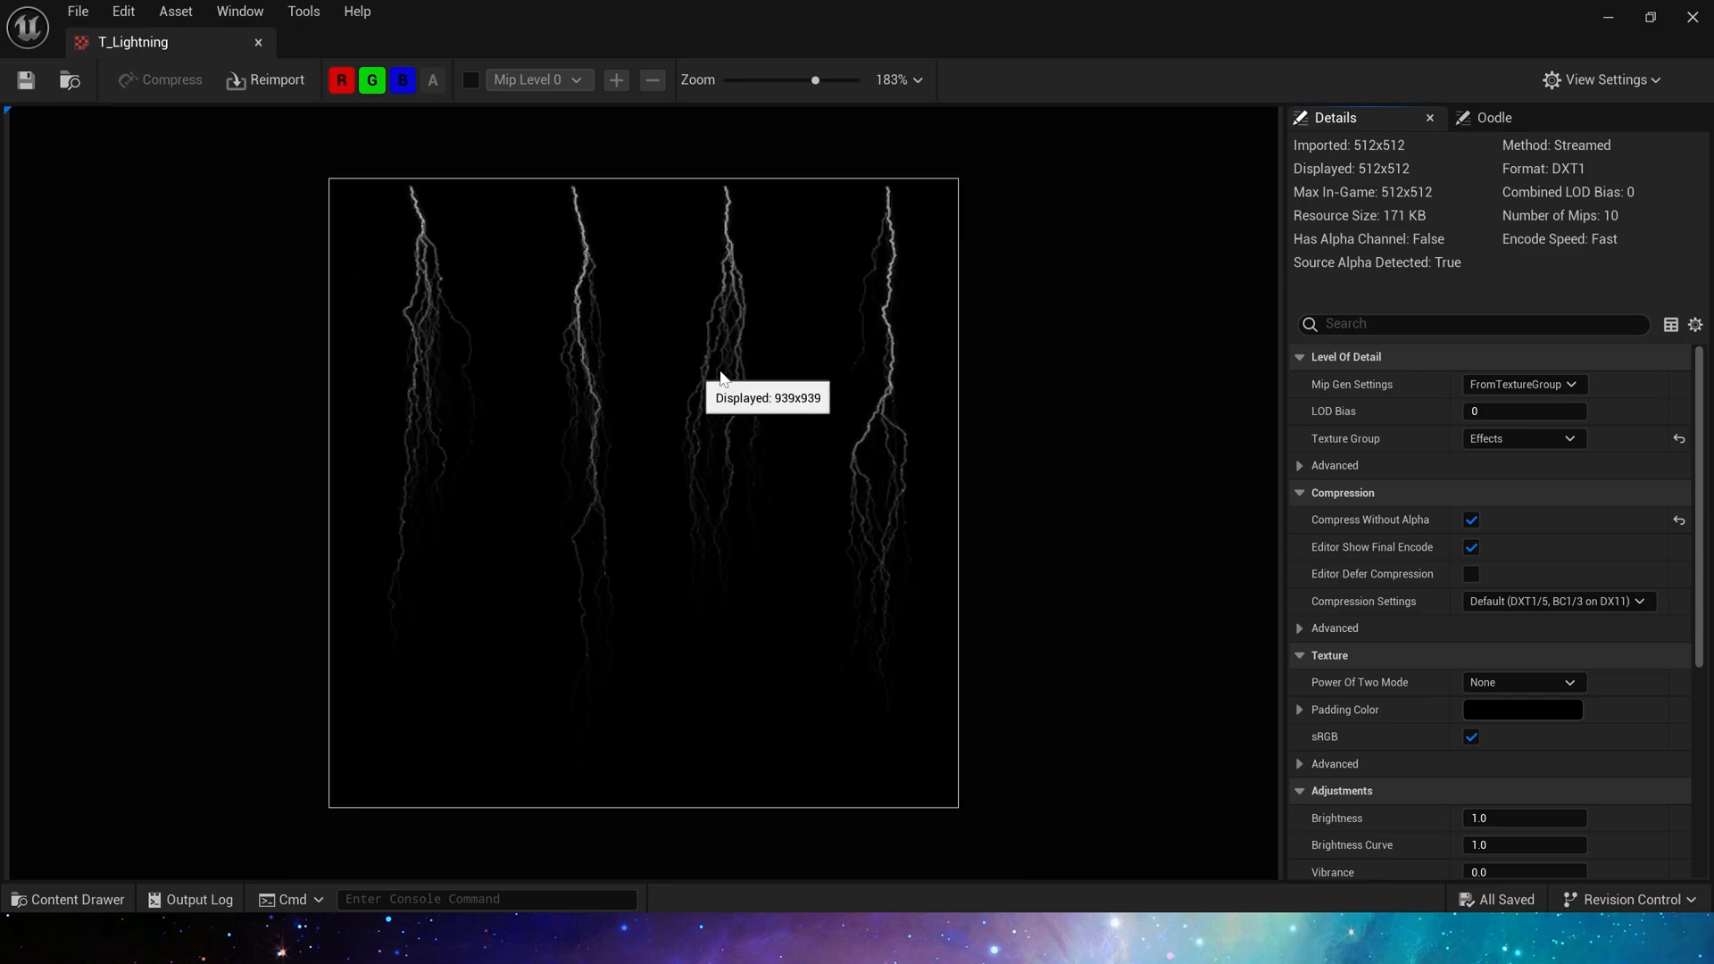
{"action": "mouse_move", "coordinate": [1100, 560]}
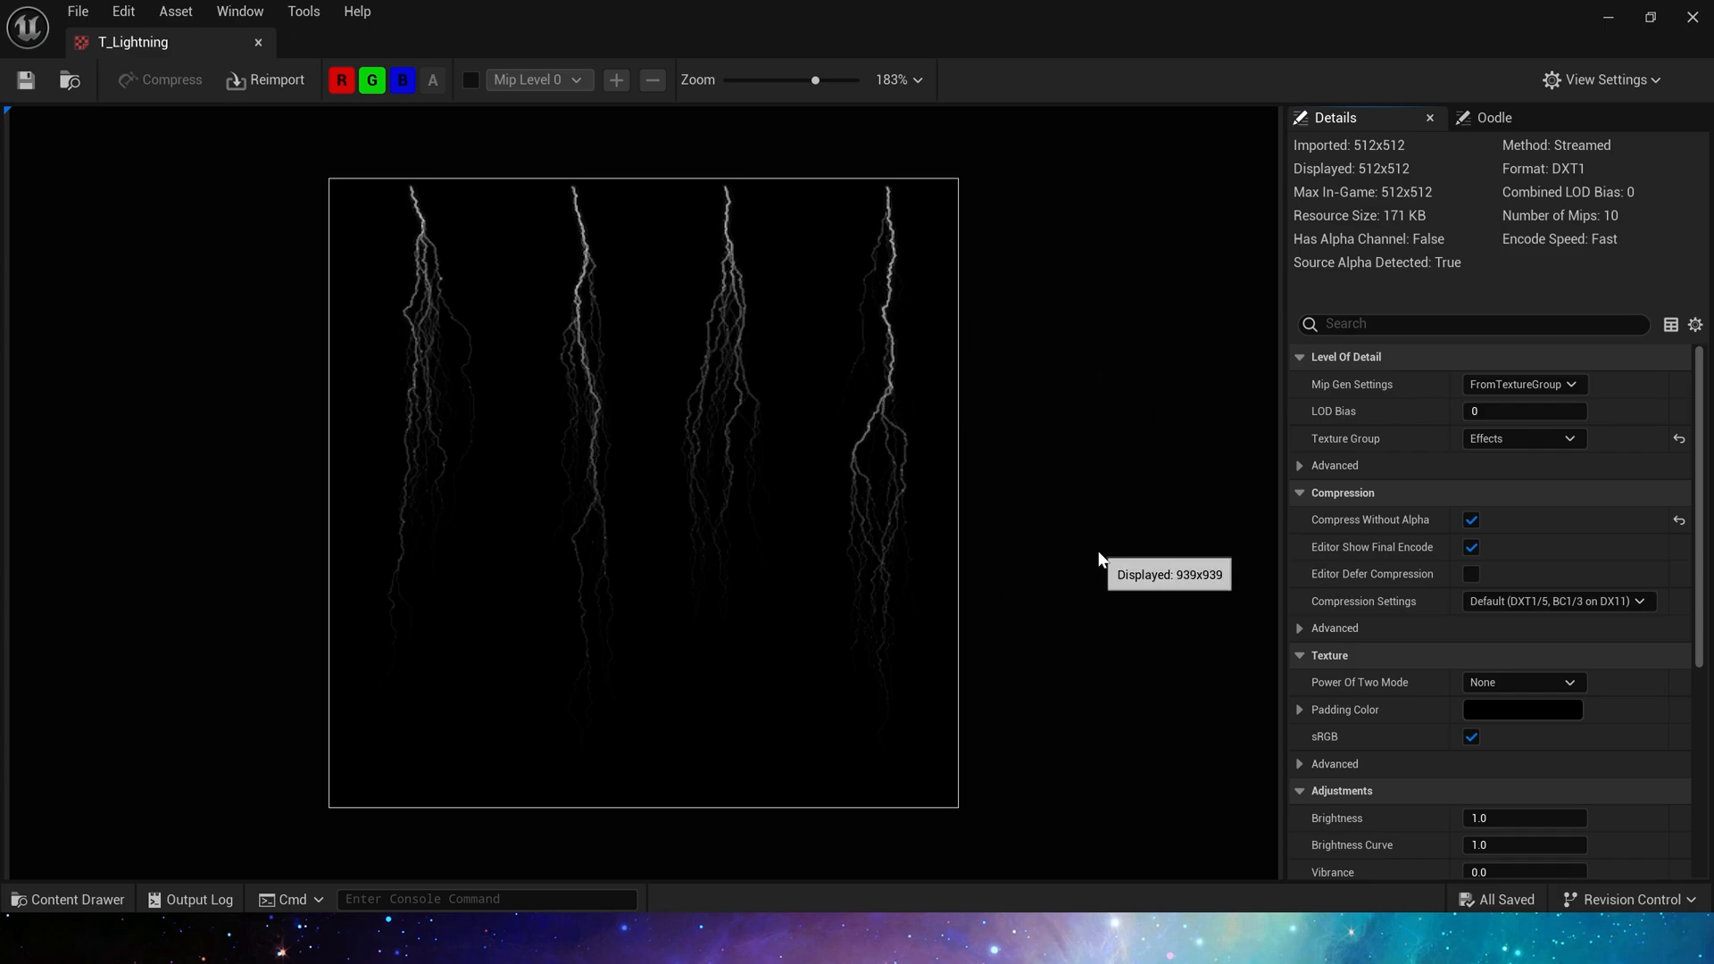
{"action": "mouse_move", "coordinate": [1067, 532]}
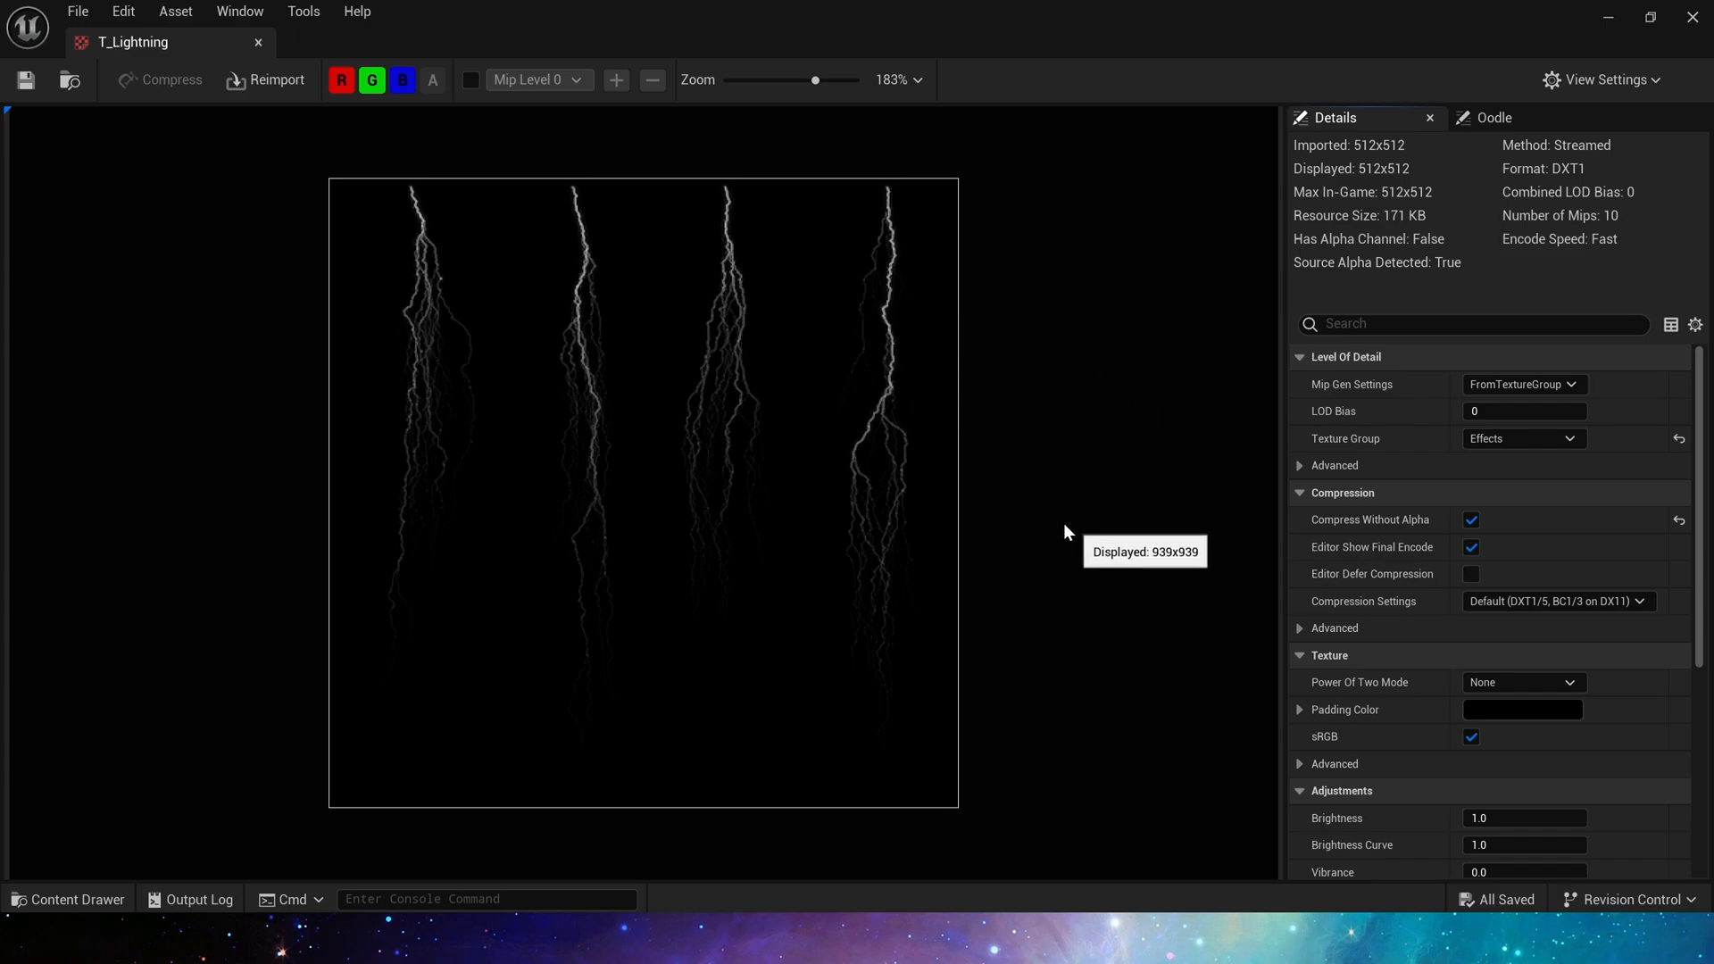
{"action": "mouse_move", "coordinate": [1143, 394]}
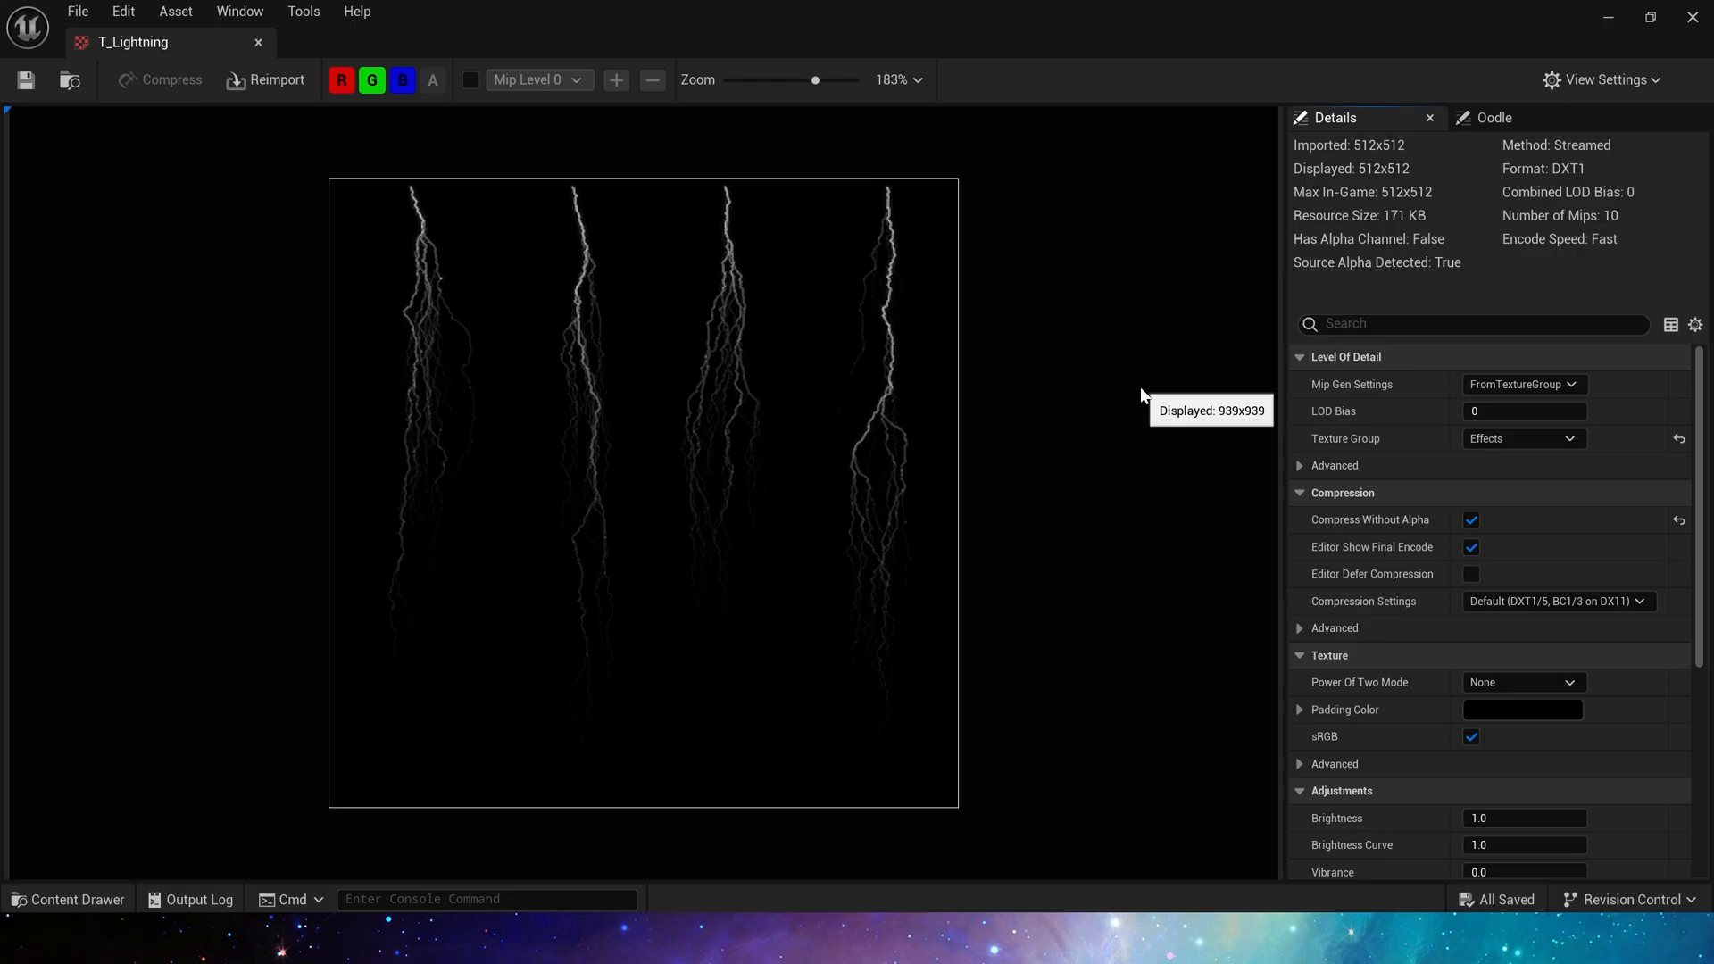
{"action": "mouse_move", "coordinate": [1694, 20]}
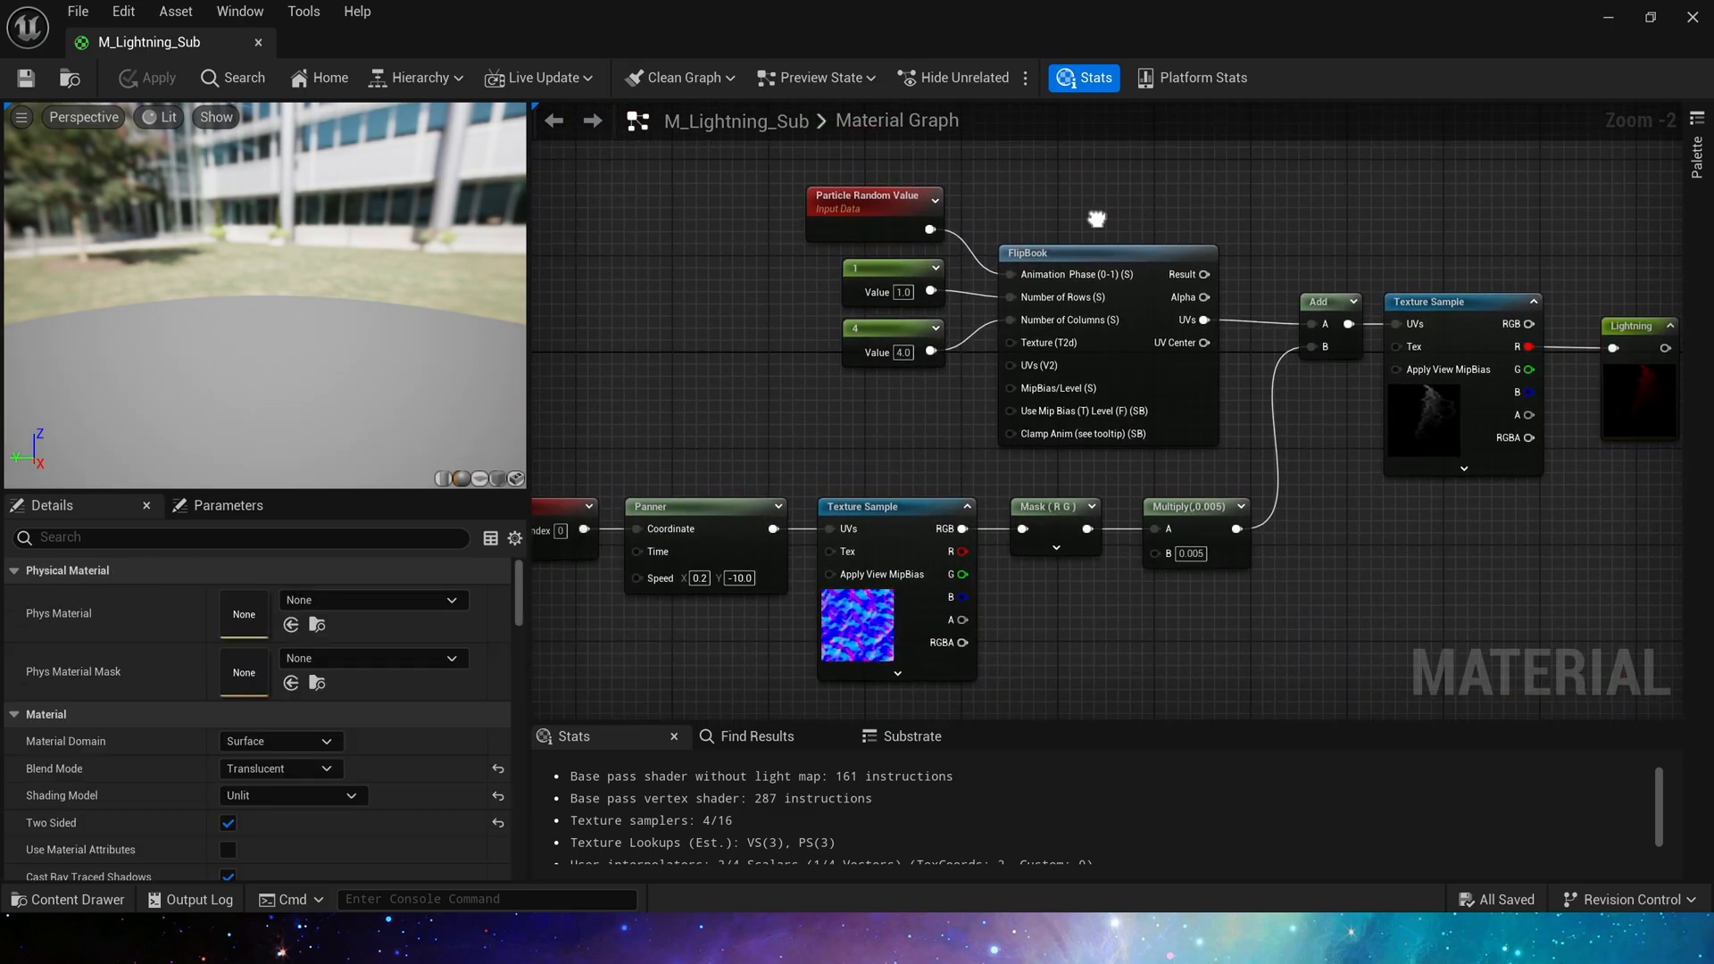
- Inspect the T_Lightning and T_SmokeTile_N texture sample nodes in the M_Lightning_Sub graph
{"action": "scroll", "scroll_direction": "down", "scroll_amount": 3}
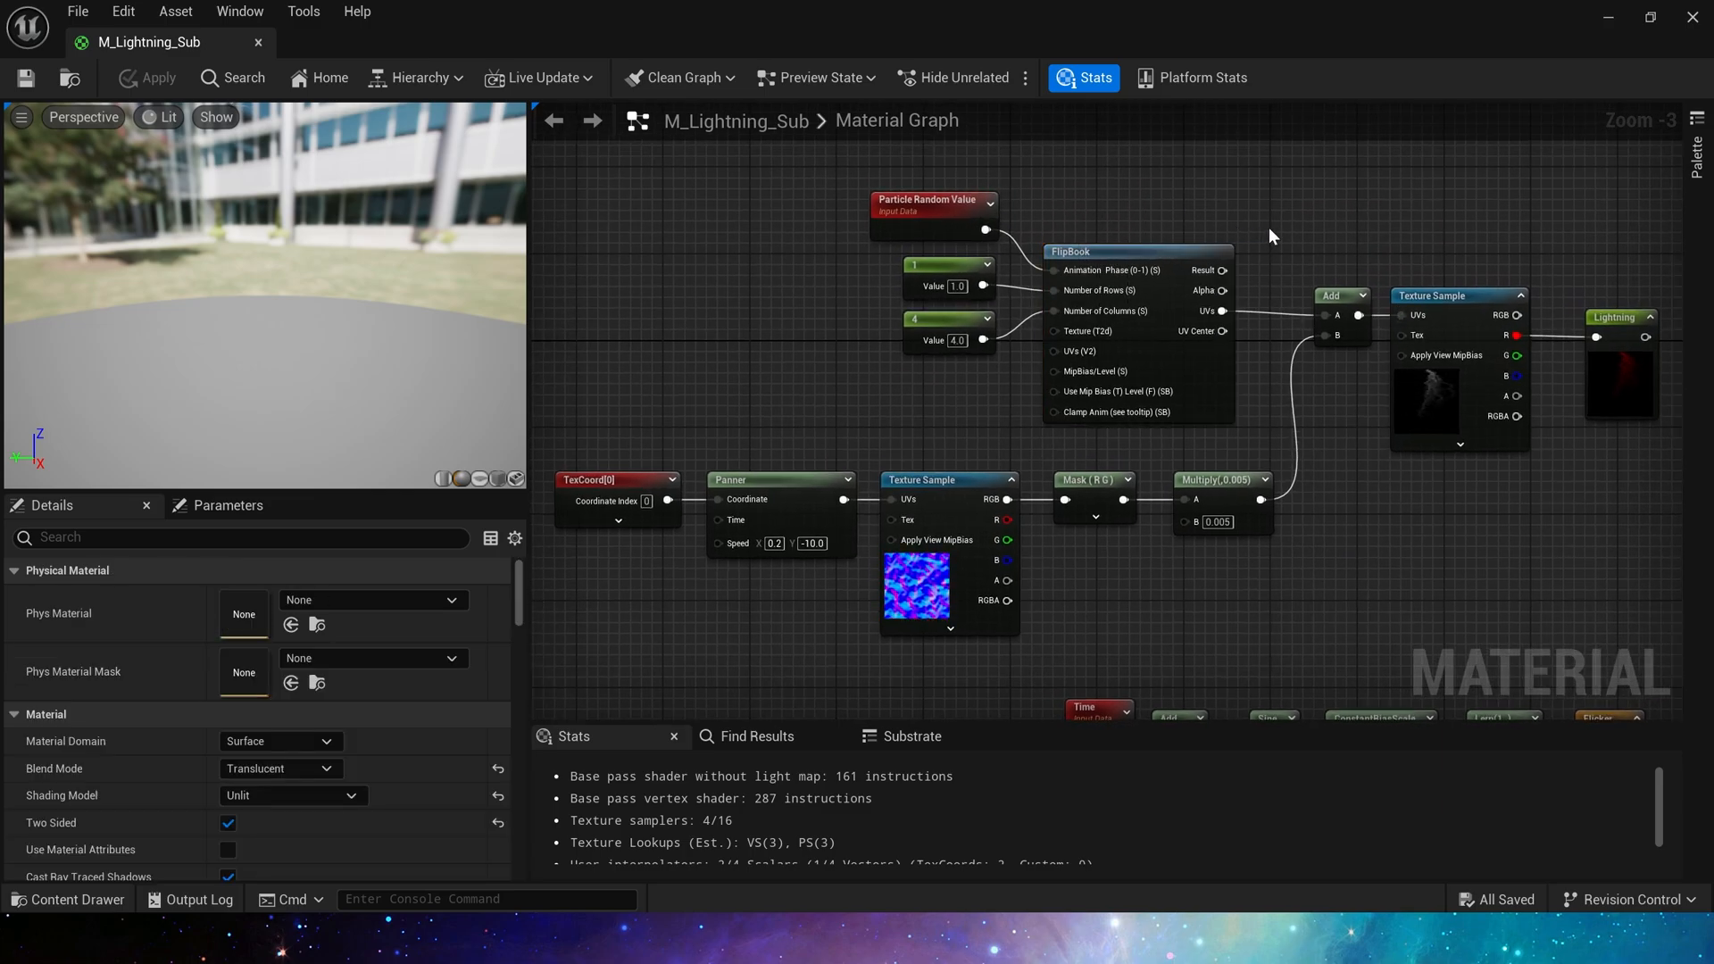
{"action": "mouse_move", "coordinate": [1348, 351]}
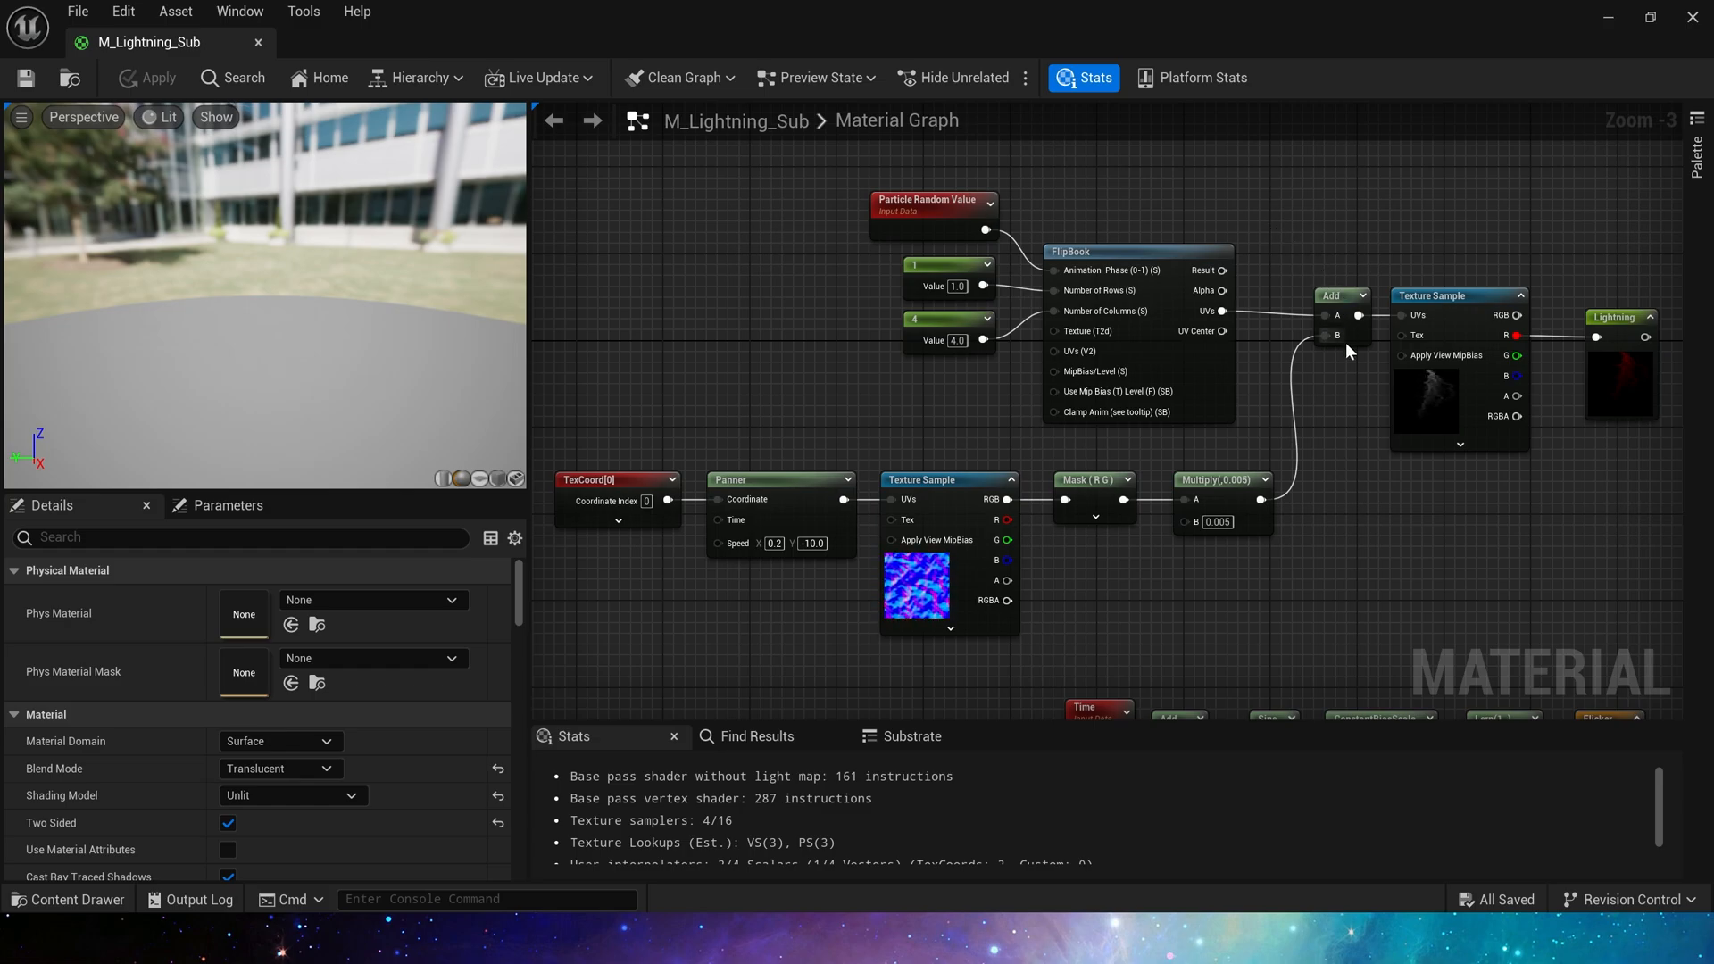
{"action": "mouse_move", "coordinate": [1438, 419]}
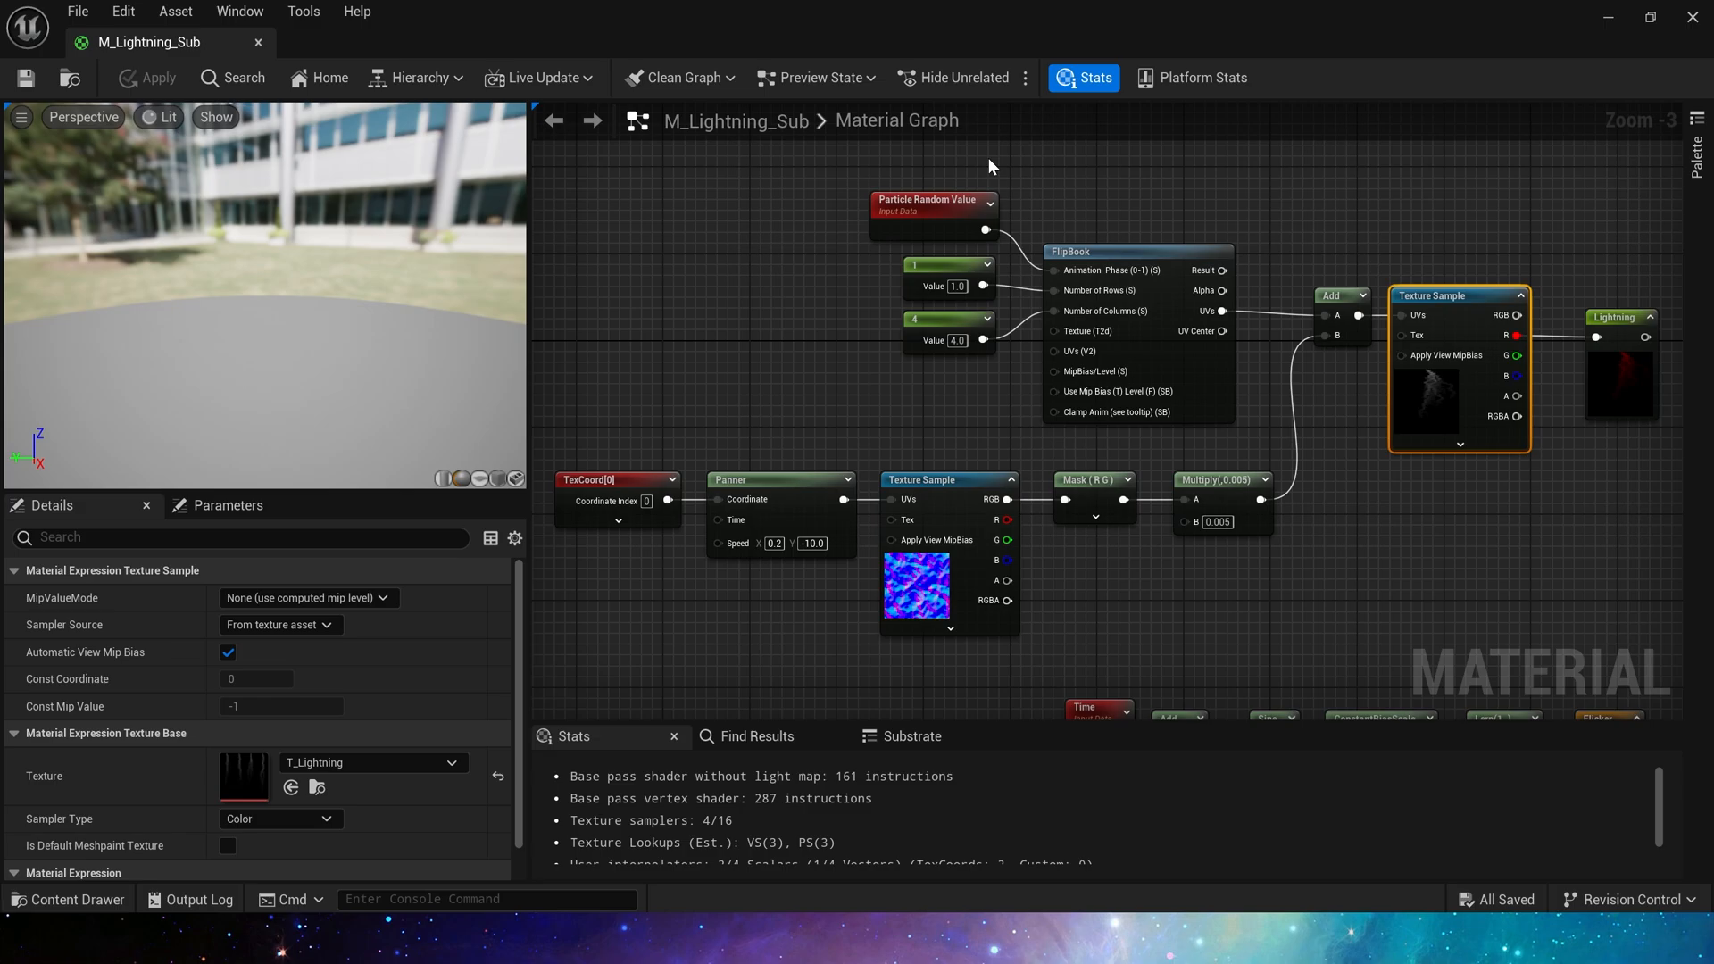
{"action": "left_click", "coordinate": [931, 215]}
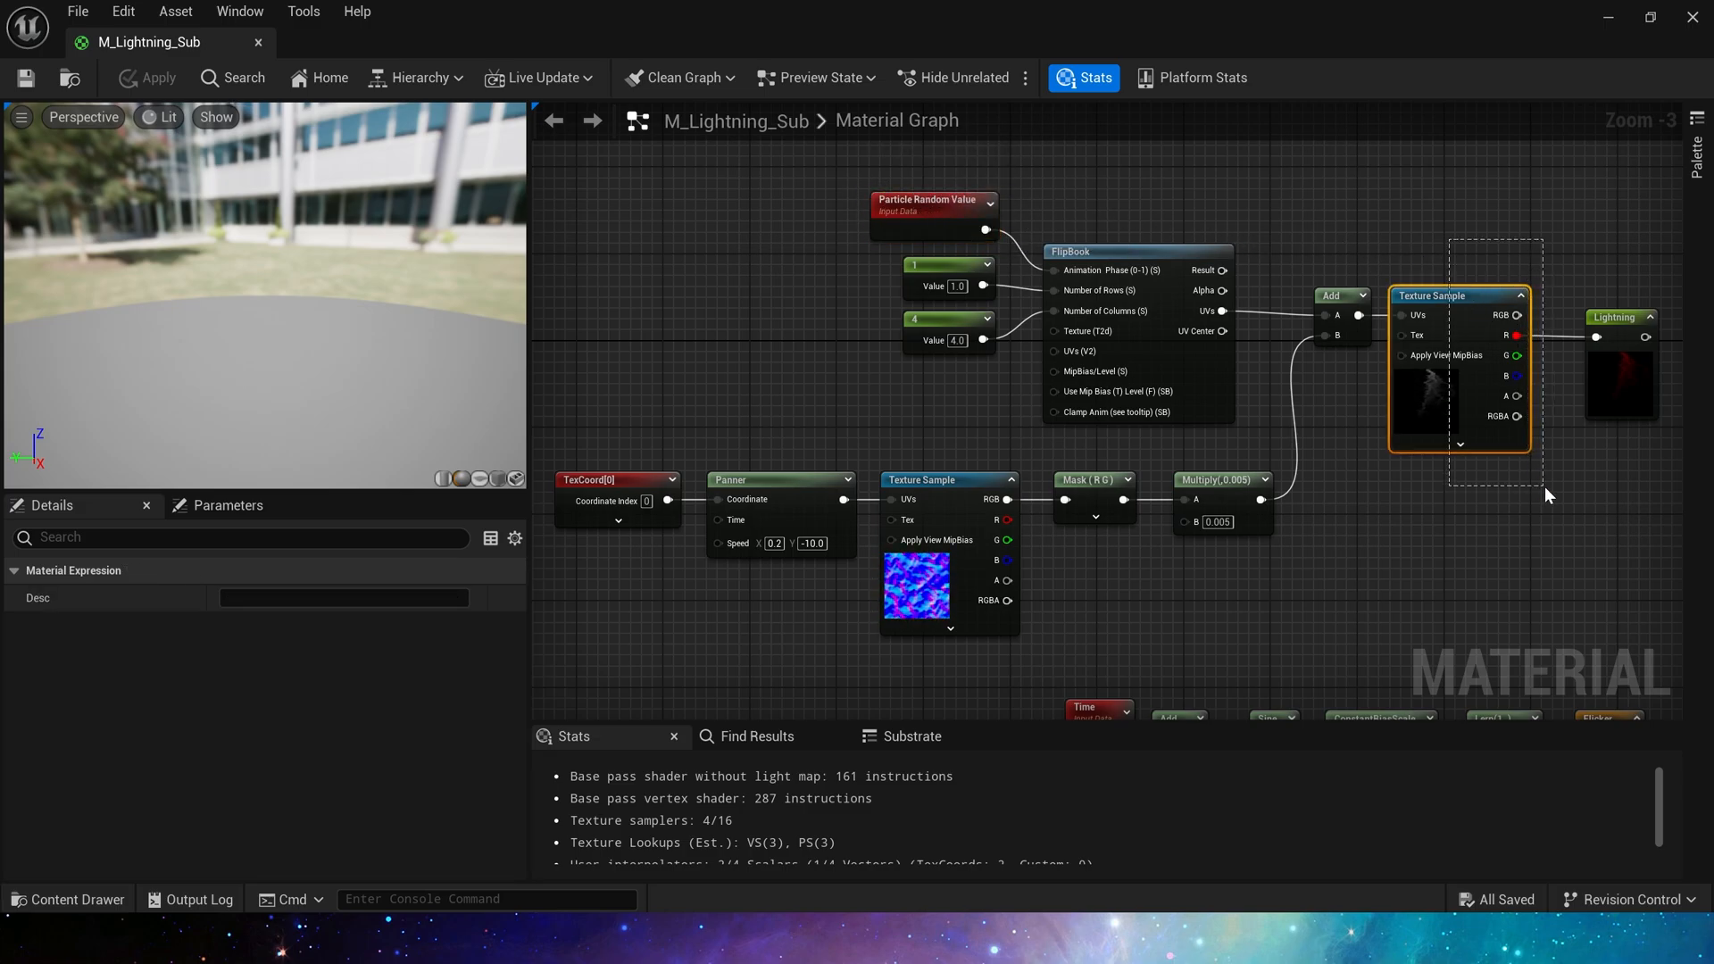
{"action": "left_click", "coordinate": [1334, 527]}
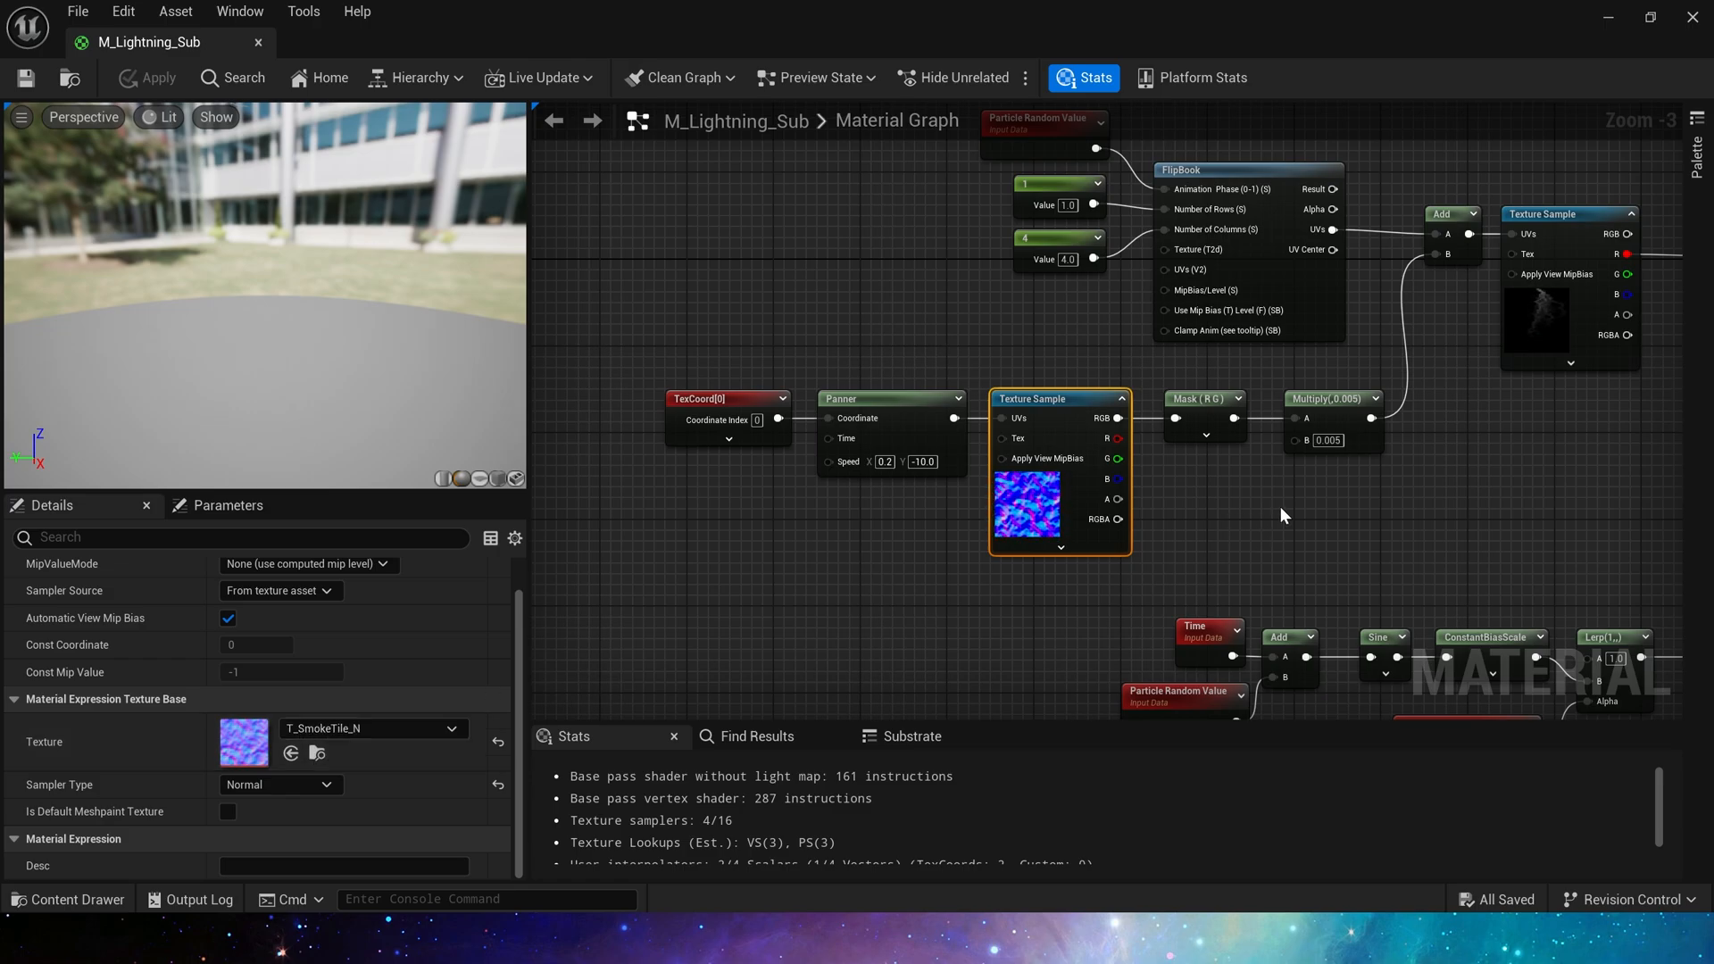
{"action": "scroll", "scroll_direction": "down", "scroll_amount": 3}
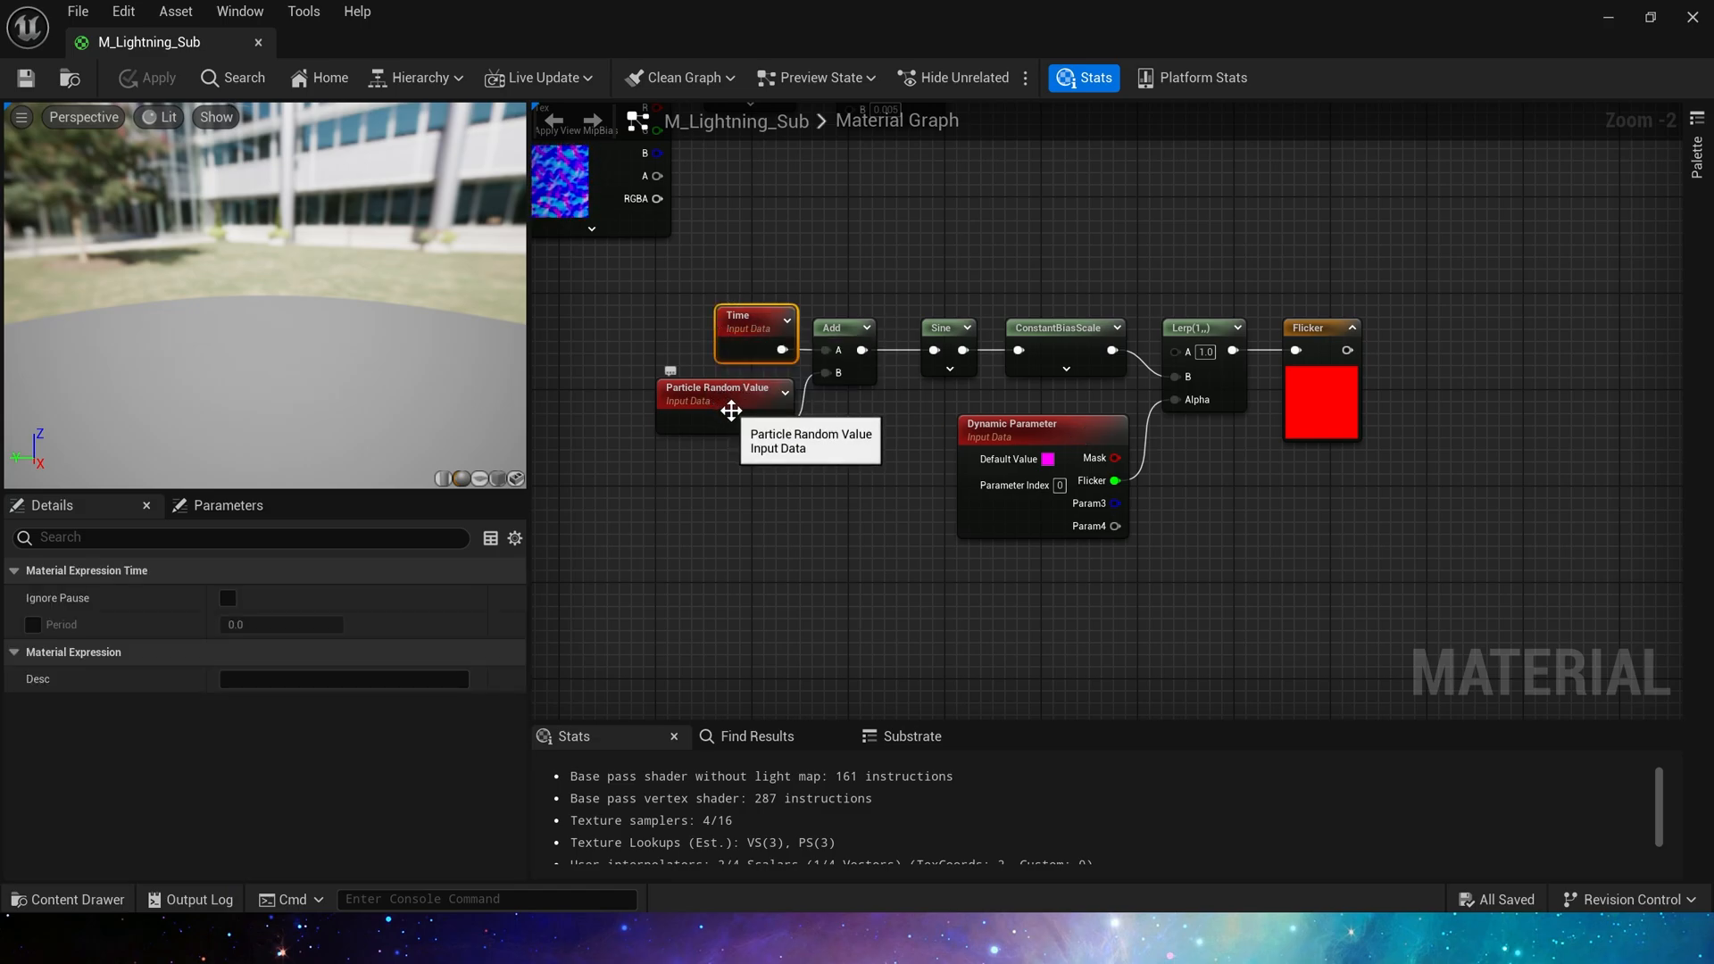
{"action": "left_click", "coordinate": [946, 326]}
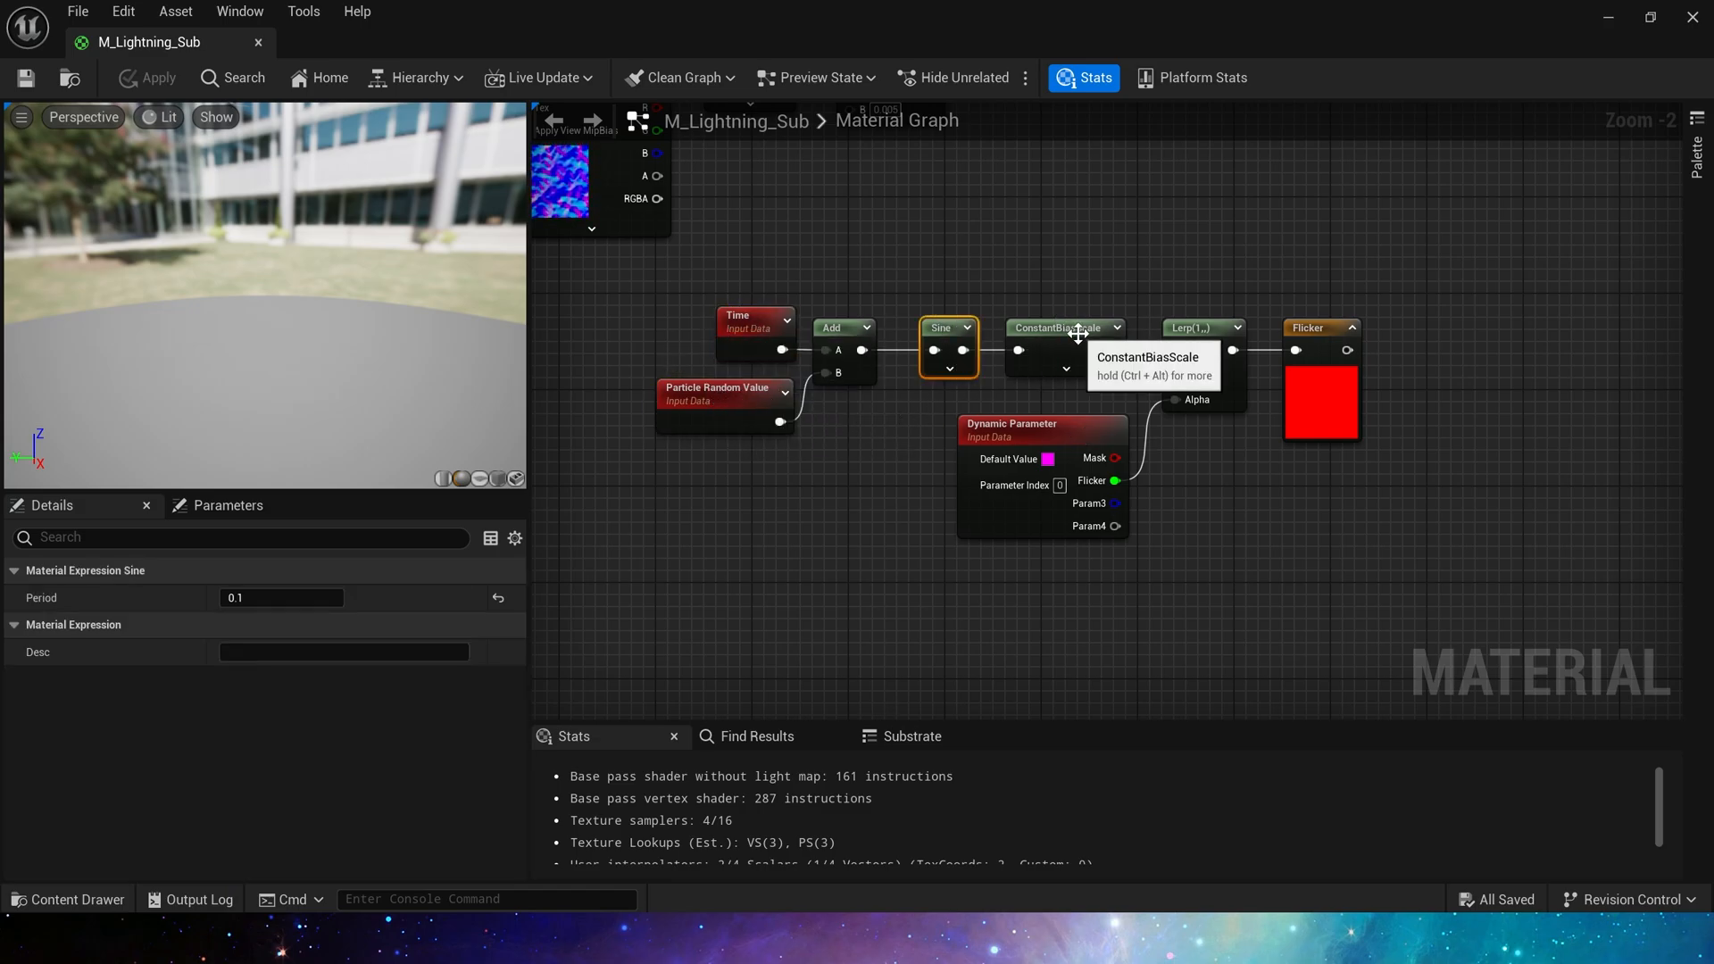
{"action": "left_click", "coordinate": [1065, 327]}
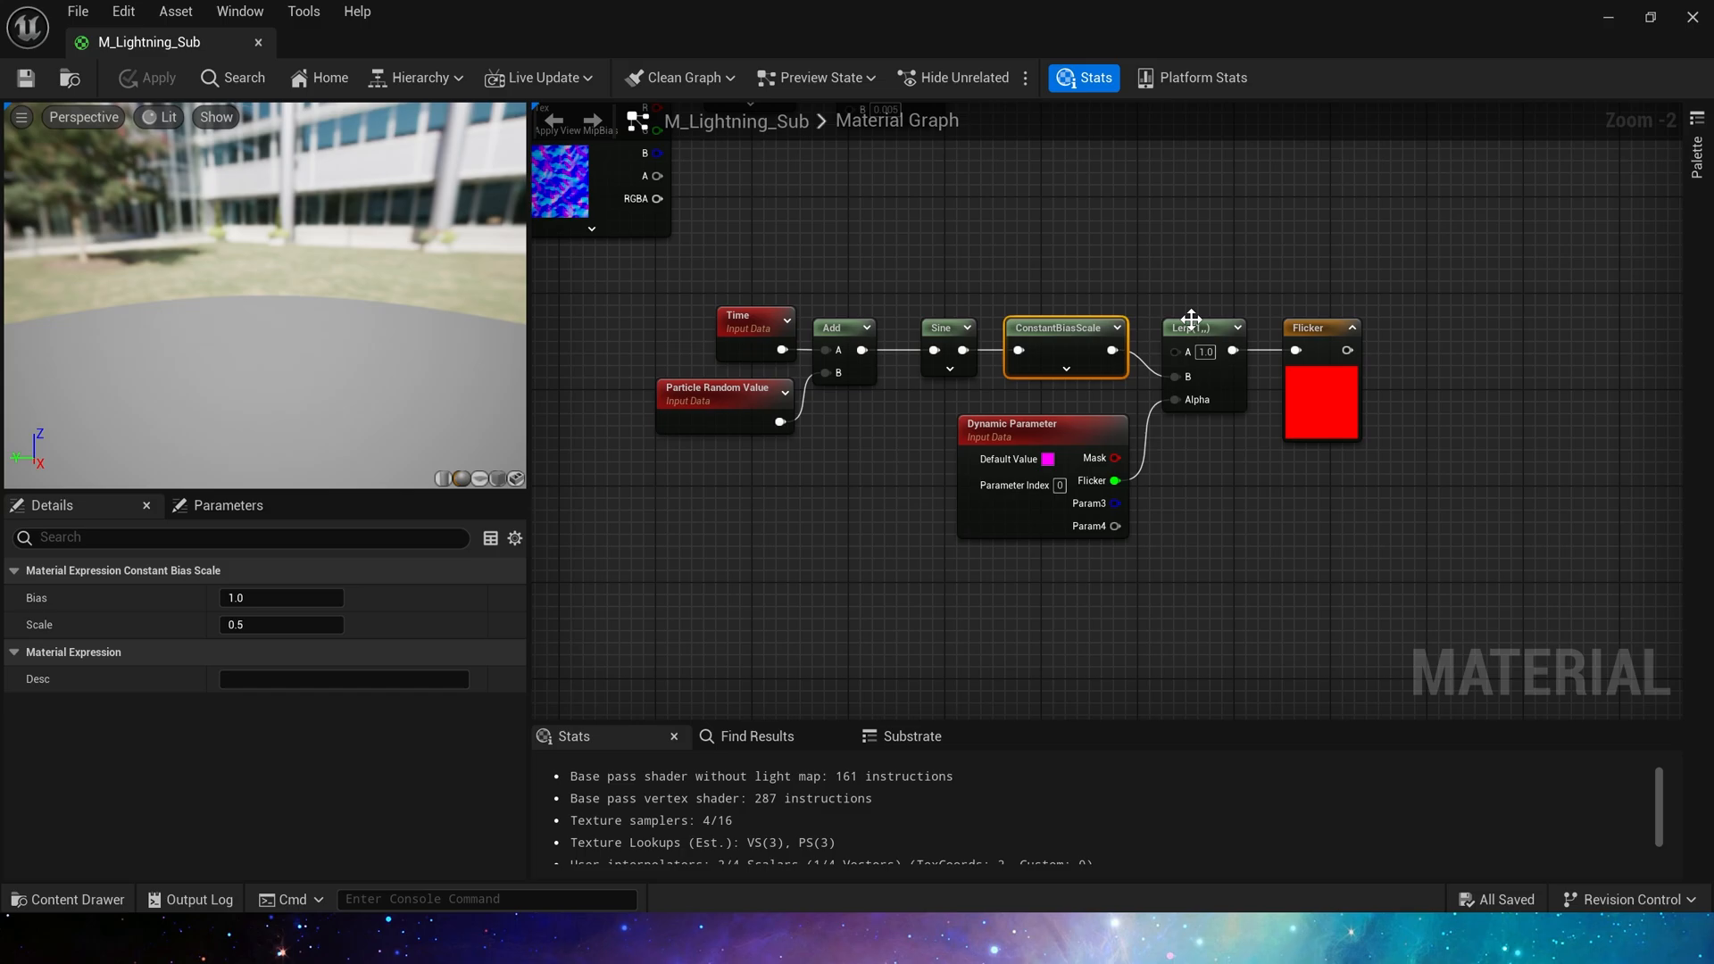
{"action": "left_click", "coordinate": [1012, 424]}
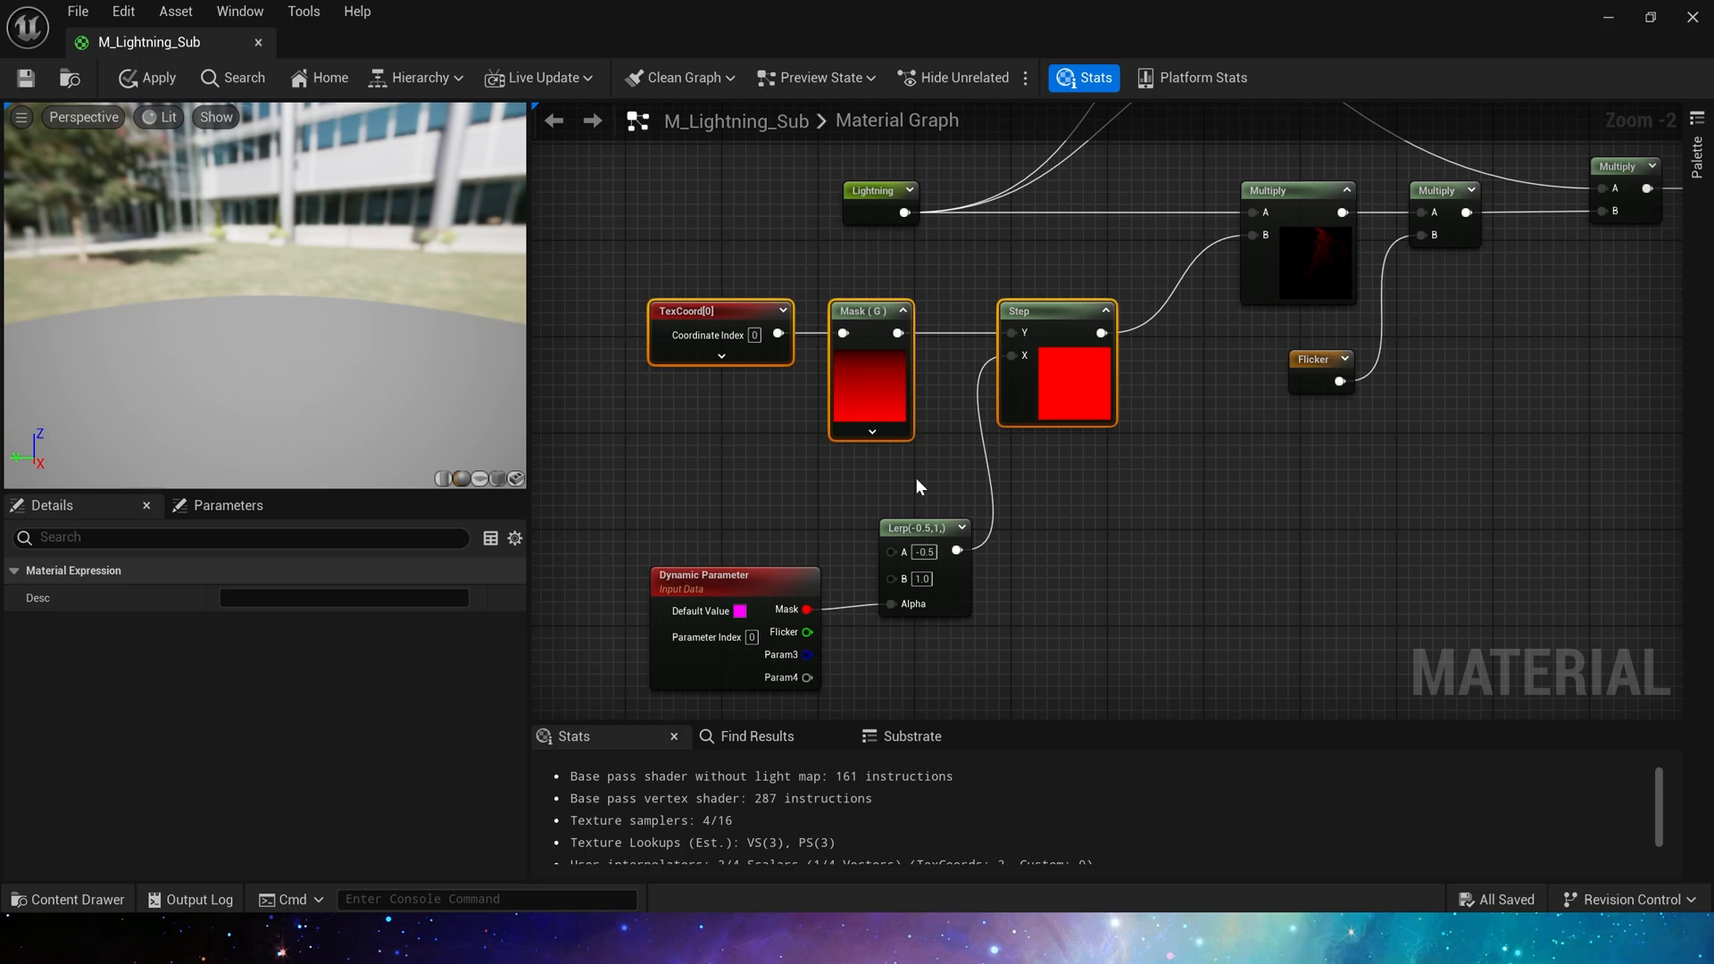
{"action": "left_click", "coordinate": [880, 508]}
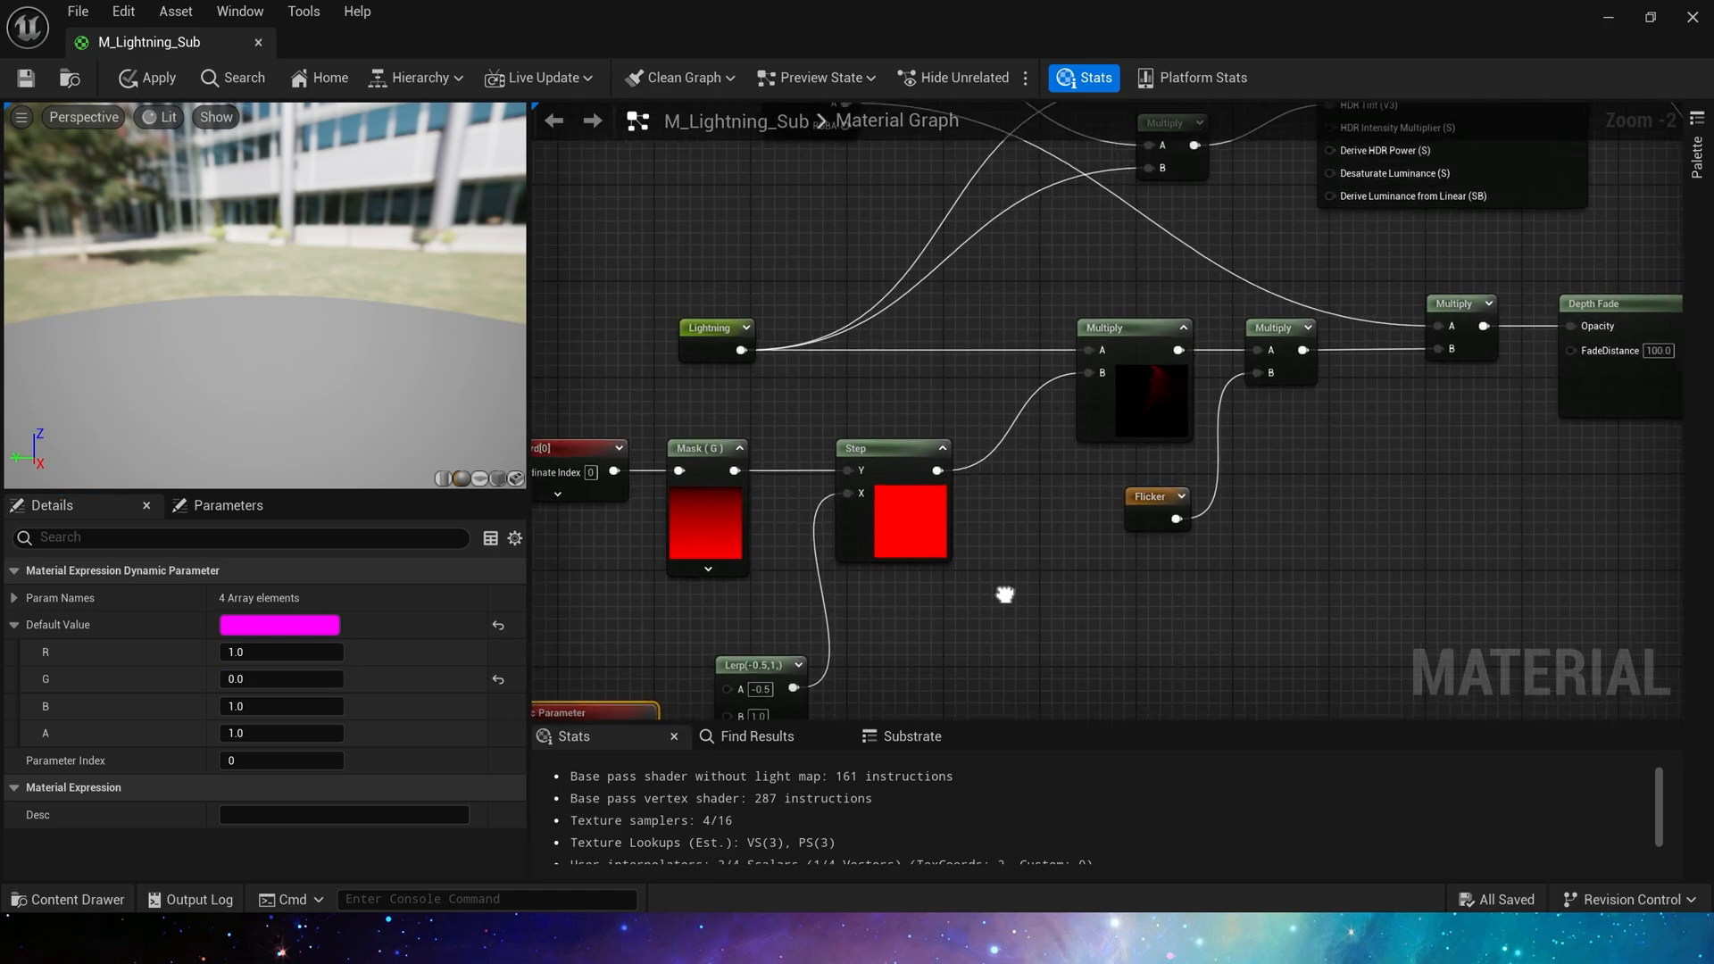
{"action": "scroll", "scroll_direction": "down", "scroll_amount": 3}
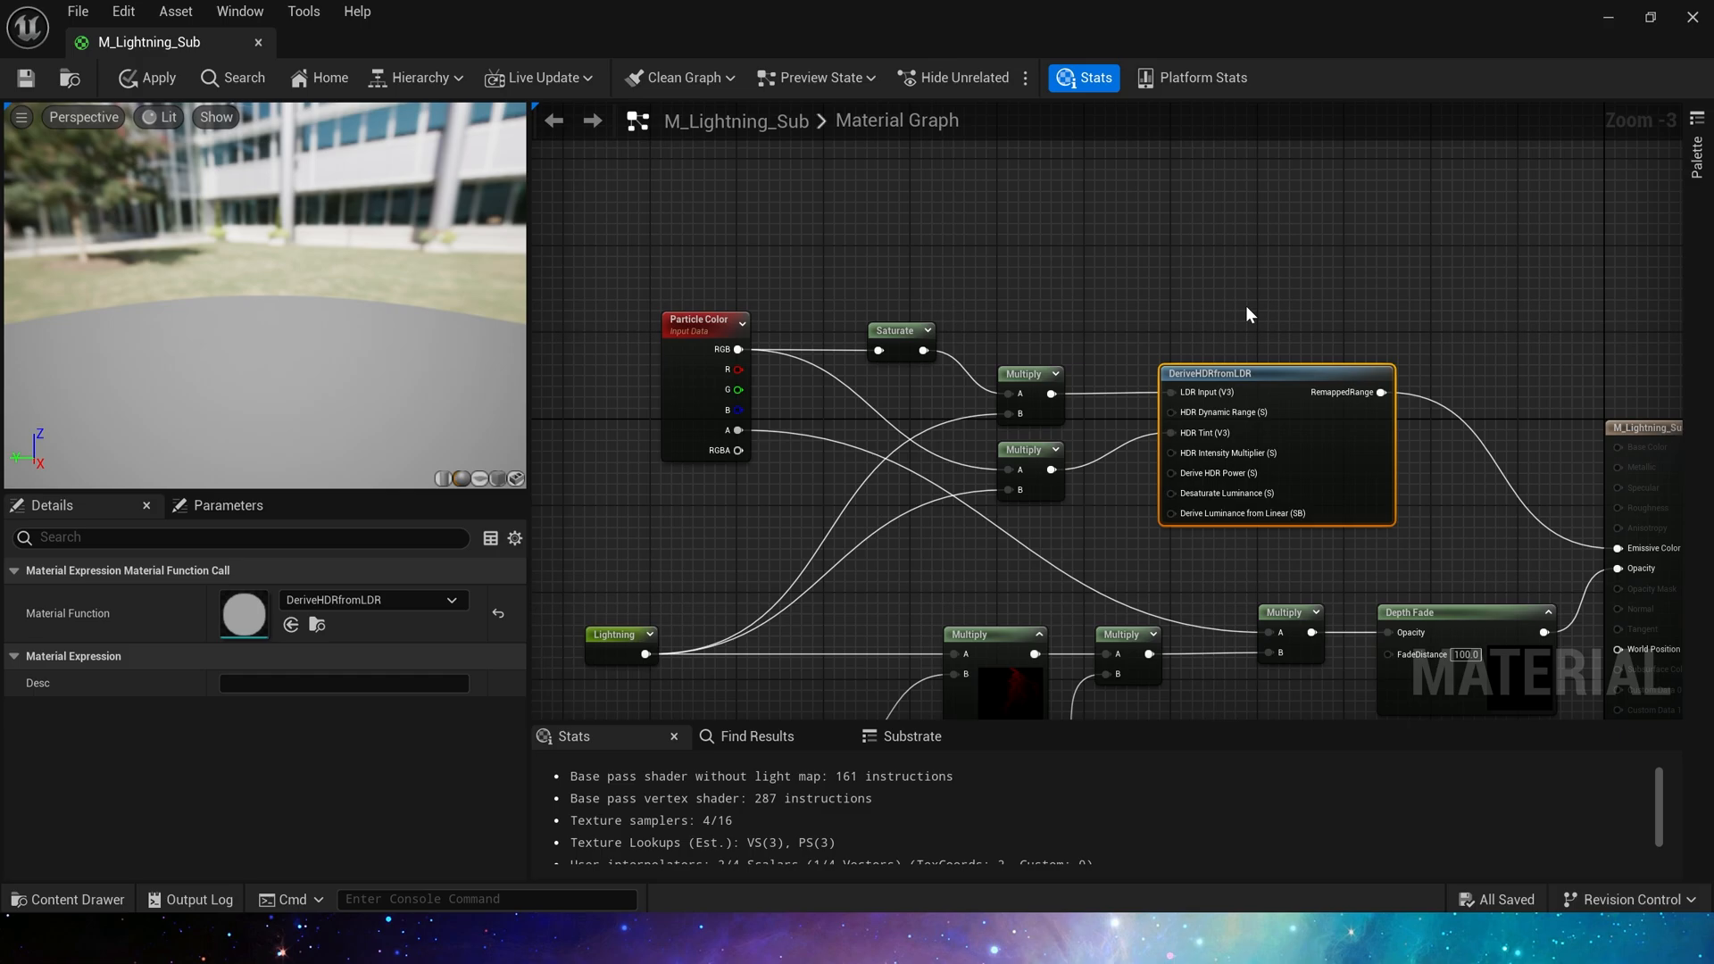
{"action": "left_click", "coordinate": [949, 301]}
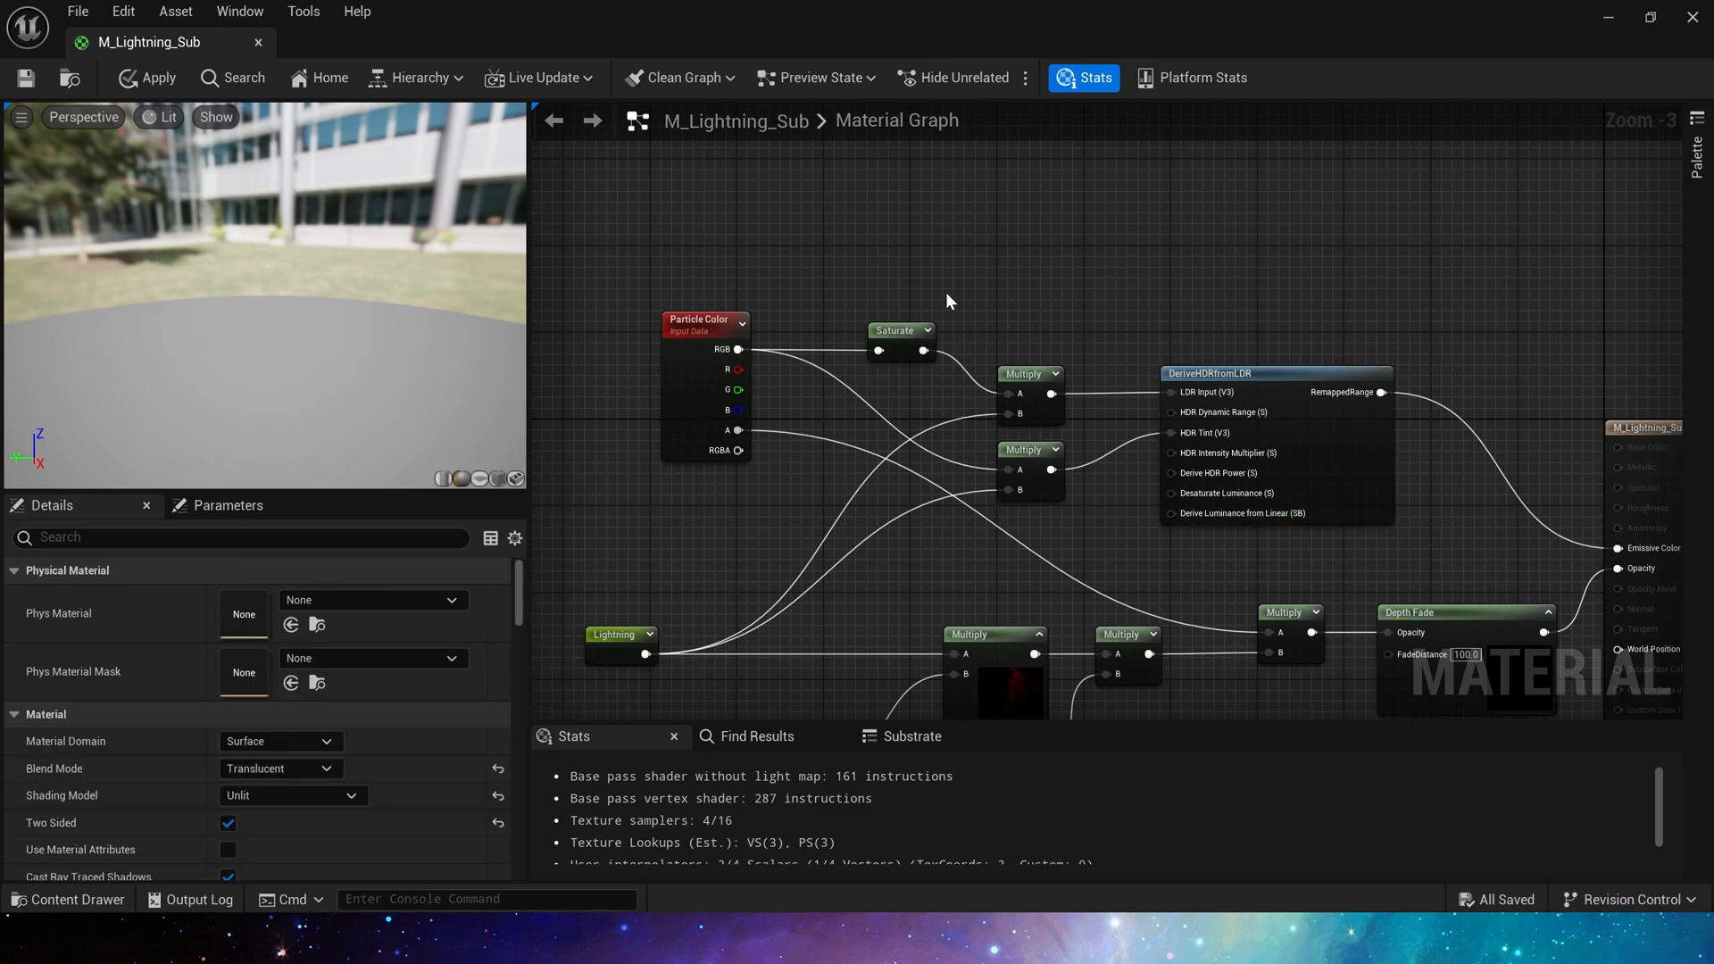
{"action": "left_click", "coordinate": [900, 330]}
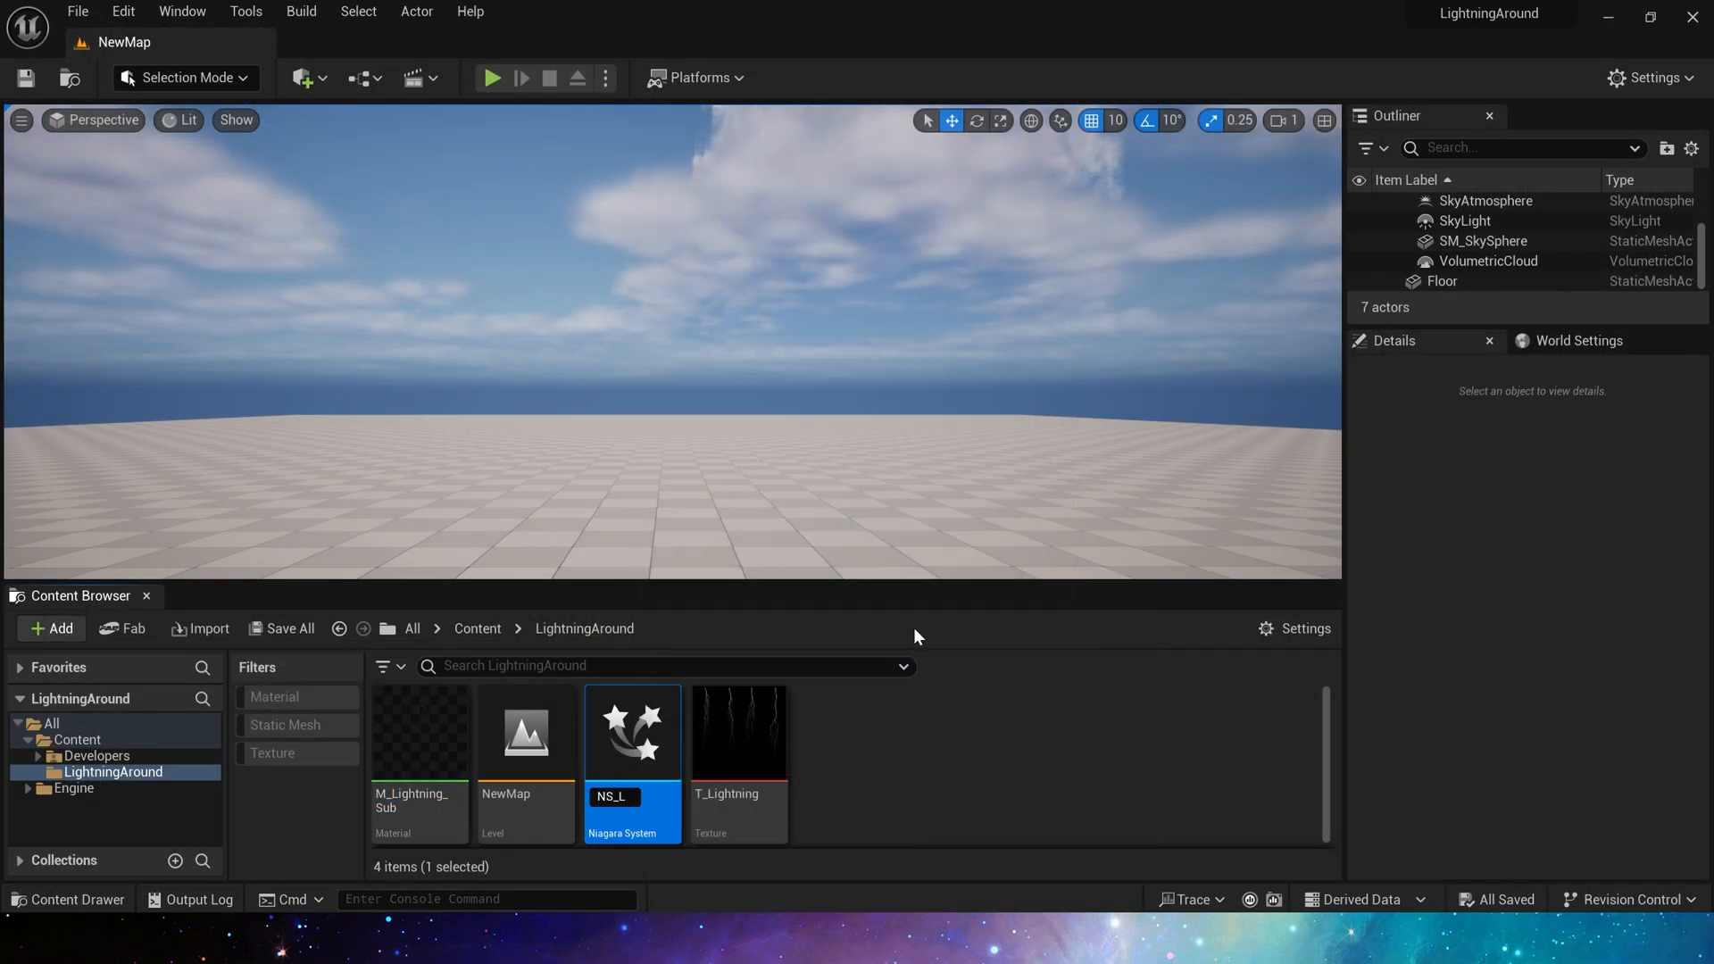
- Open NS_LightningBurst and set the Lightning emitter's Life Cycle Mode to Self
{"action": "double_click", "coordinate": [631, 730]}
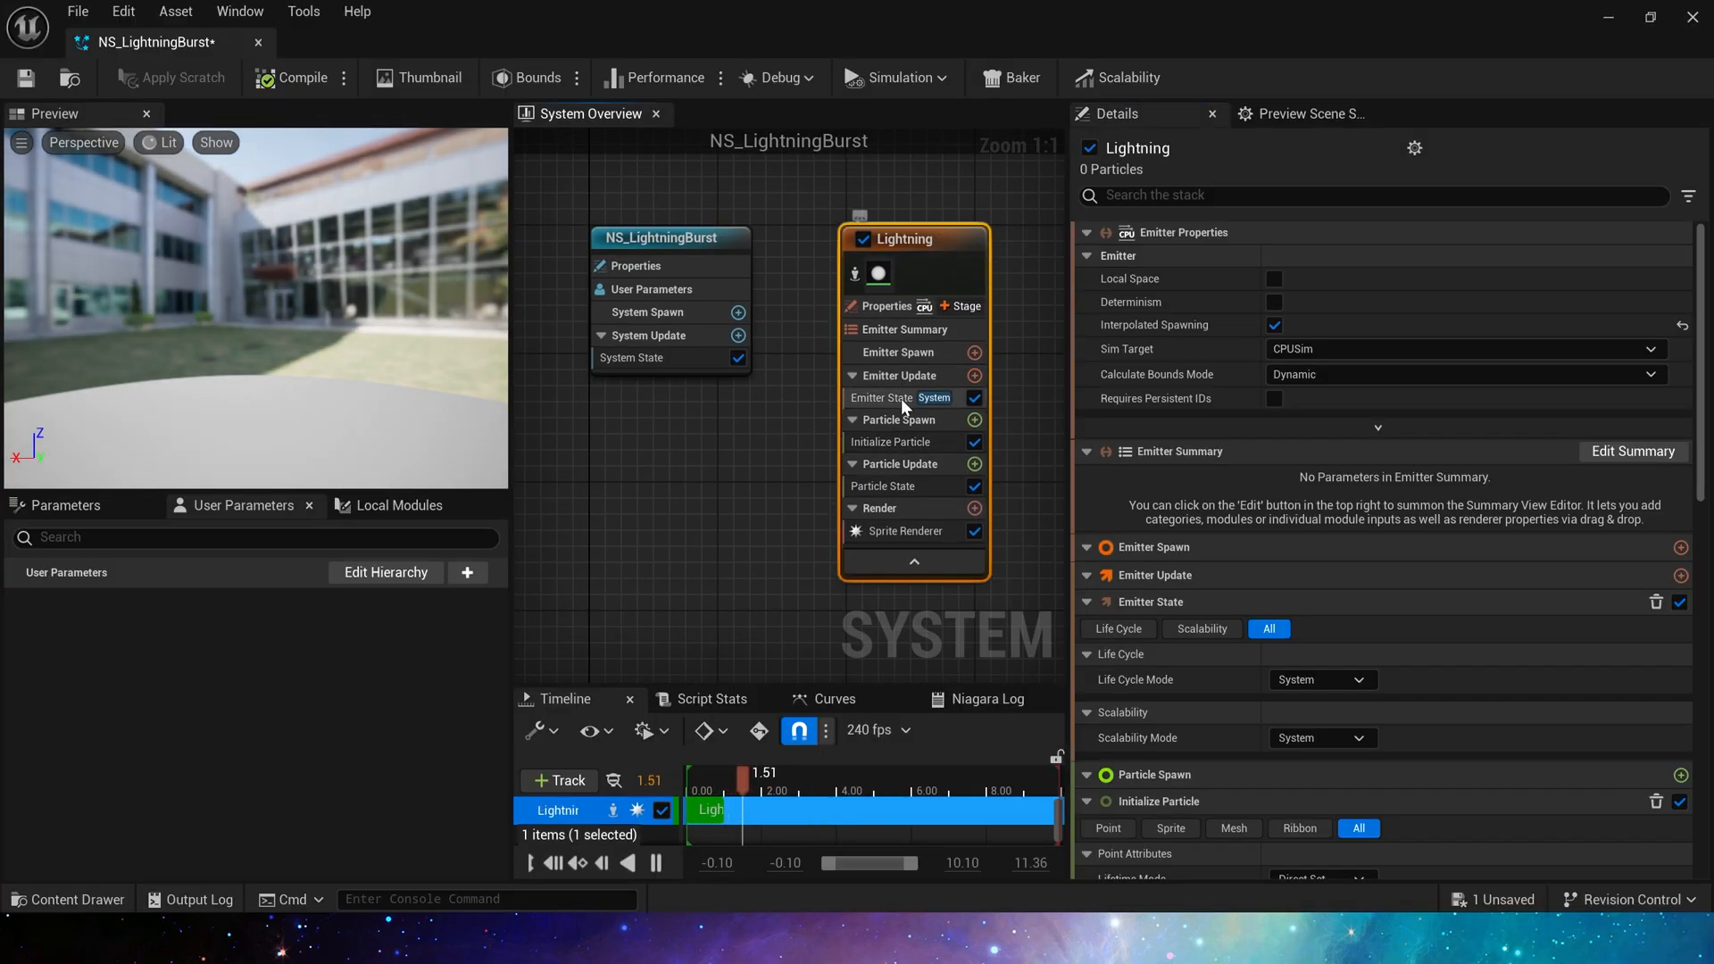
{"action": "left_click", "coordinate": [882, 398]}
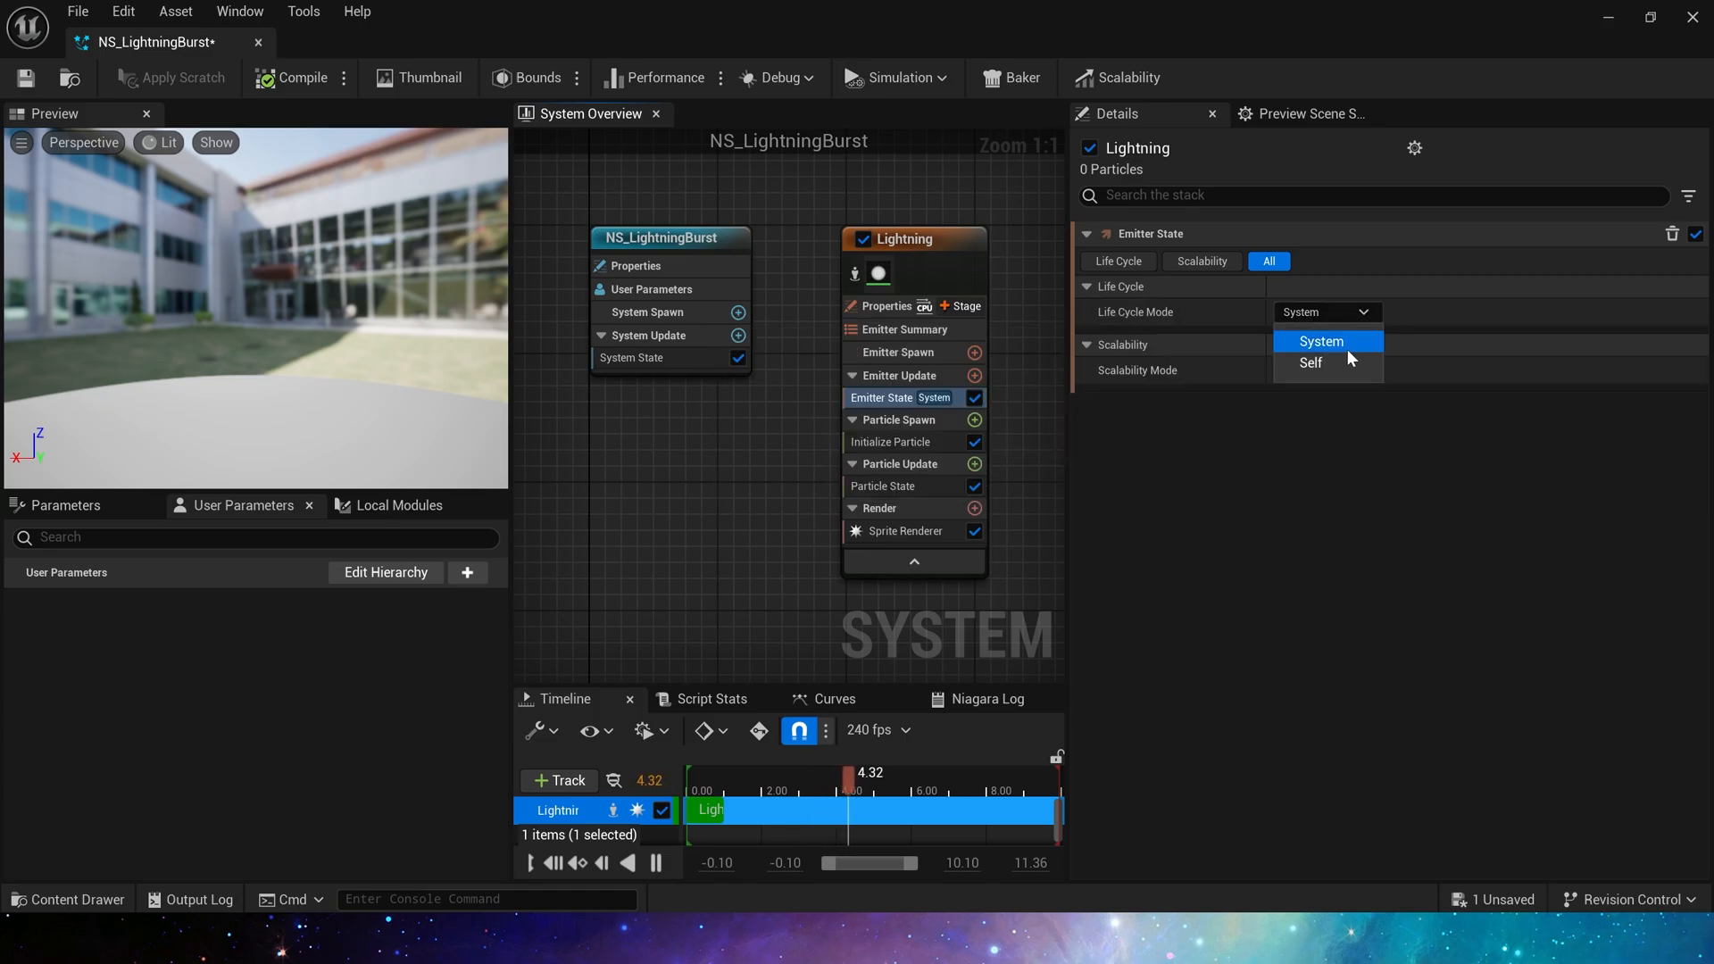
{"action": "left_click", "coordinate": [1310, 362]}
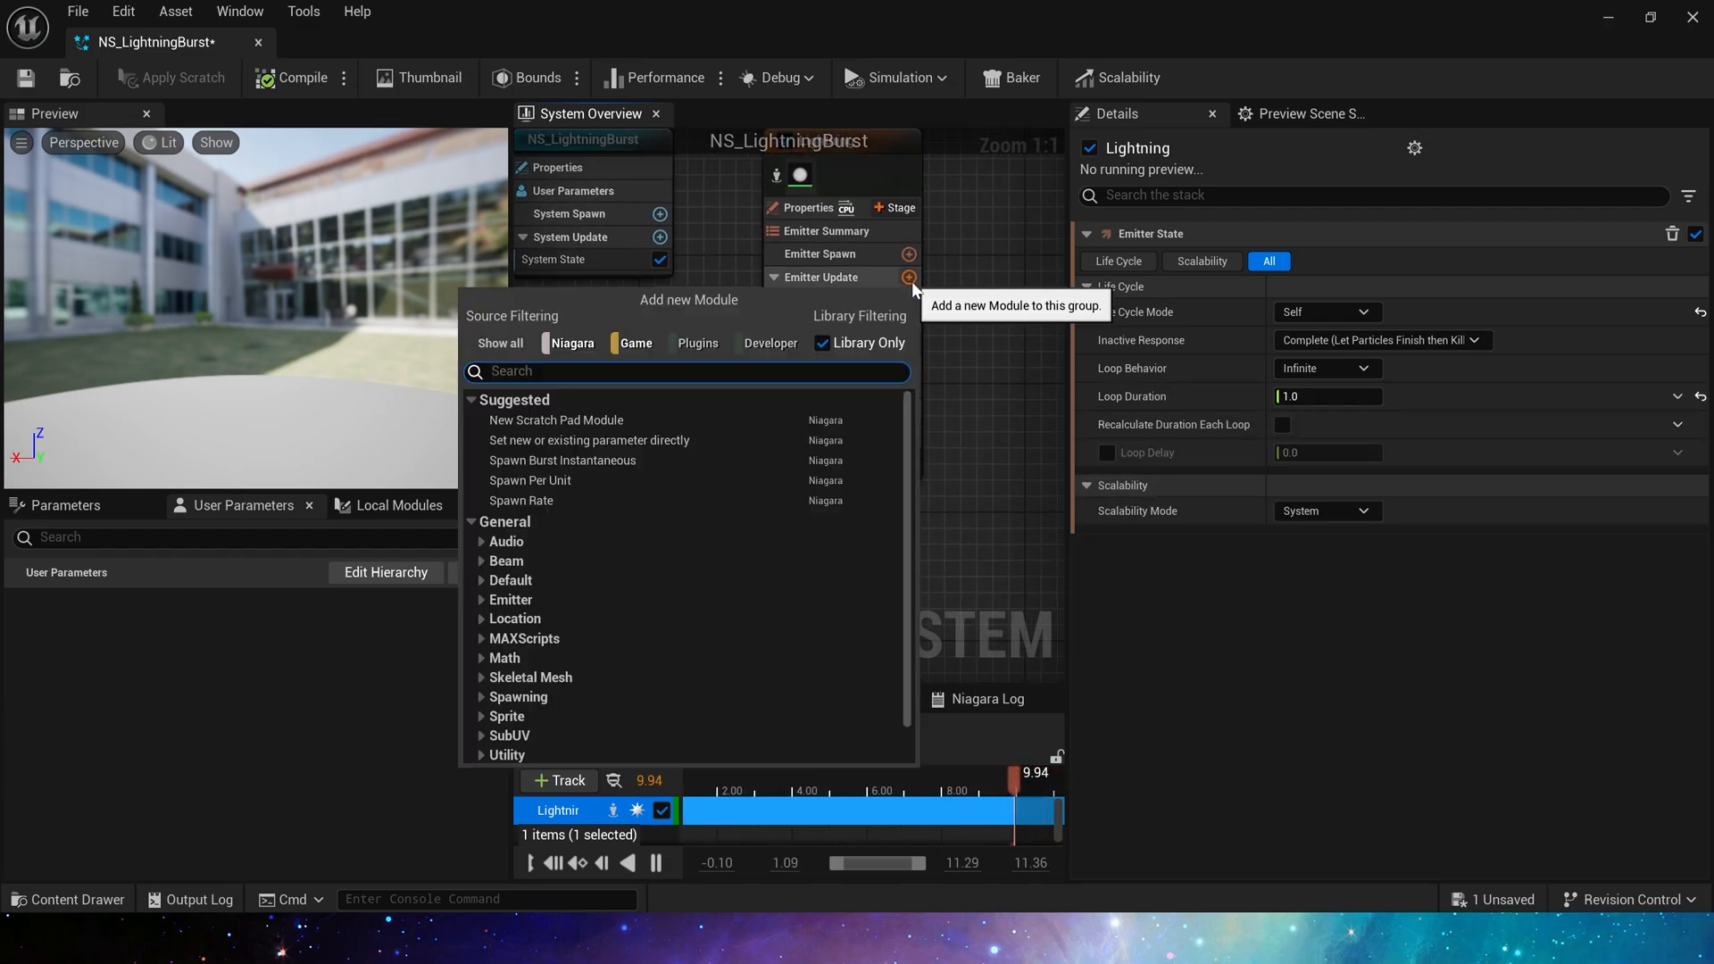
- Add a Spawn Burst Instantaneous of 25 particles and check the sprite material
{"action": "left_click", "coordinate": [561, 461]}
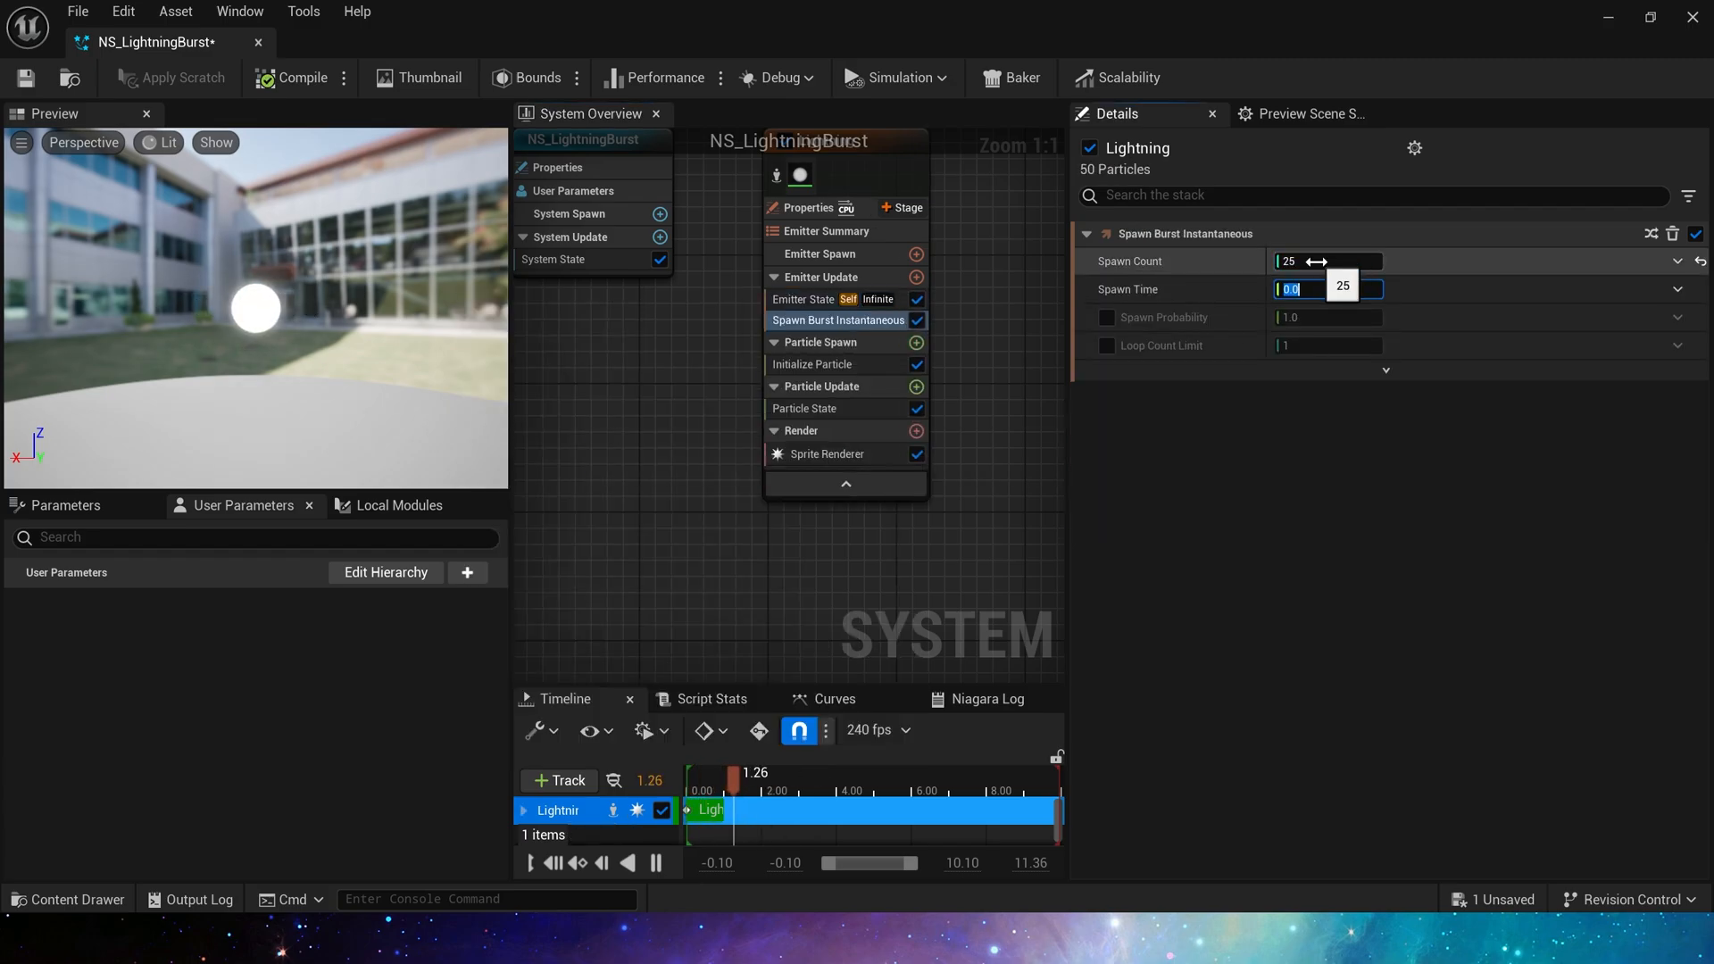
{"action": "left_click", "coordinate": [828, 454]}
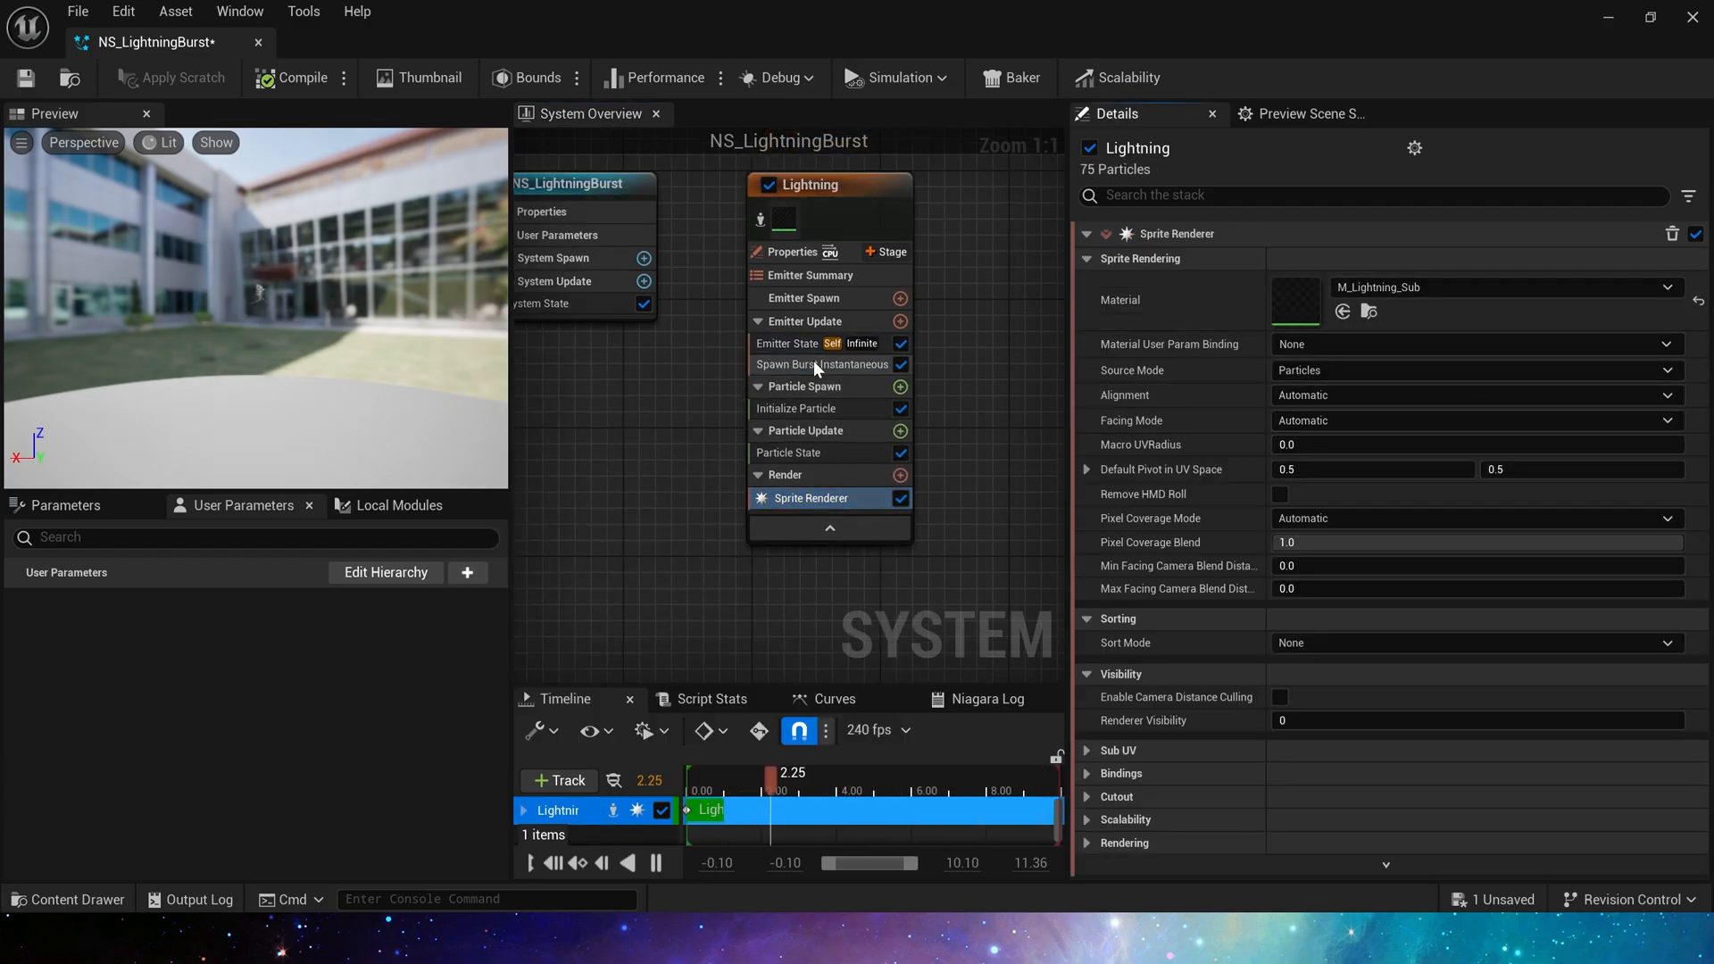
{"action": "left_click", "coordinate": [798, 408]}
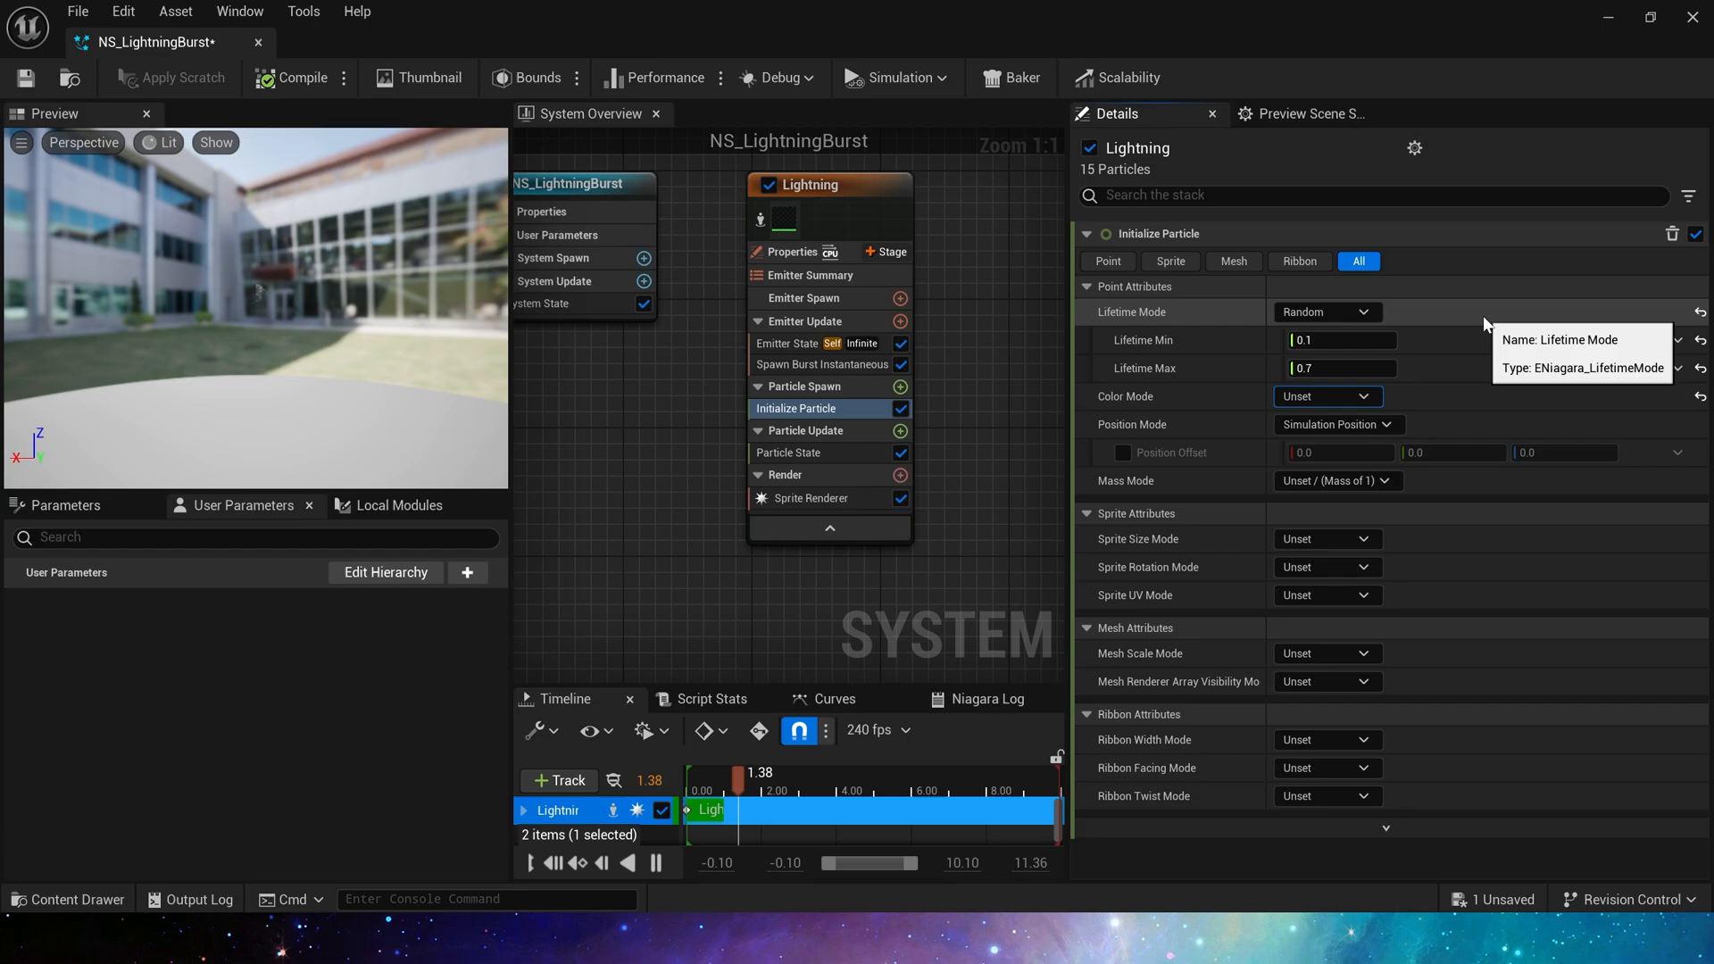
- Set random lifetime, colour and random sprite size, then add a radius-10 sphere Shape Location
{"action": "left_click", "coordinate": [467, 572]}
{"action": "type", "text": "100"}
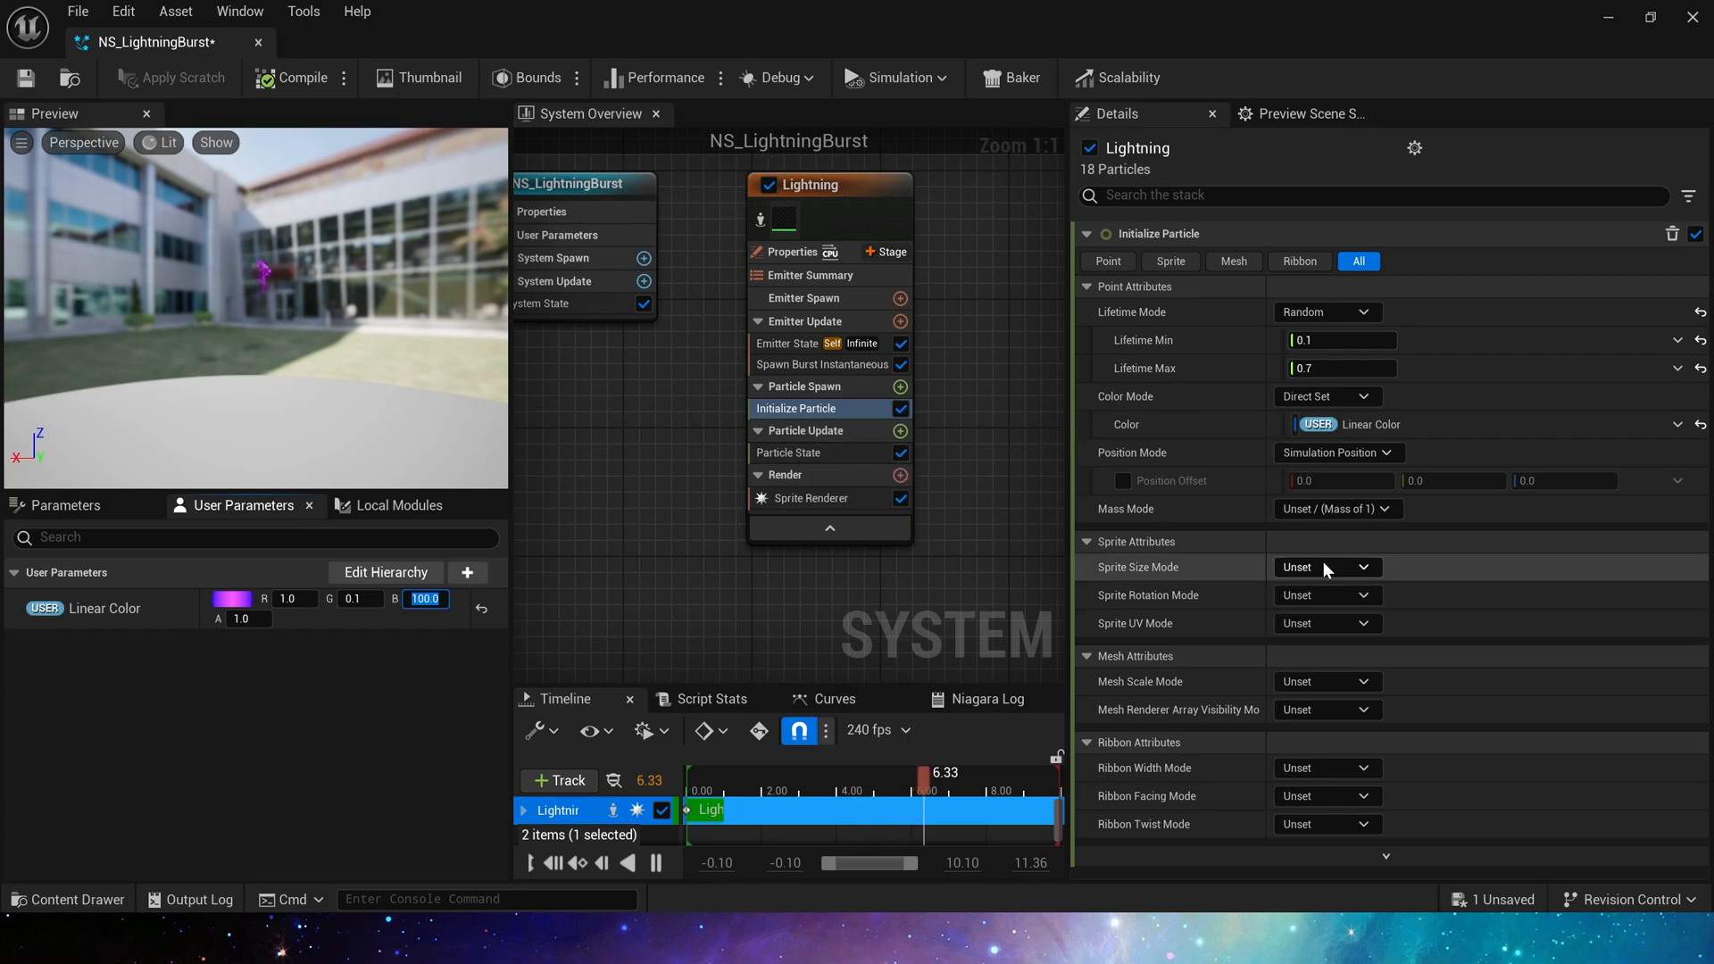
{"action": "left_click", "coordinate": [1326, 566]}
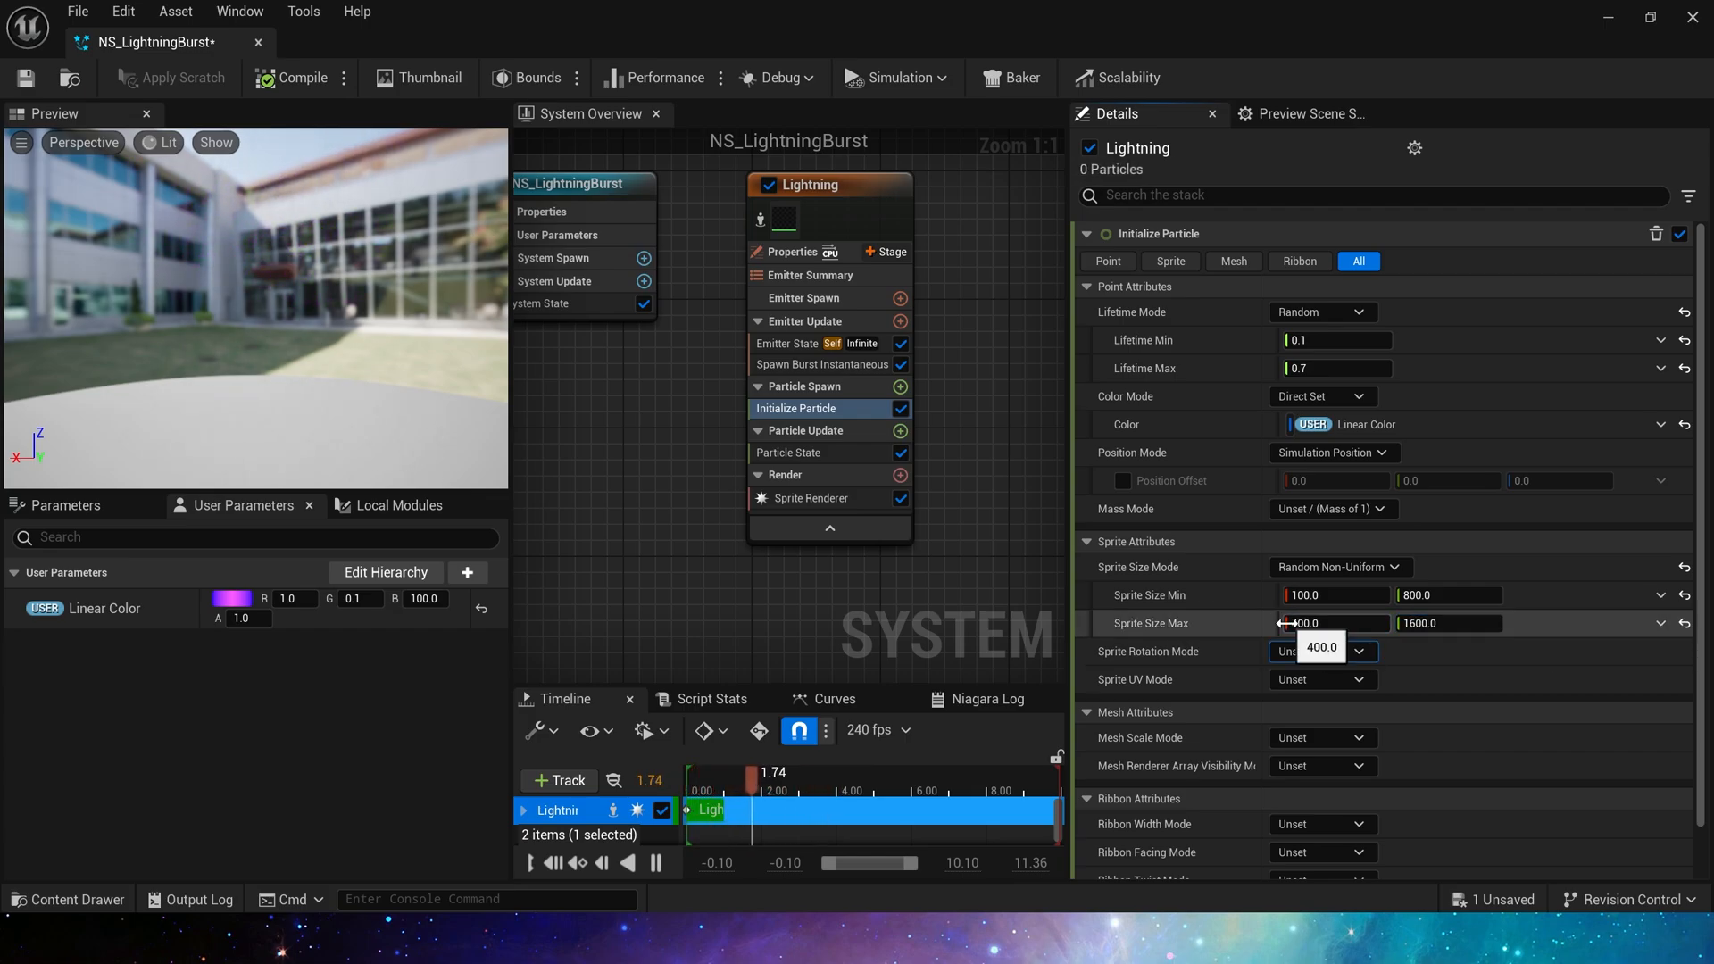
{"action": "left_click", "coordinate": [901, 386]}
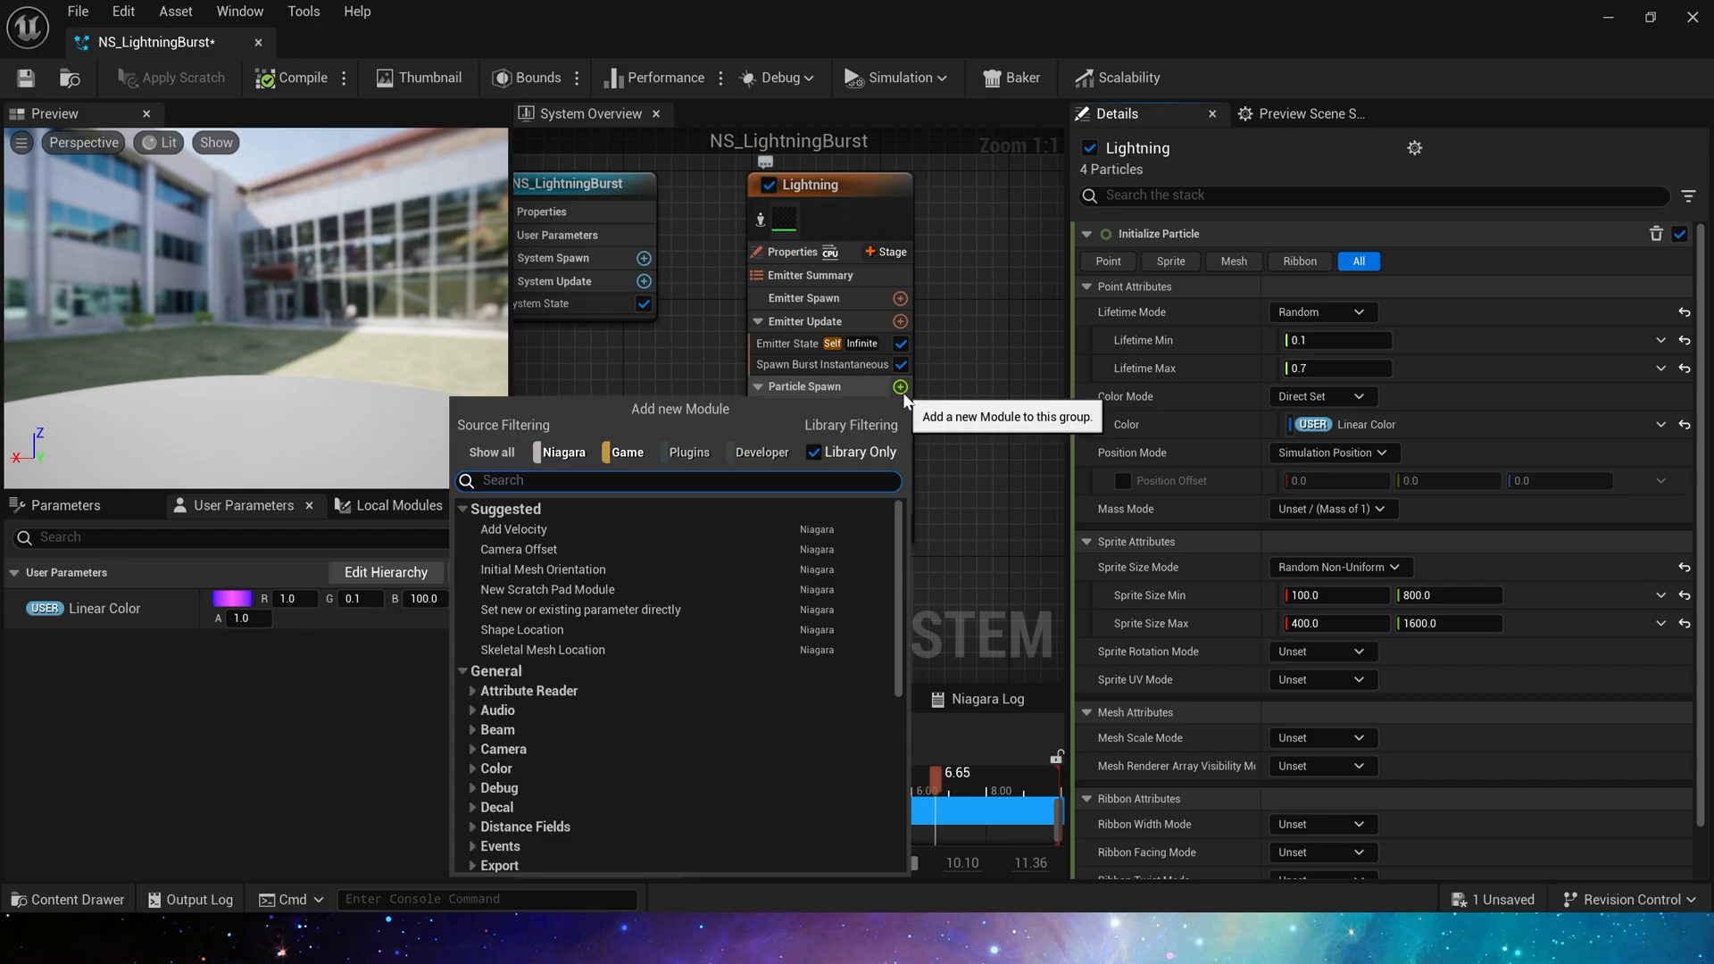
{"action": "left_click", "coordinate": [522, 628]}
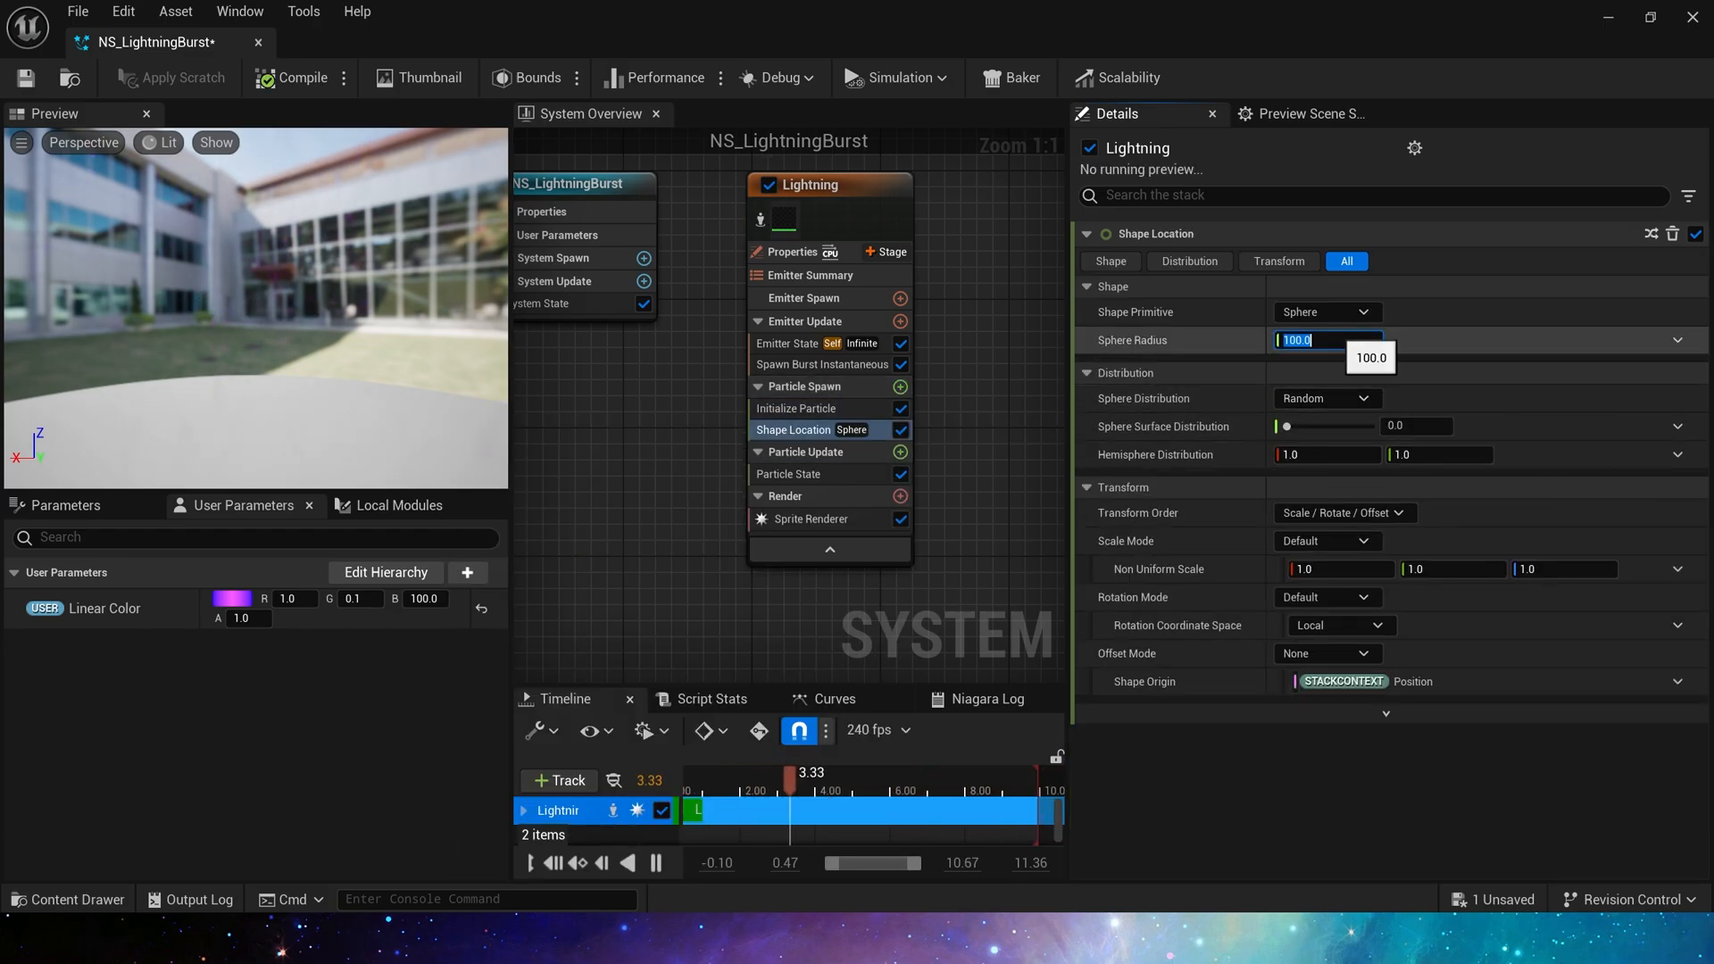
{"action": "type", "text": "10.0"}
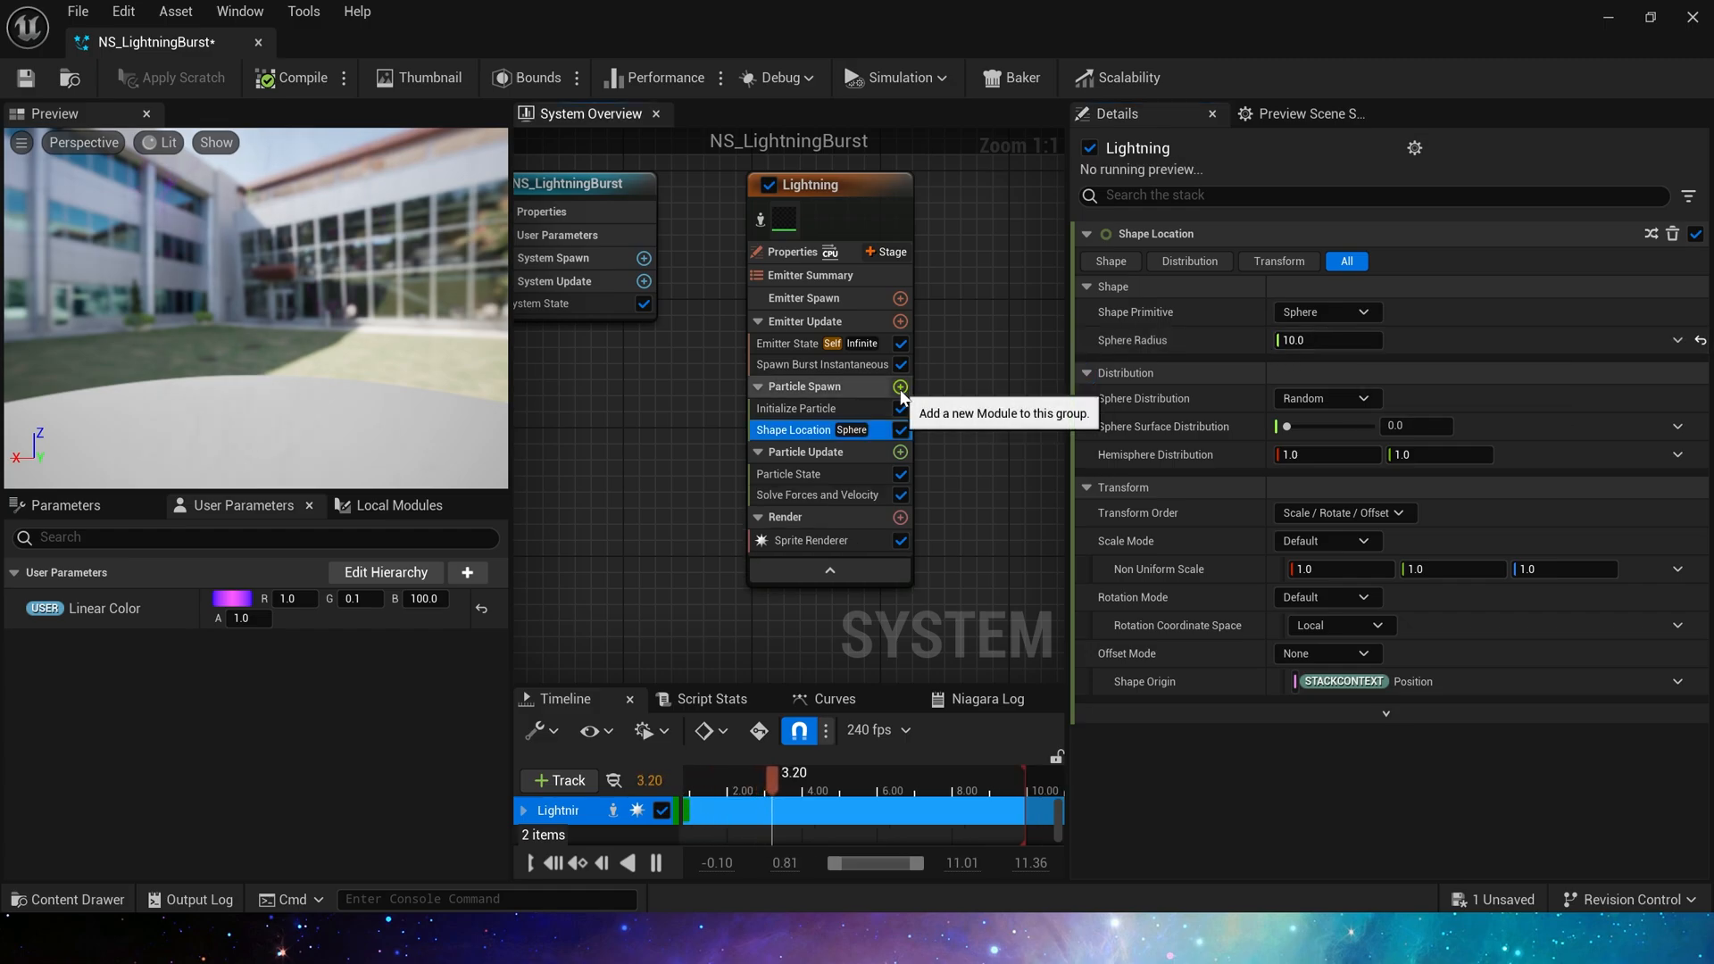
- Browse the Particle Spawn module list, searching 'align' and then clearing the search
{"action": "left_click", "coordinate": [900, 387]}
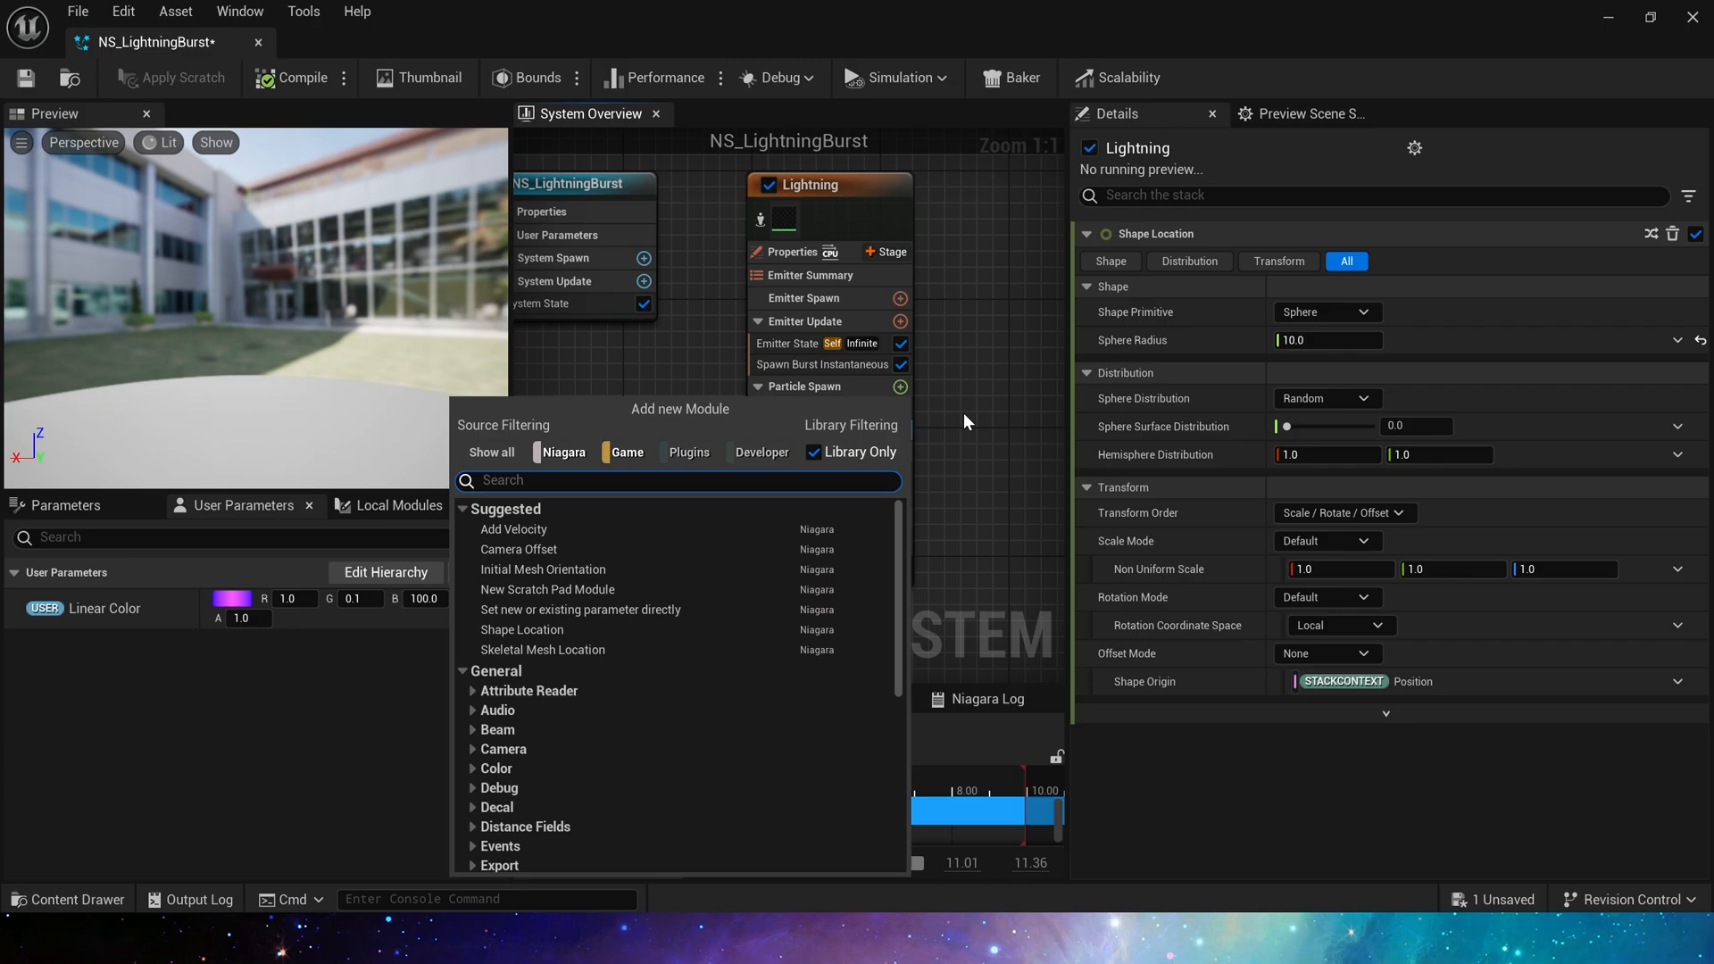
{"action": "type", "text": "align"}
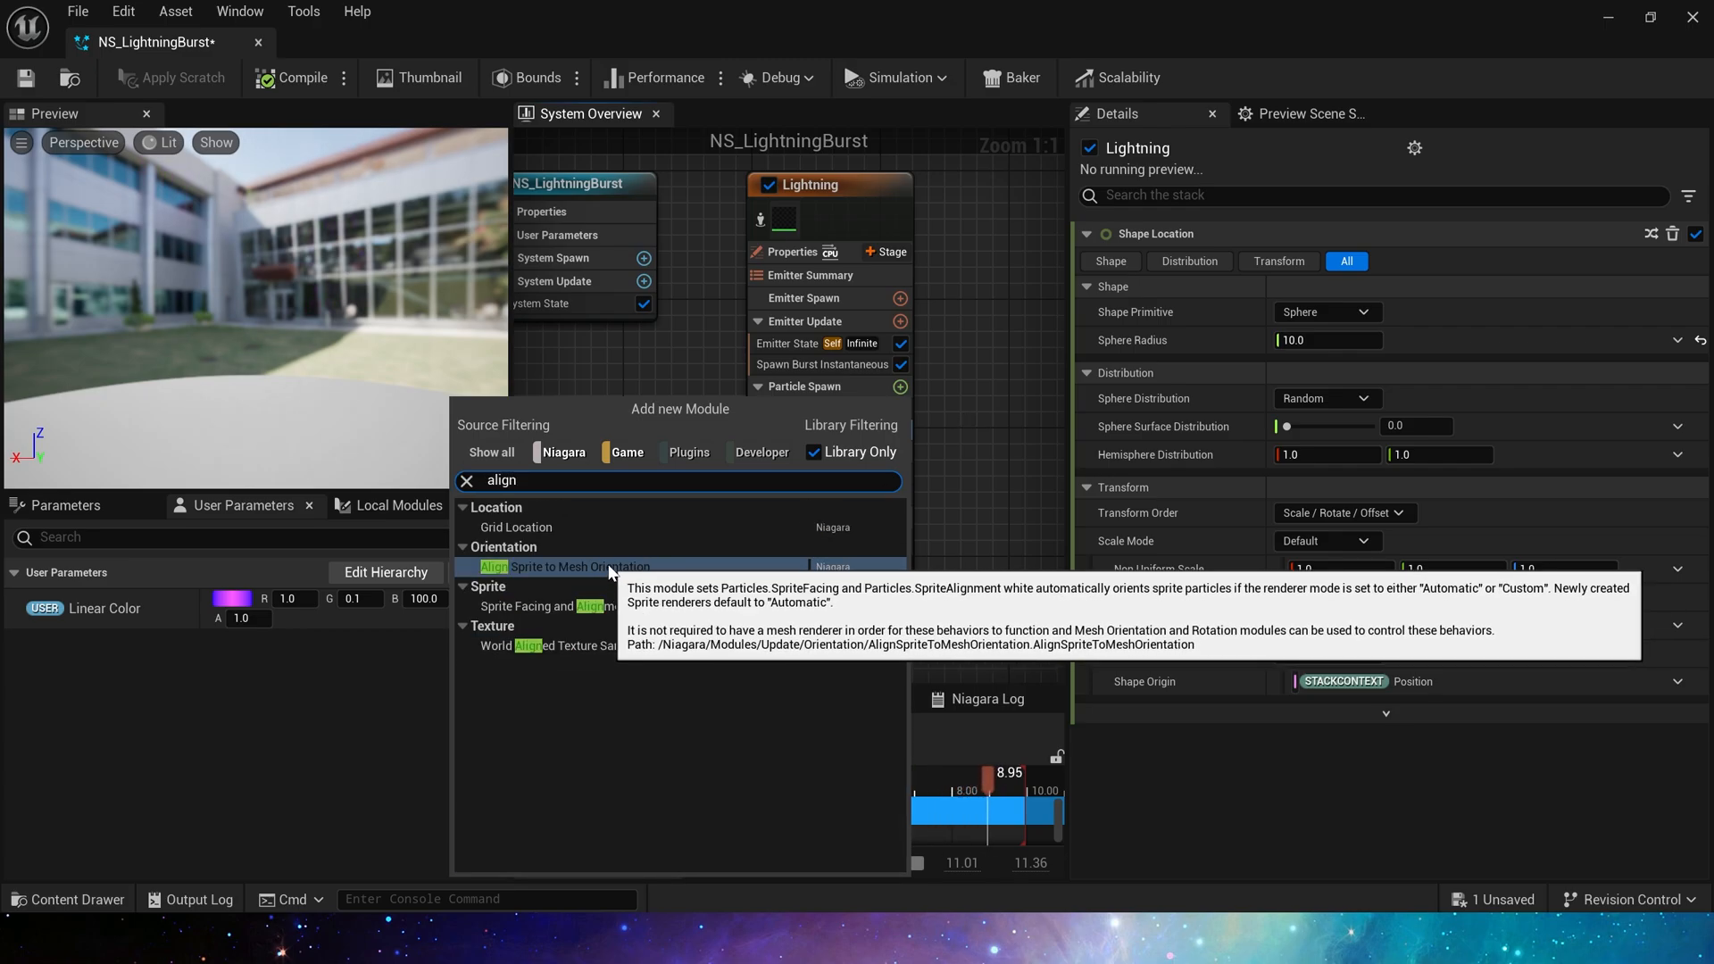
{"action": "left_click", "coordinate": [568, 566]}
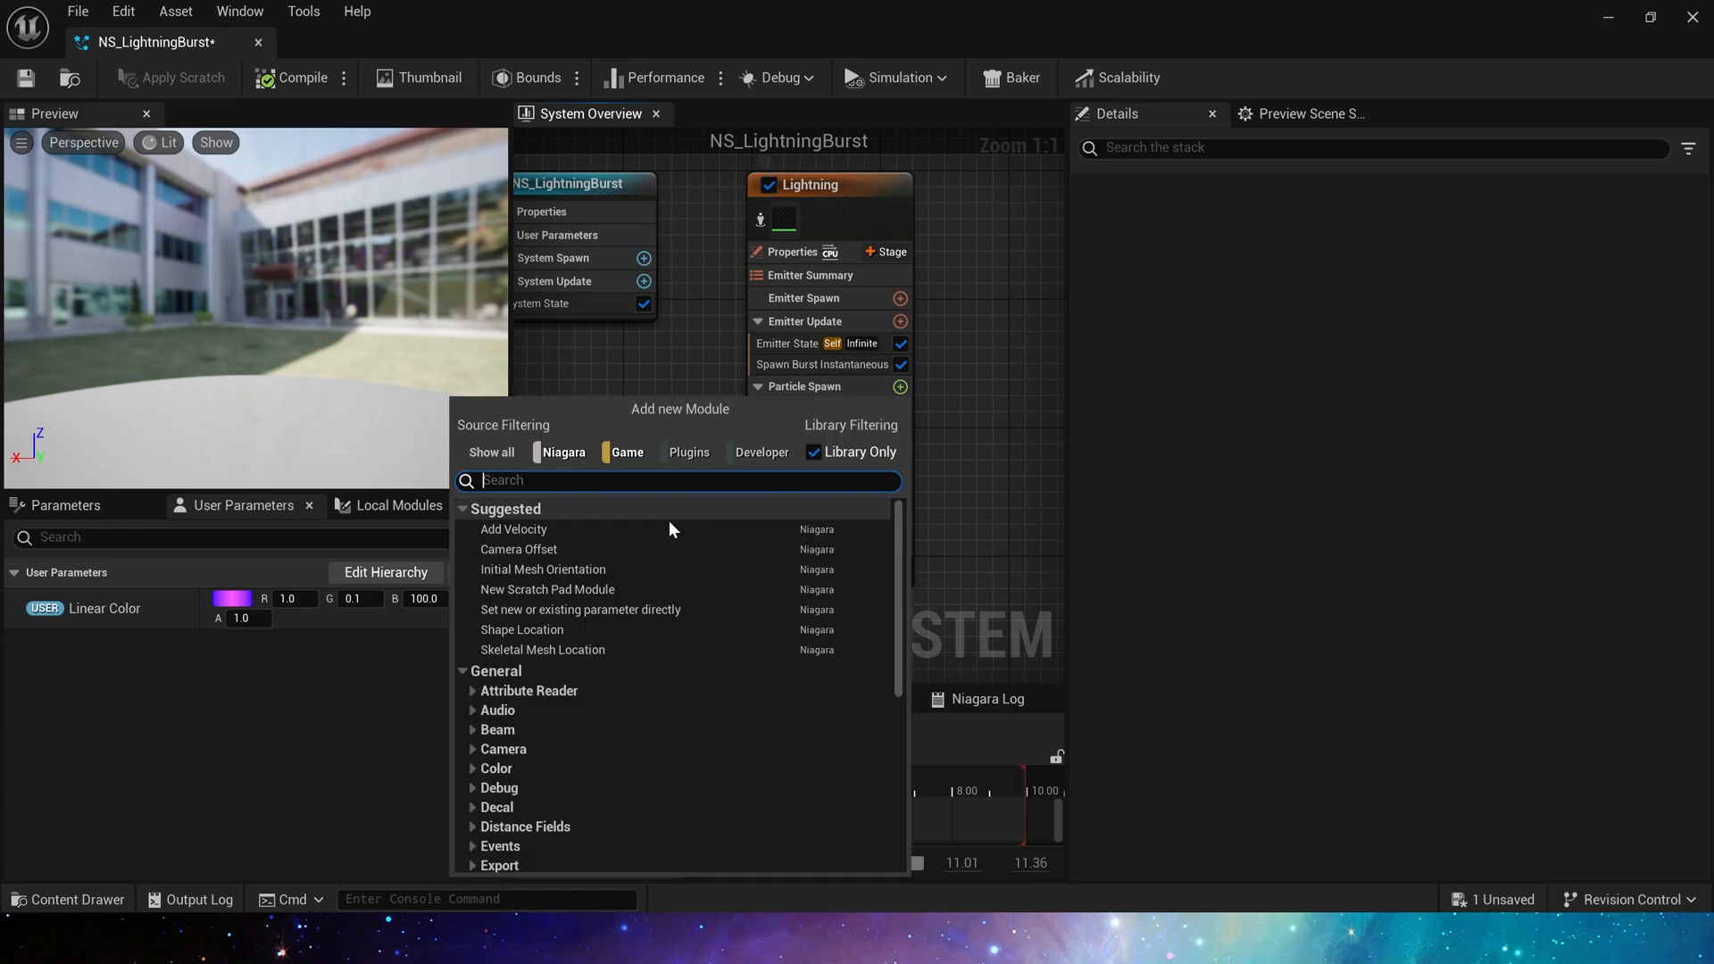
- Add an Add Velocity module to Particle Spawn with Velocity Mode set to In Cone
{"action": "left_click", "coordinate": [514, 529]}
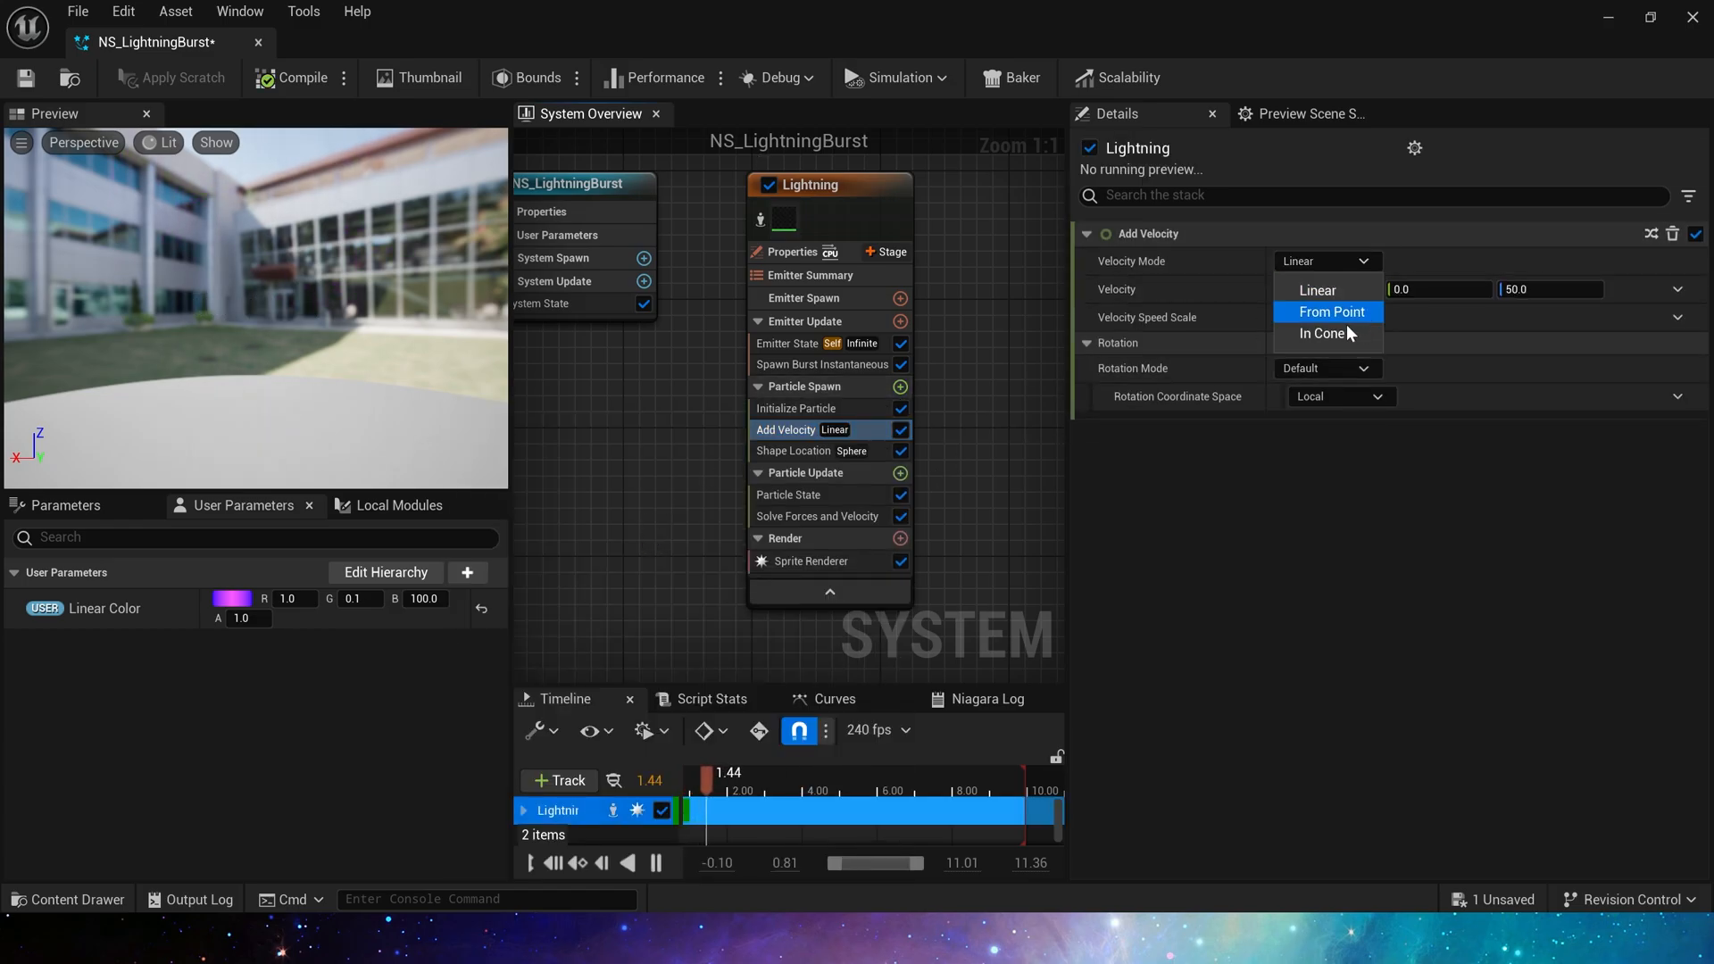
{"action": "left_click", "coordinate": [1323, 333]}
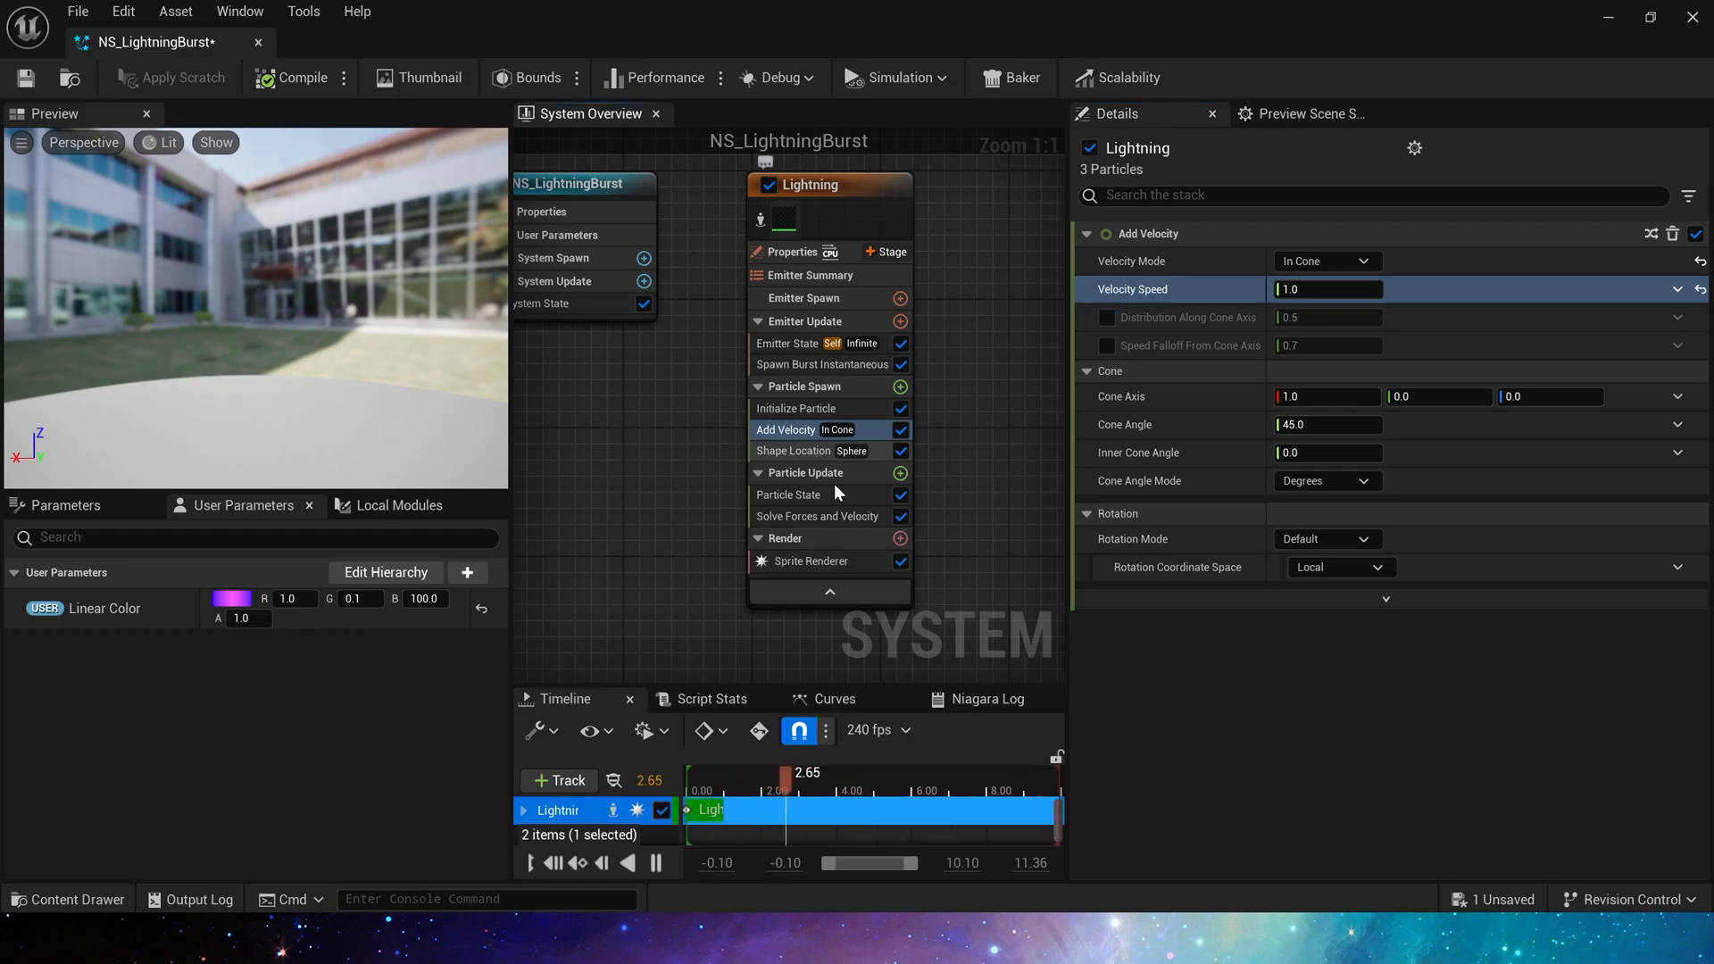
{"action": "left_click", "coordinate": [811, 560]}
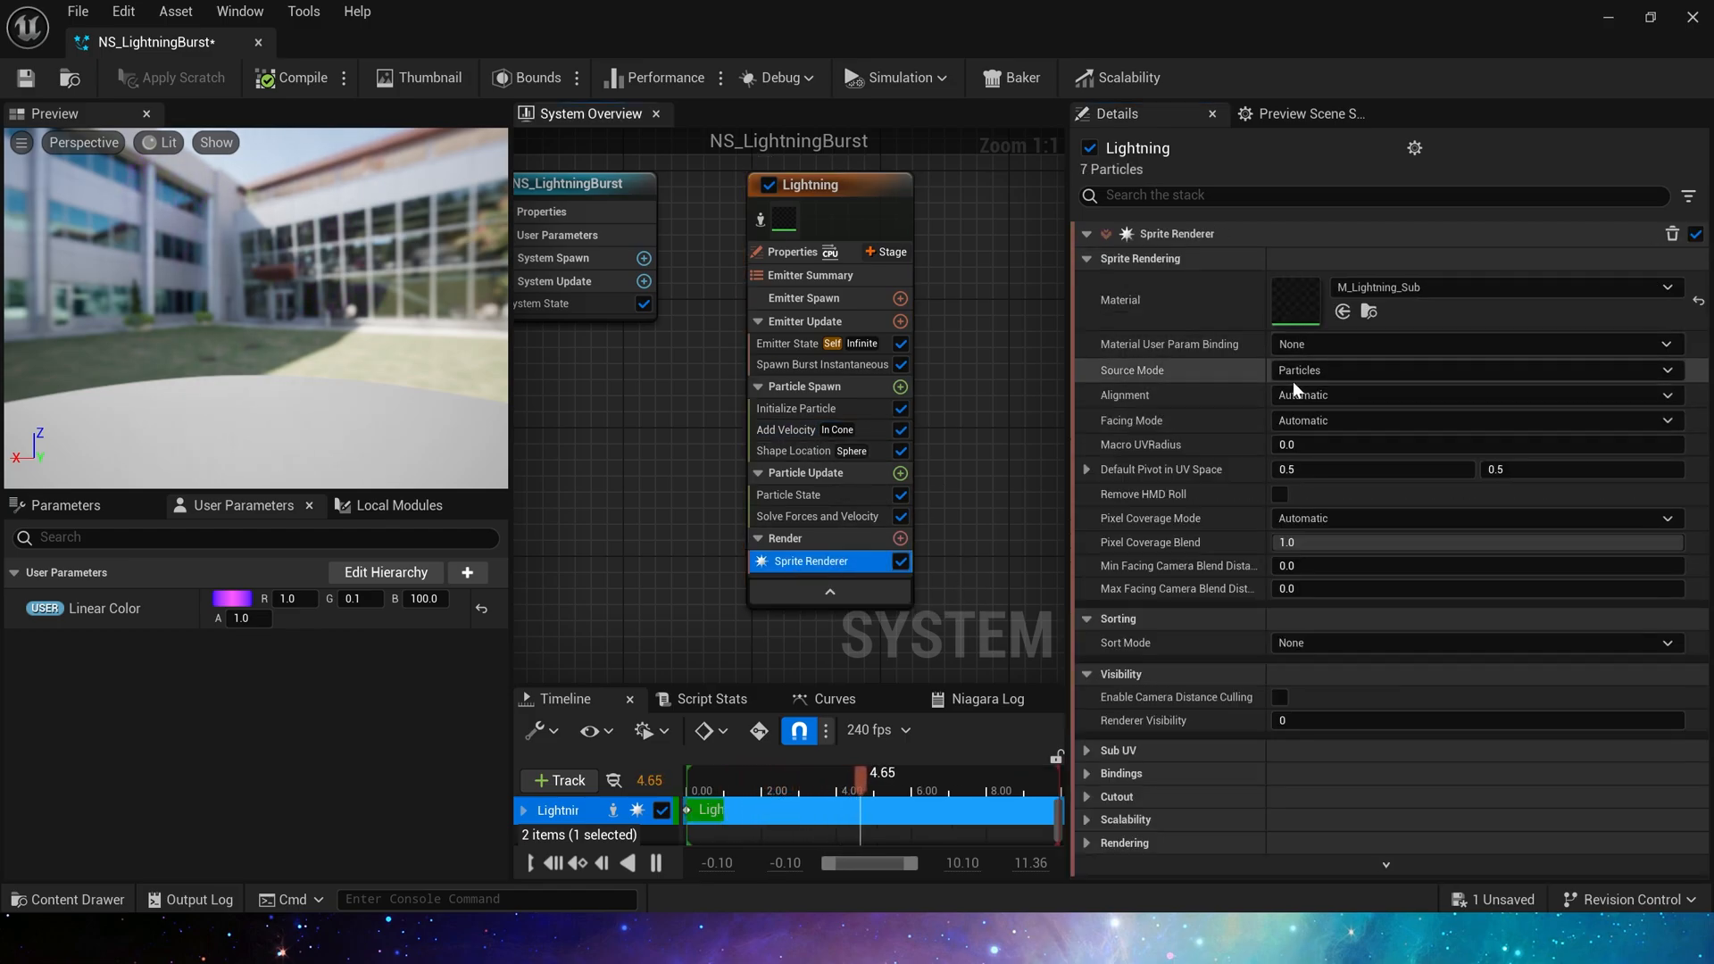
- Make sprites Velocity Aligned and Face Camera, and point the velocity cone axis along -Z
{"action": "left_click", "coordinate": [1476, 394]}
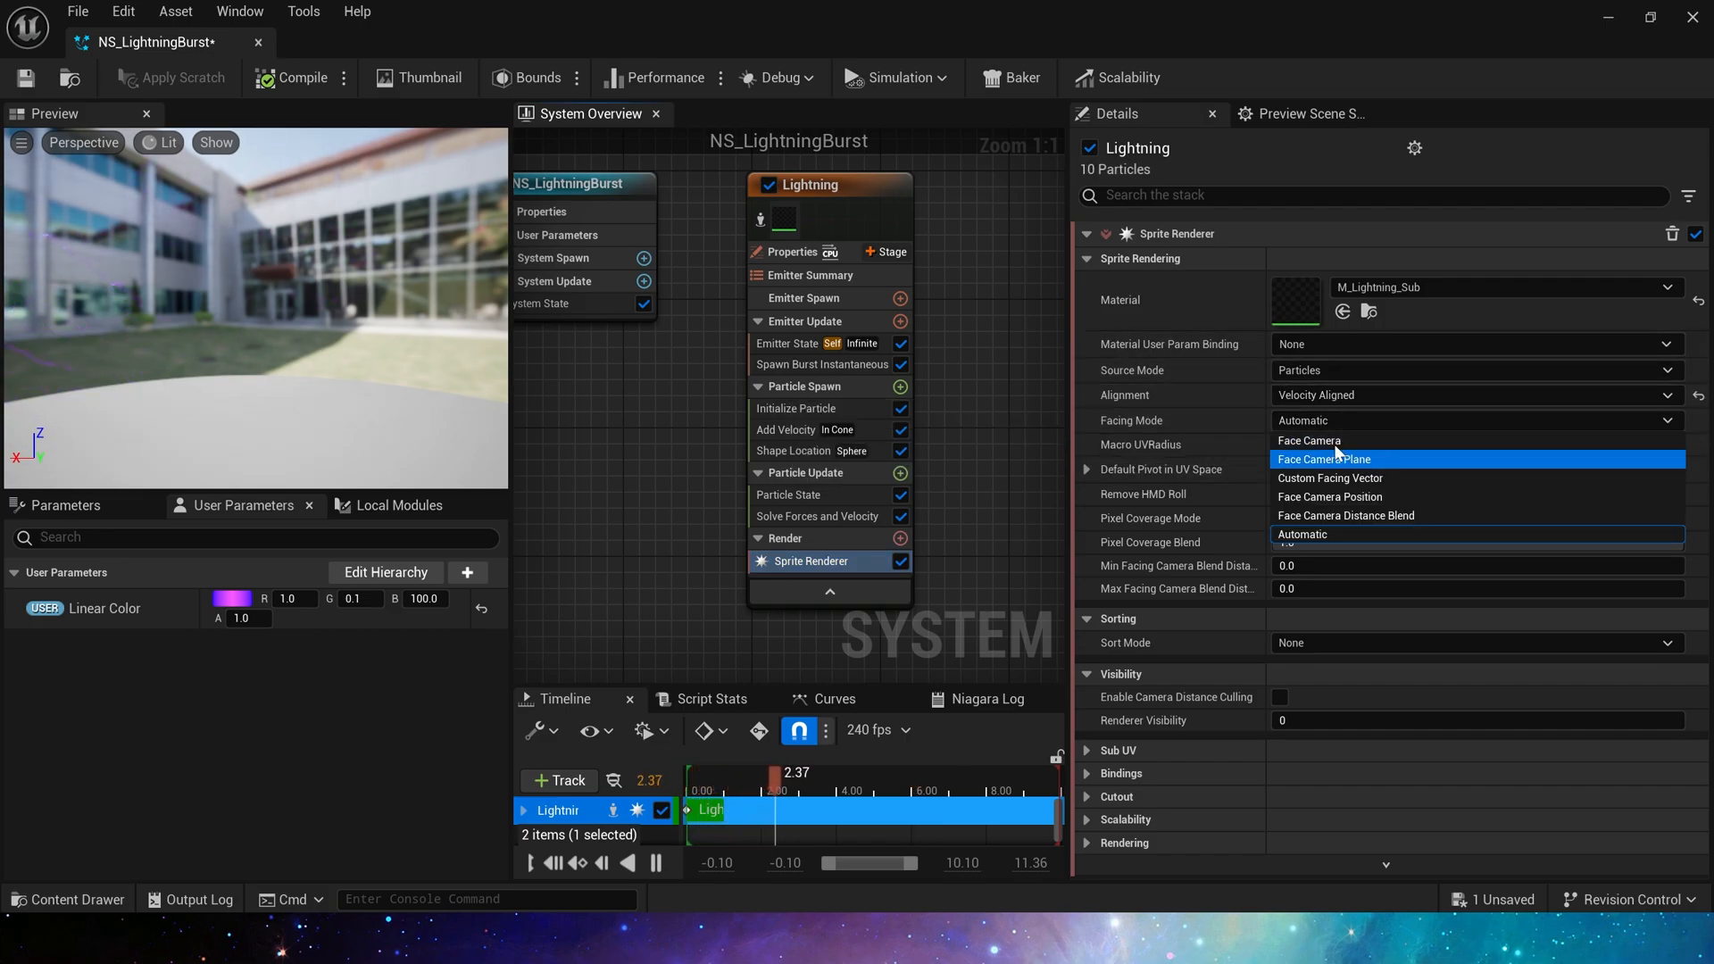
{"action": "left_click", "coordinate": [1309, 441]}
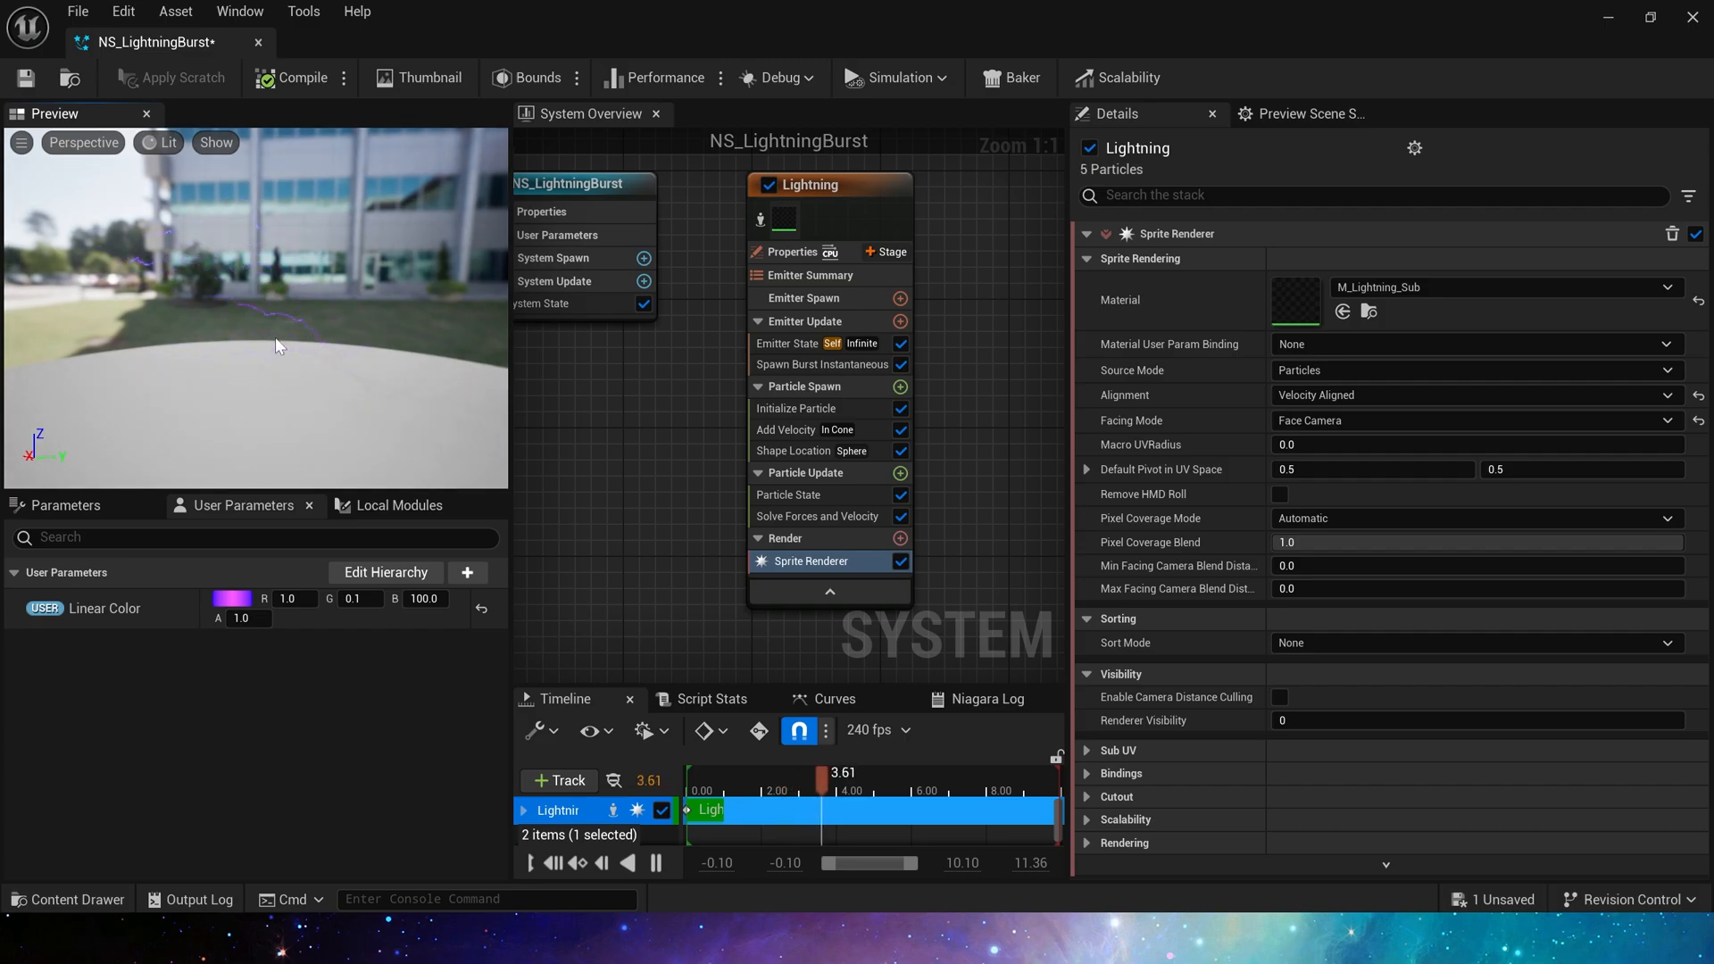
{"action": "left_click", "coordinate": [785, 429]}
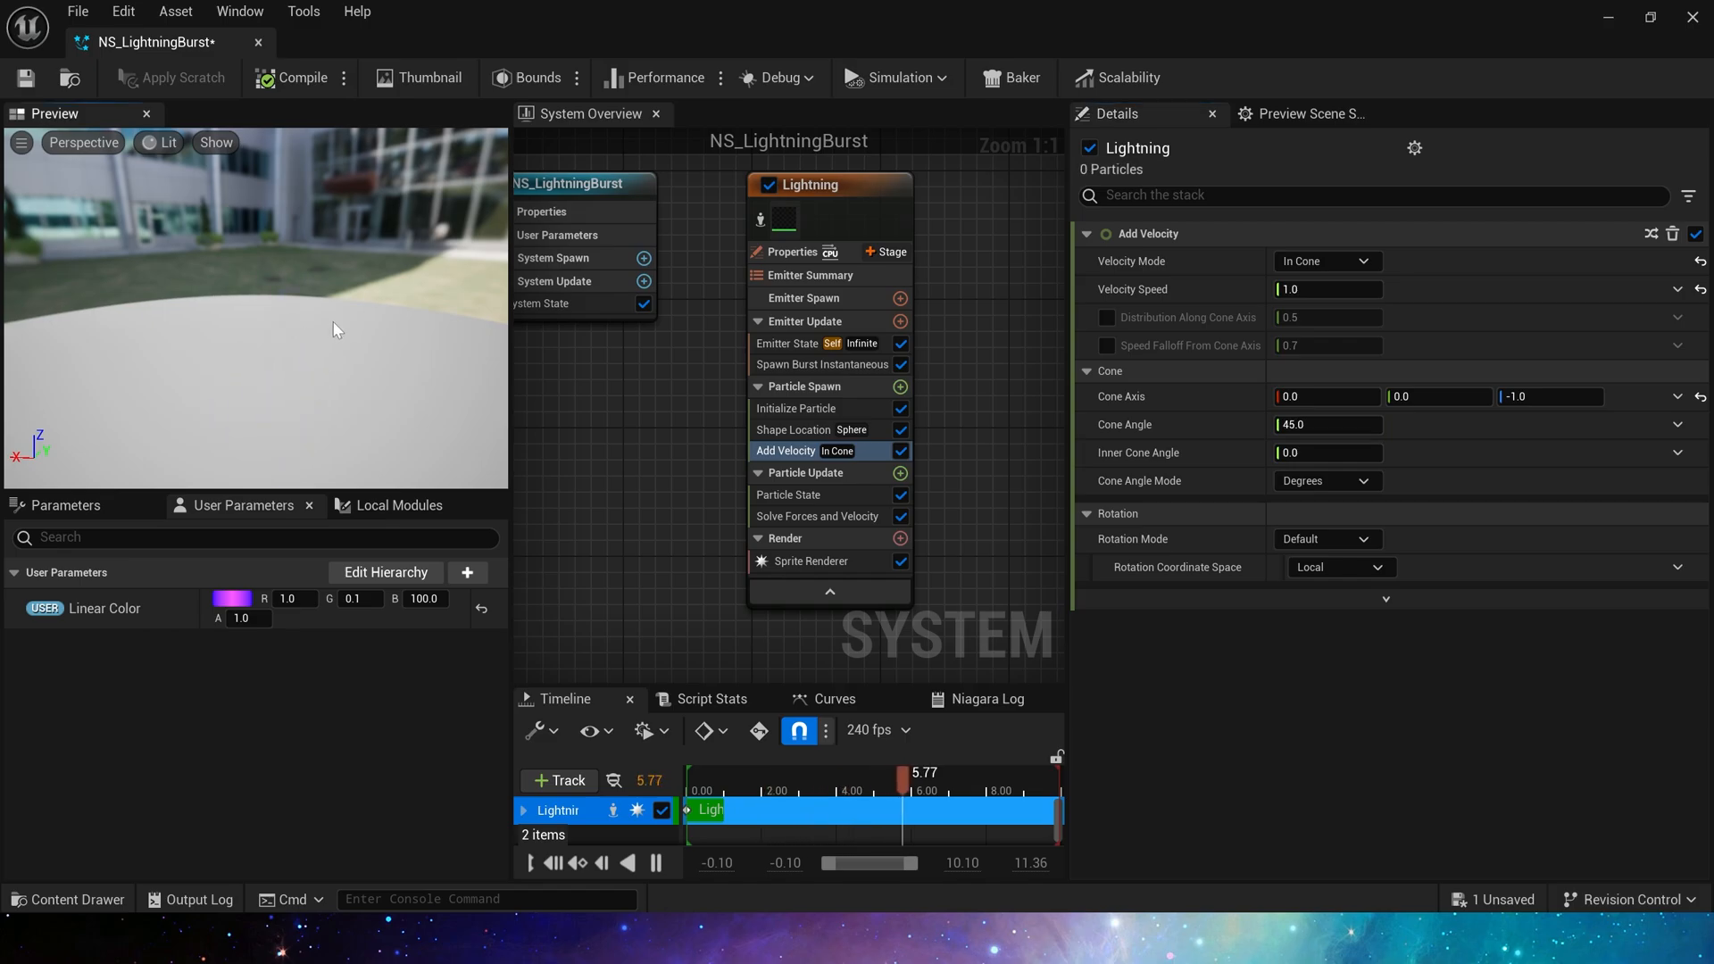
- Review the sprite renderer and set the Add Velocity Cone Angle to 180
{"action": "left_click", "coordinate": [812, 561]}
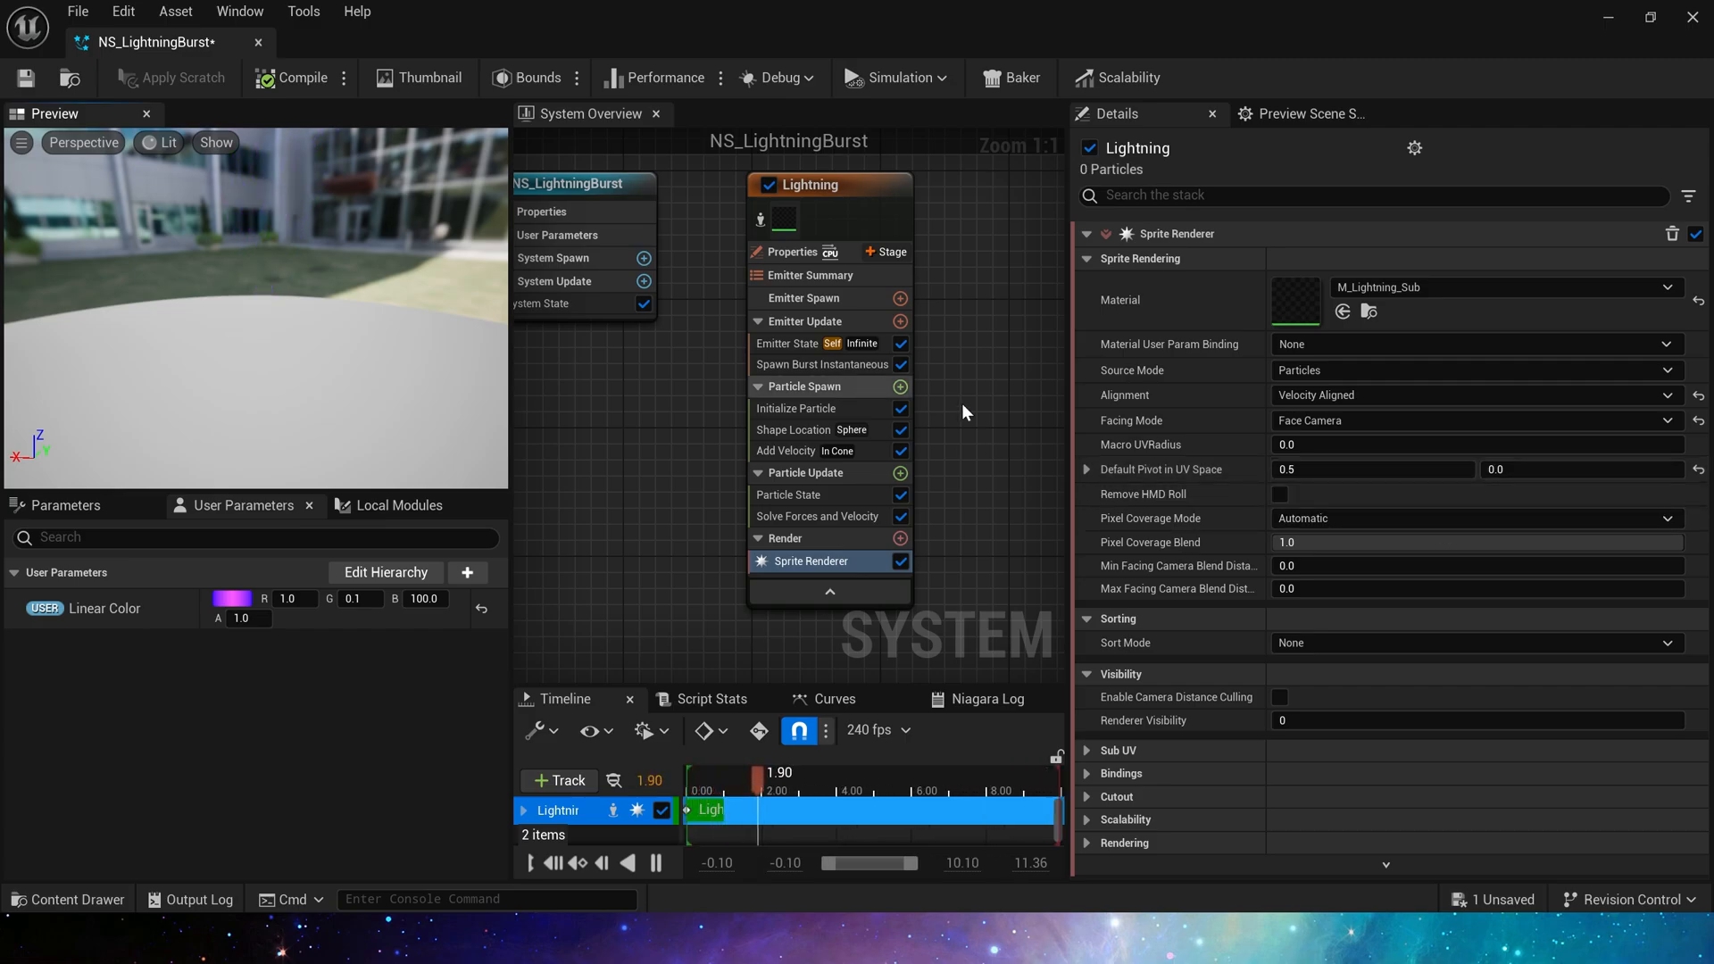
{"action": "left_click", "coordinate": [785, 450]}
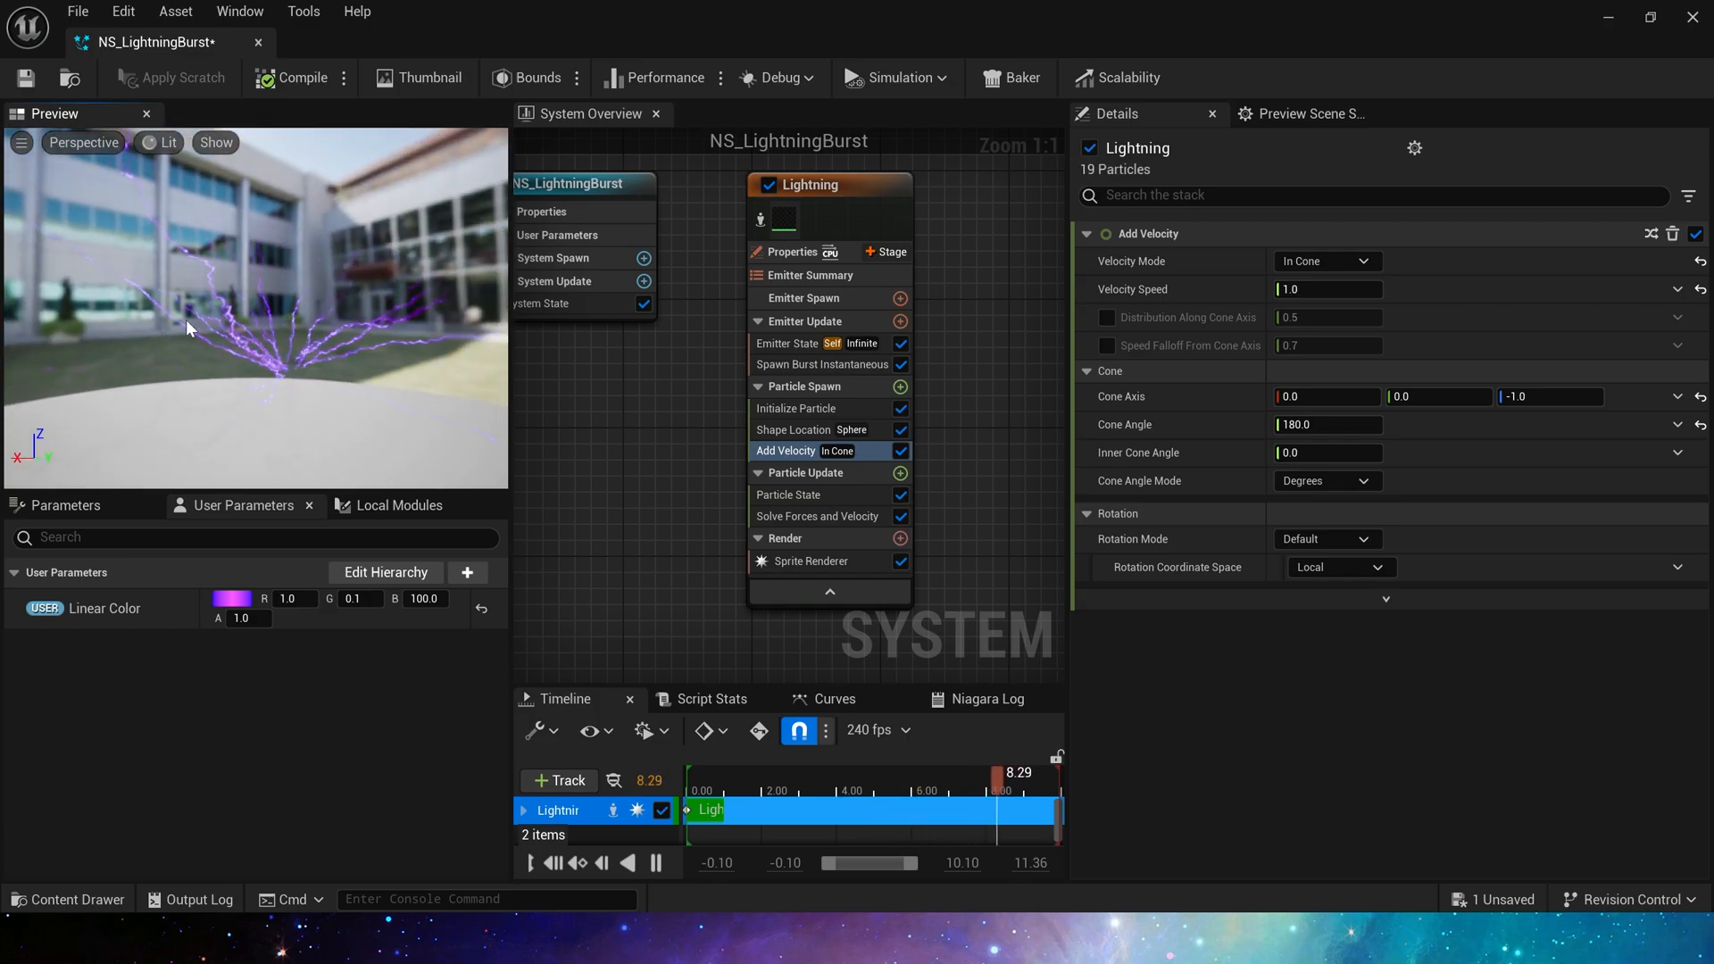
- Add Scale Color with Scale RGB from a 10000 float curve, plus Scale Sprite Size
{"action": "left_click", "coordinate": [900, 473]}
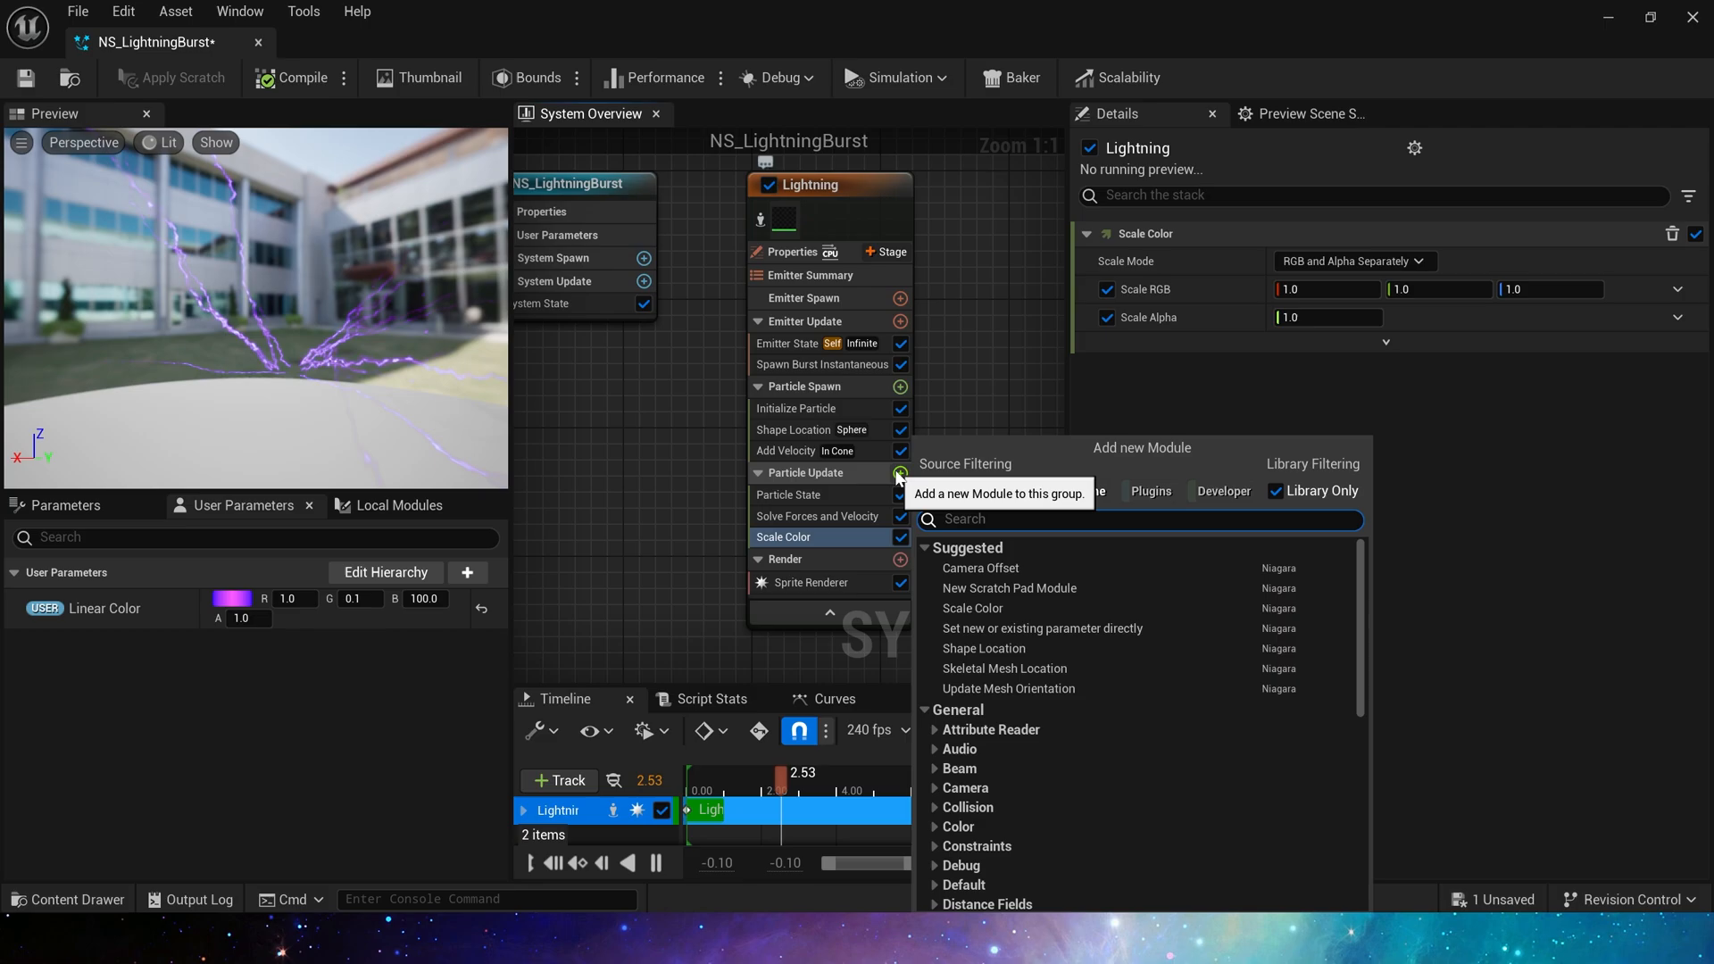
{"action": "left_click", "coordinate": [1676, 291]}
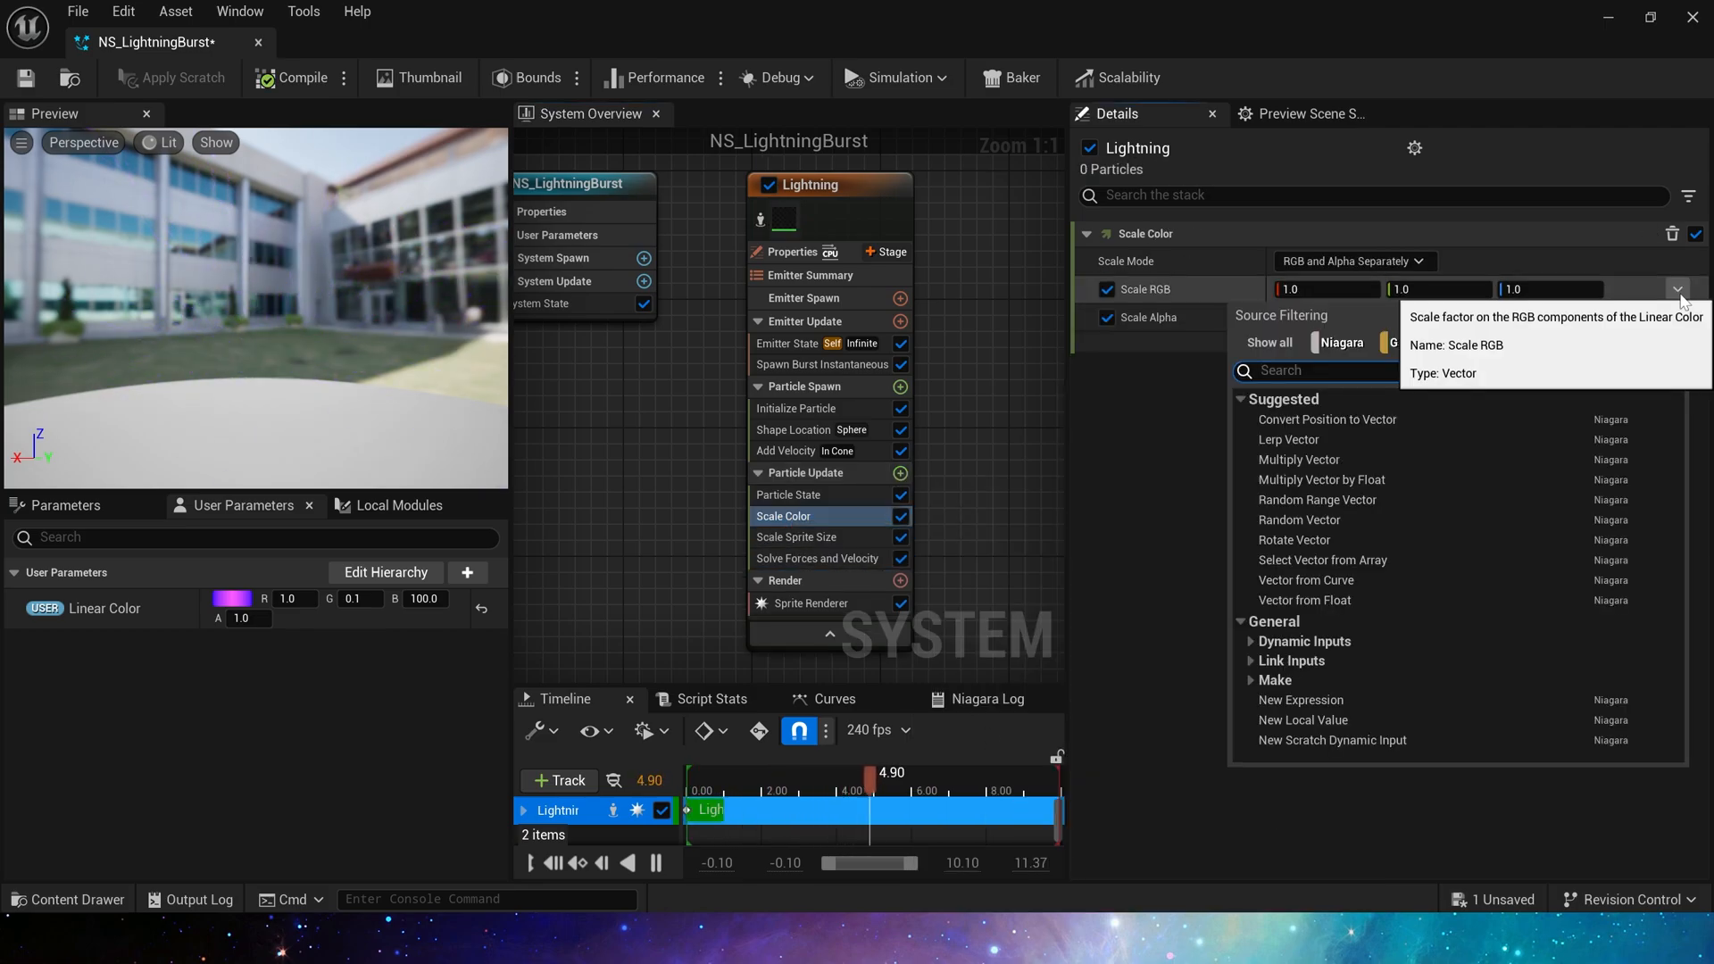
{"action": "left_click", "coordinate": [1304, 600]}
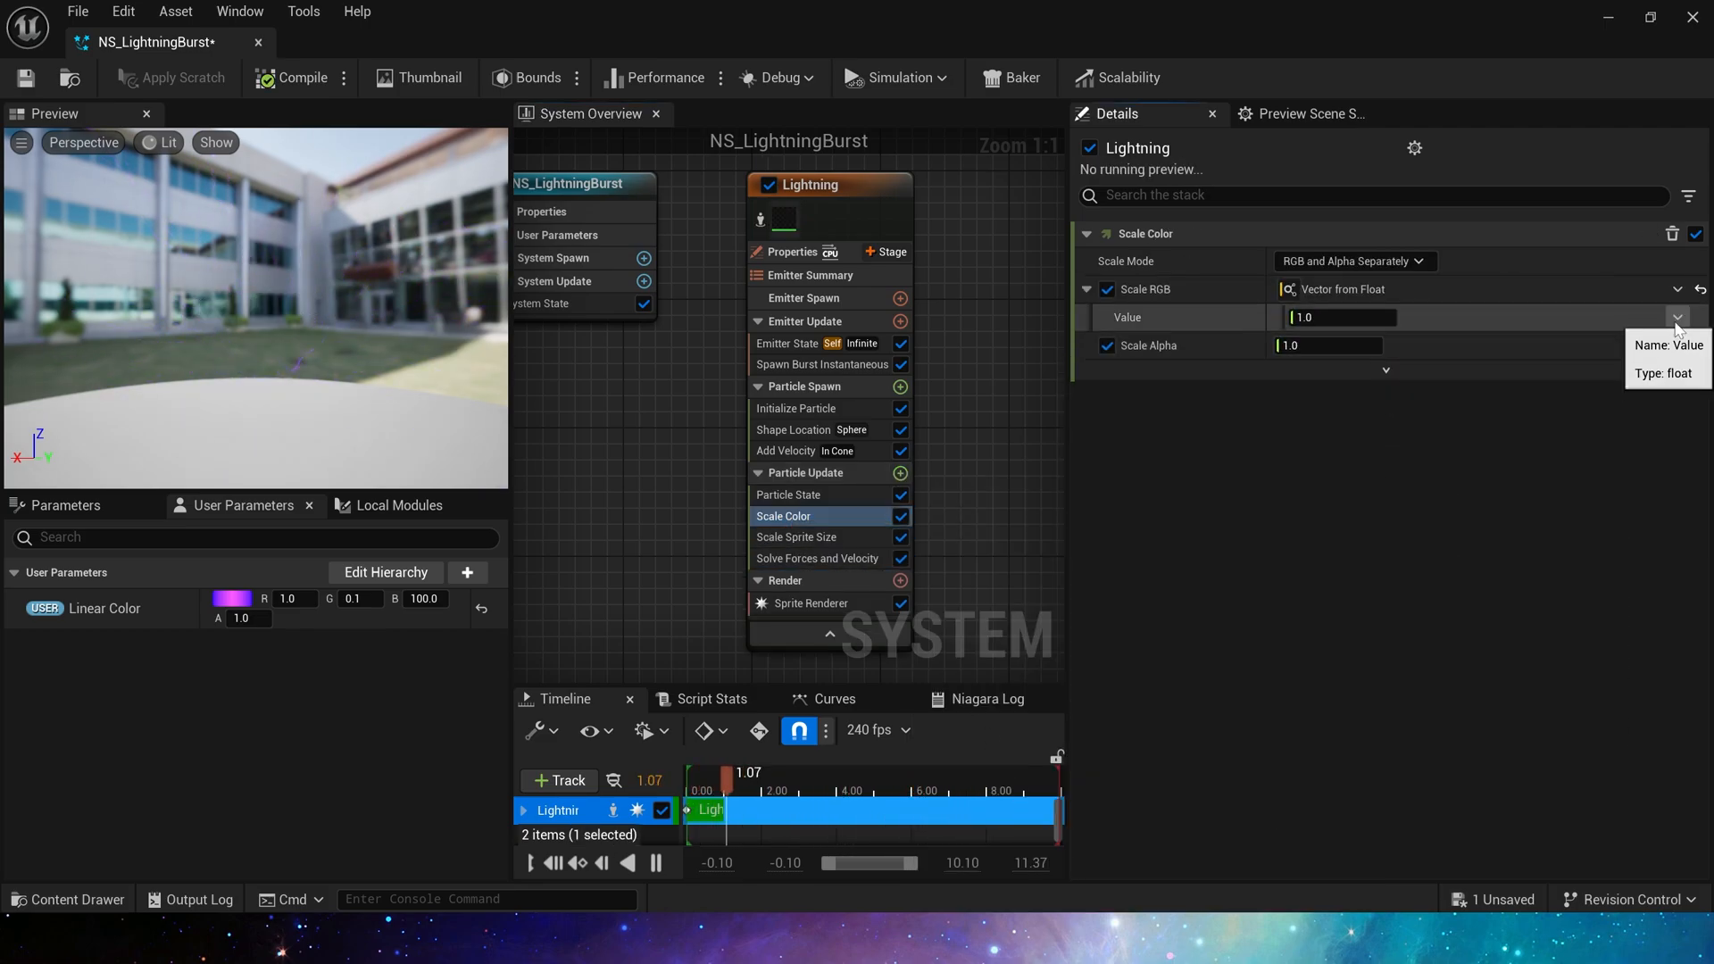
{"action": "left_click", "coordinate": [1676, 318]}
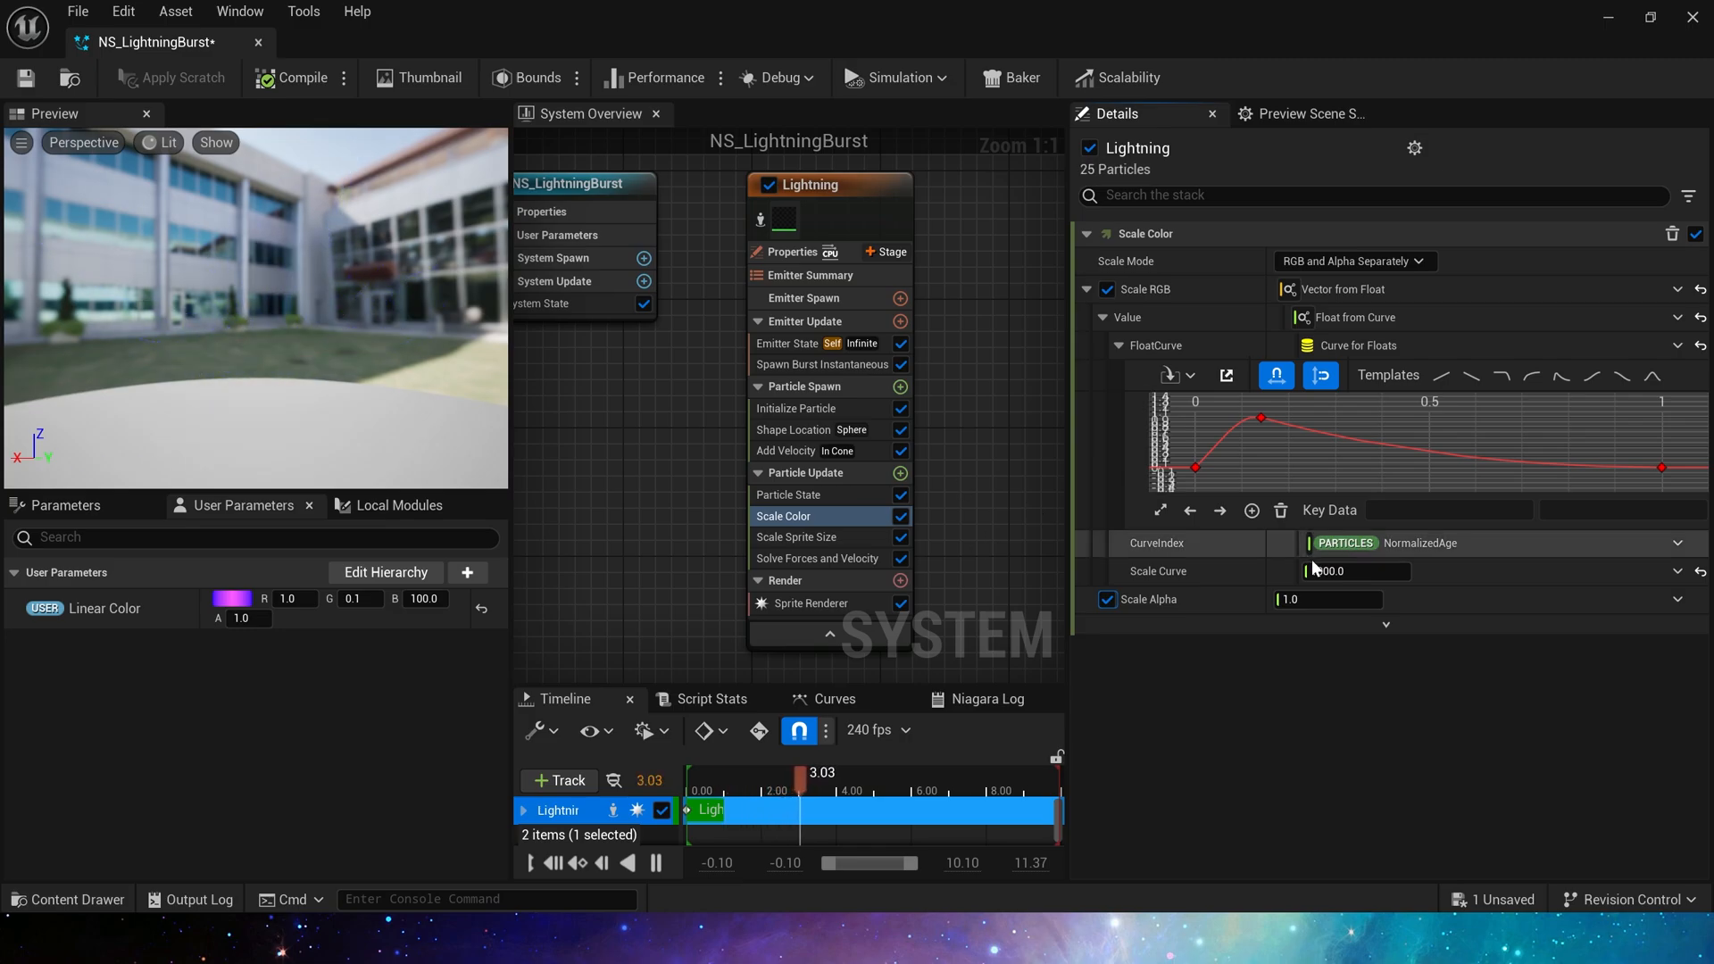
{"action": "type", "text": "10000.0"}
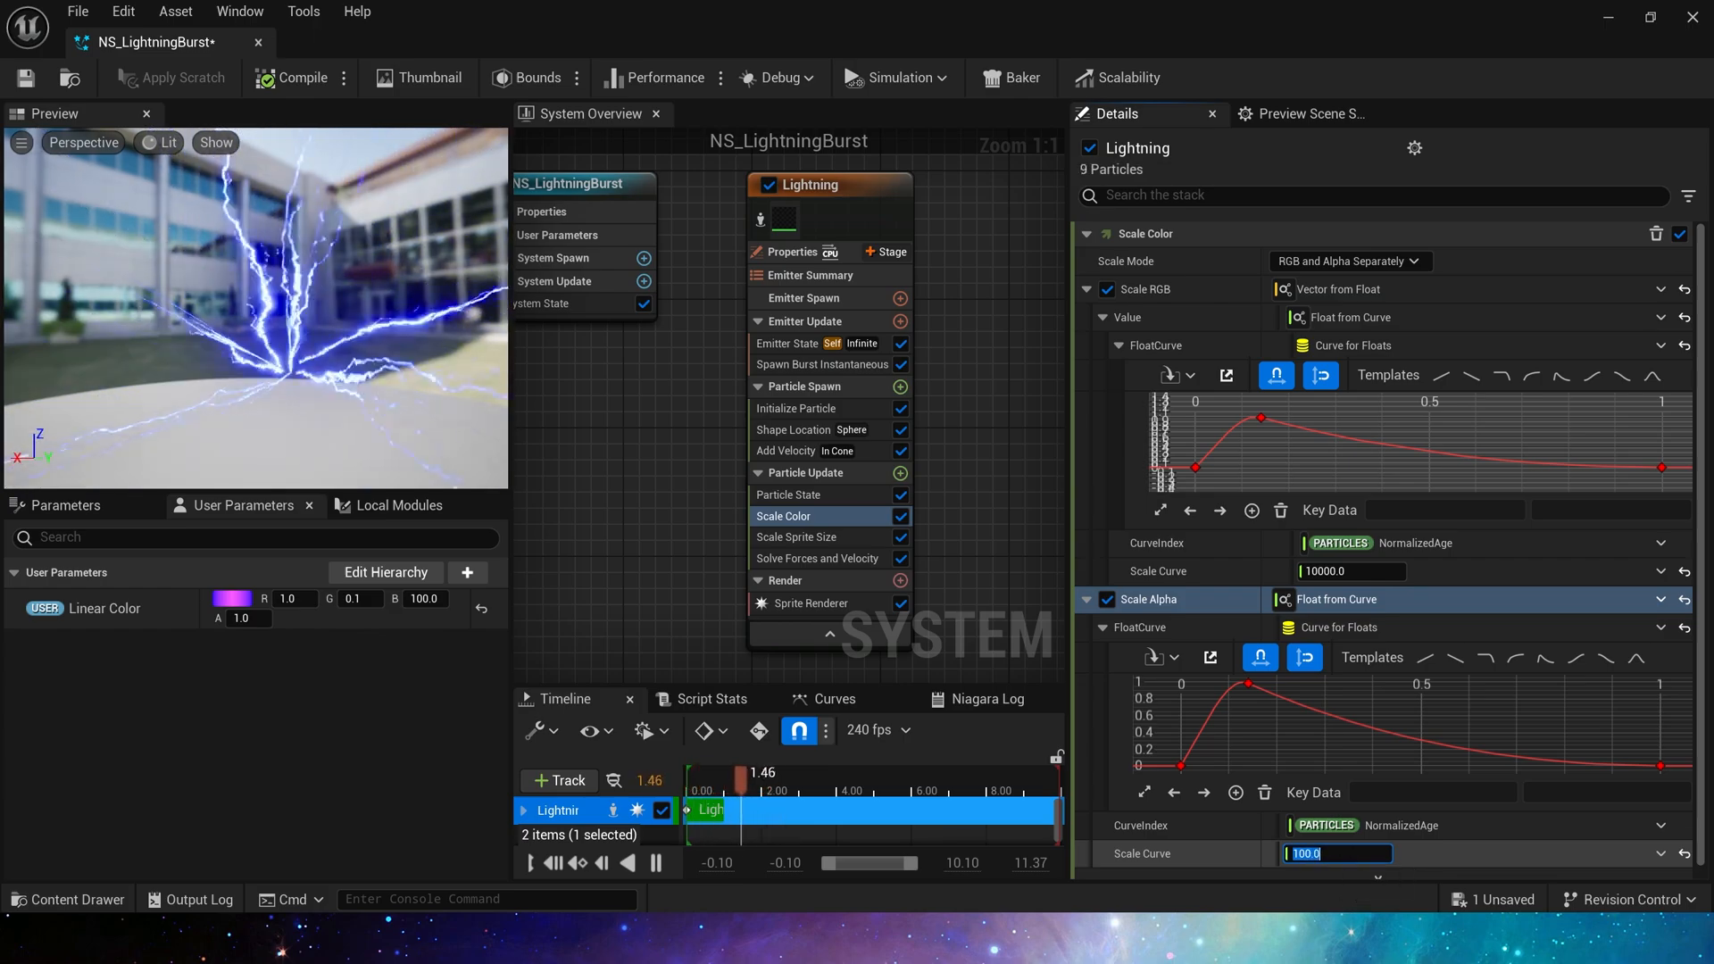
{"action": "left_click", "coordinate": [795, 536]}
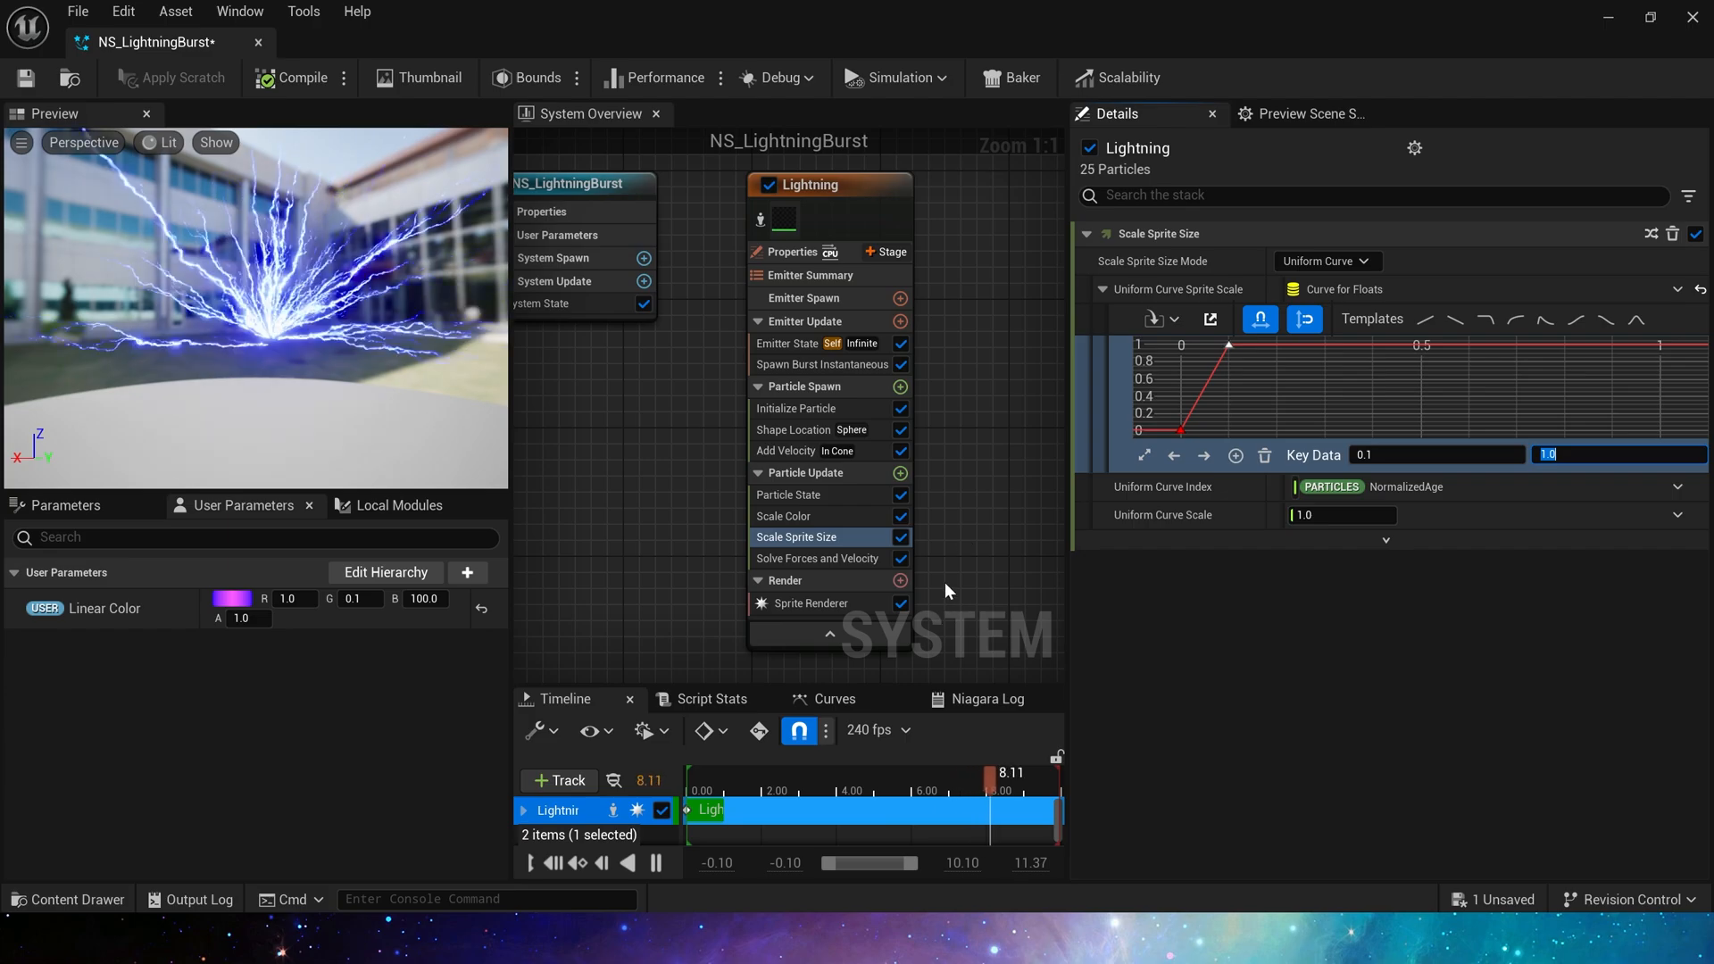
- Add Sprite Rotation Rate using a Random Range Float from -100 to 100
{"action": "left_click", "coordinate": [901, 473]}
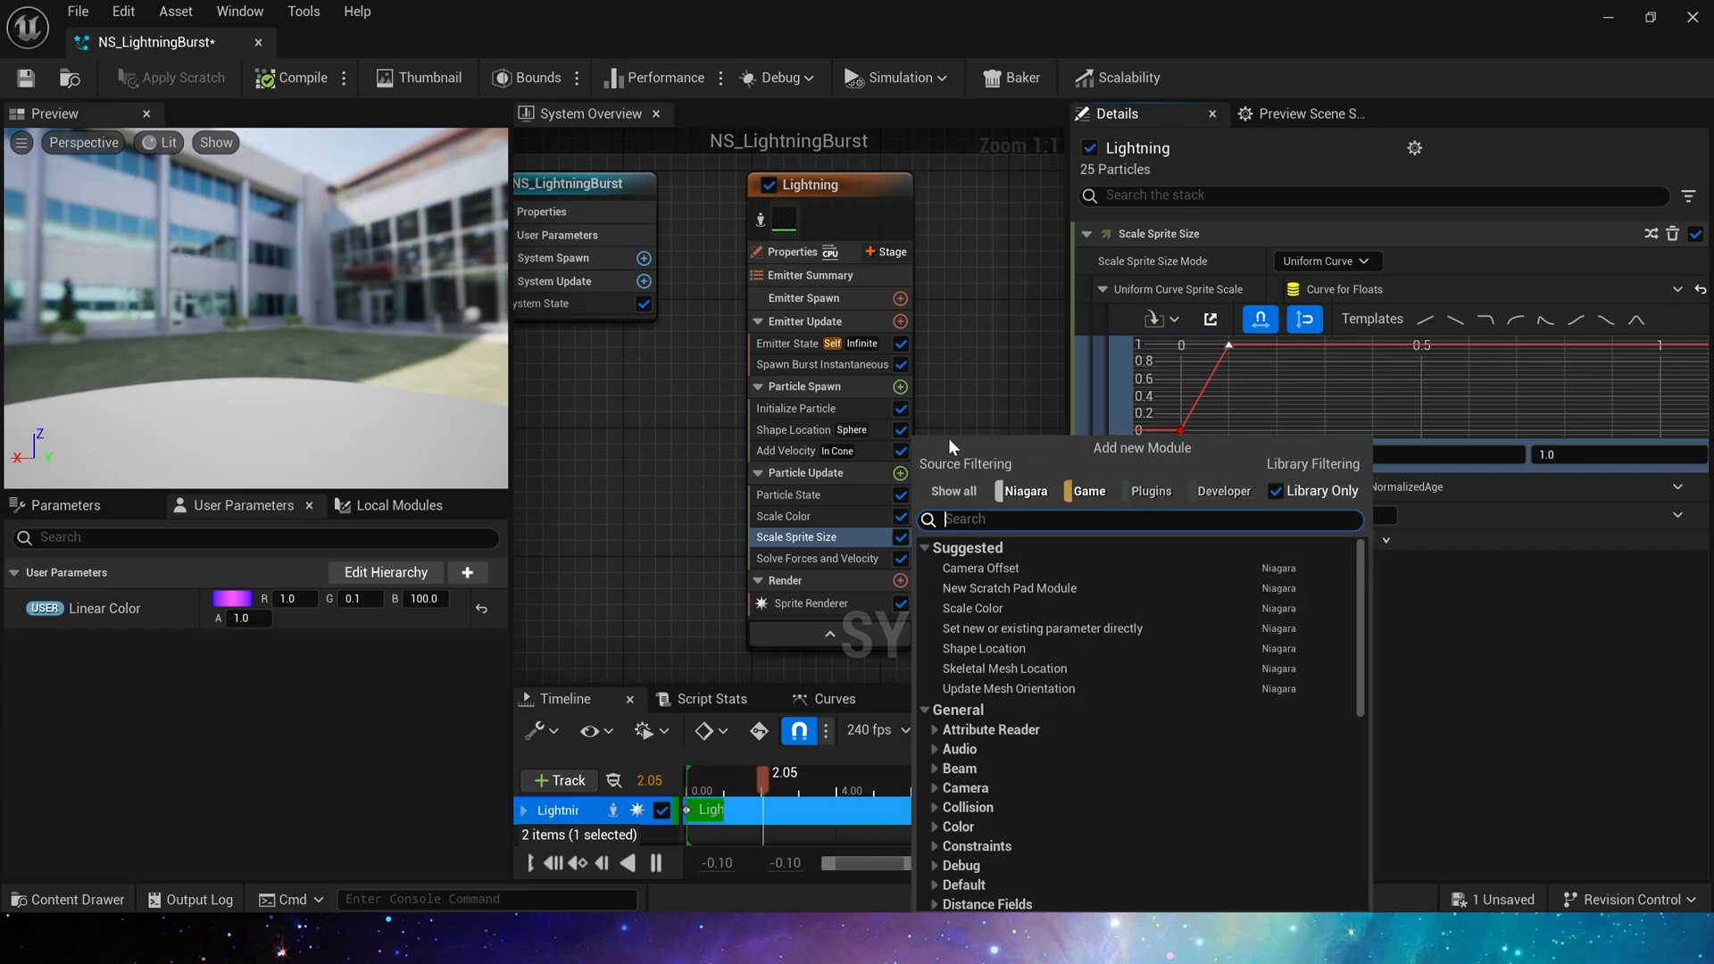
{"action": "type", "text": "rotati"}
{"action": "type", "text": "ra"}
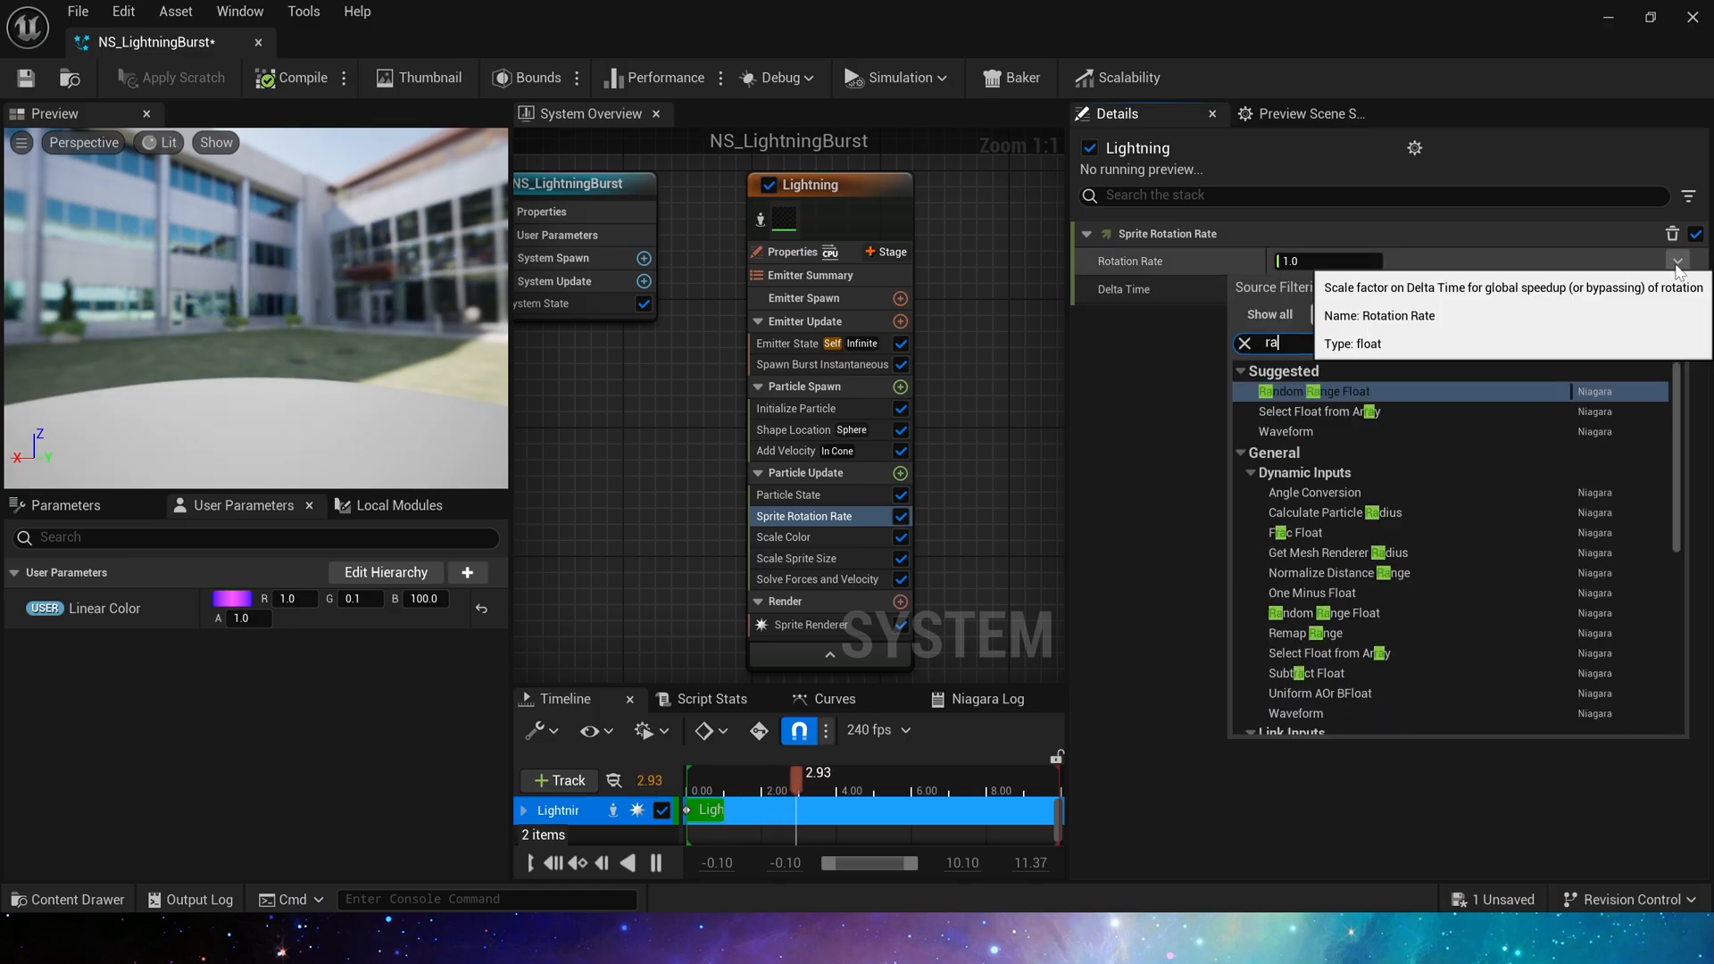
{"action": "left_click", "coordinate": [1318, 391]}
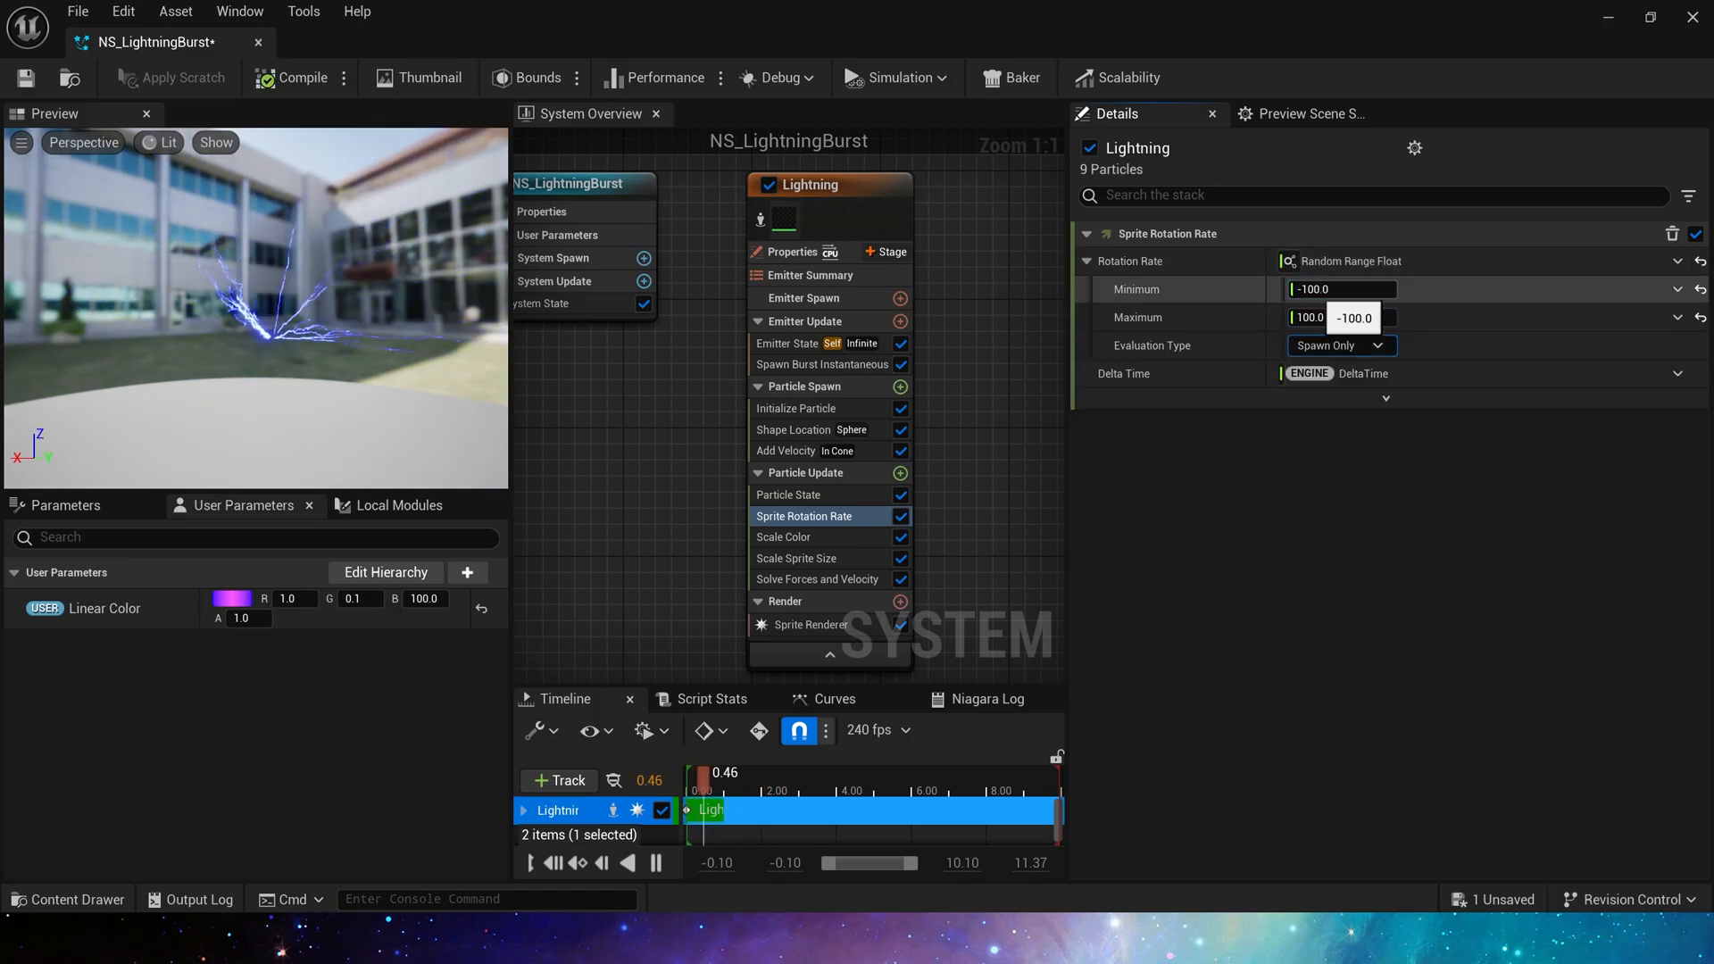
- Add Dynamic Material Parameters and drive Mask with a descending float curve
{"action": "left_click", "coordinate": [901, 474]}
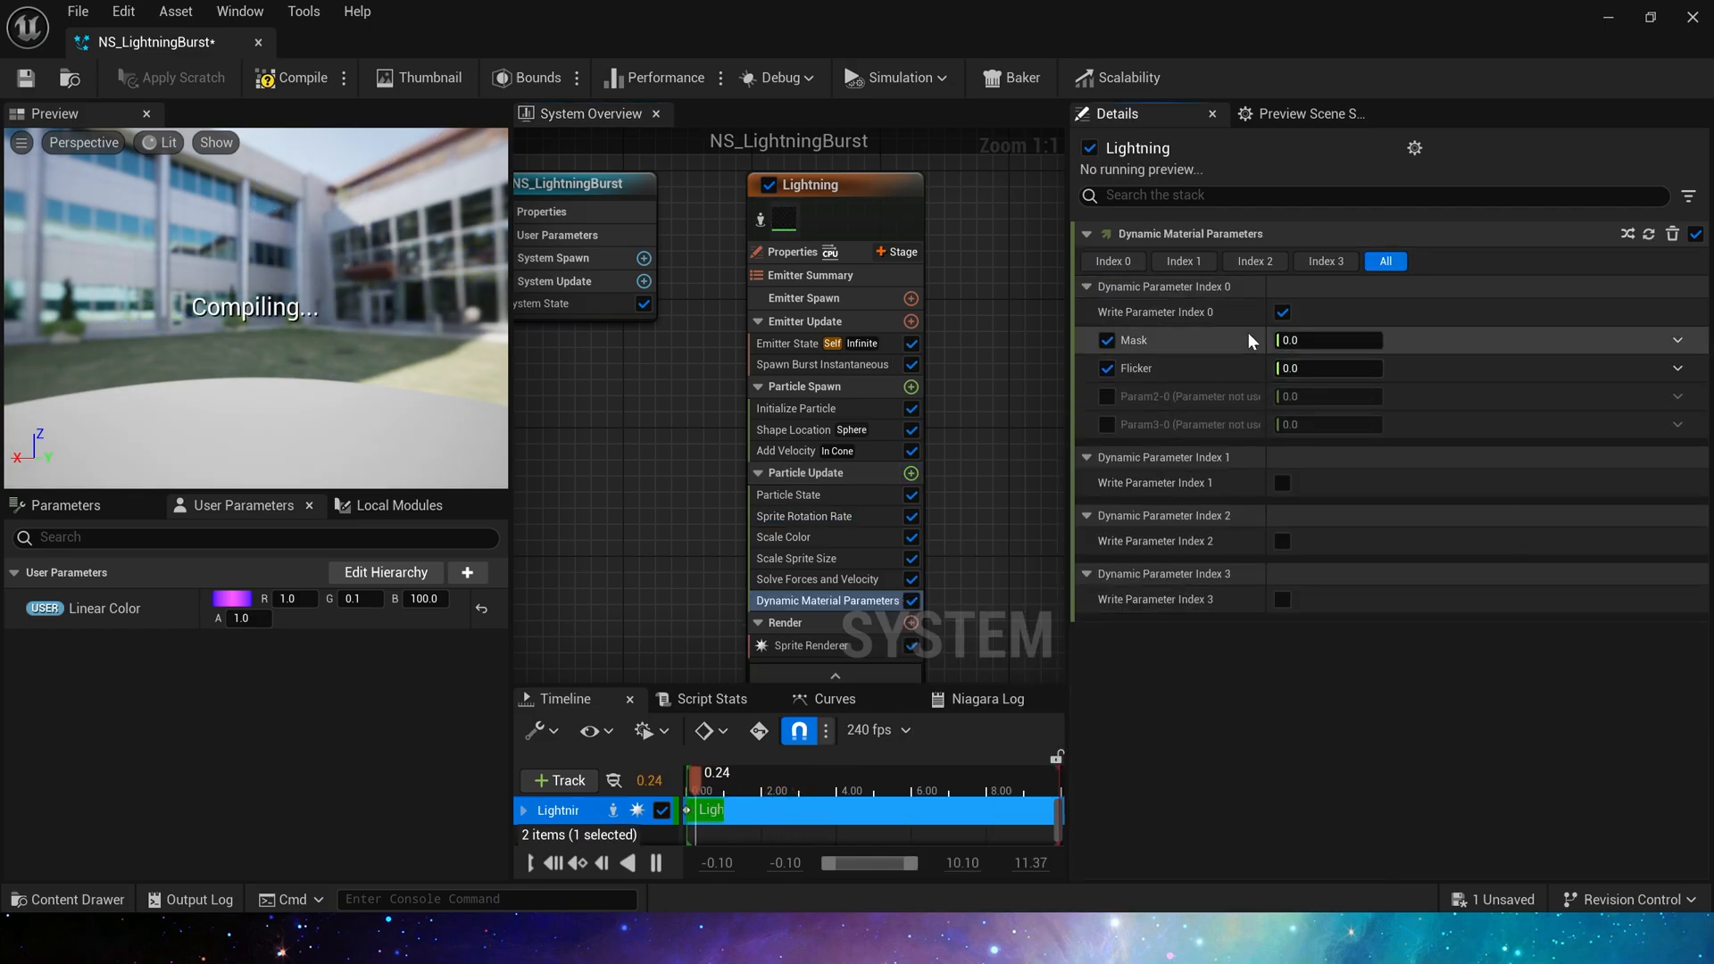
{"action": "left_click", "coordinate": [1676, 340]}
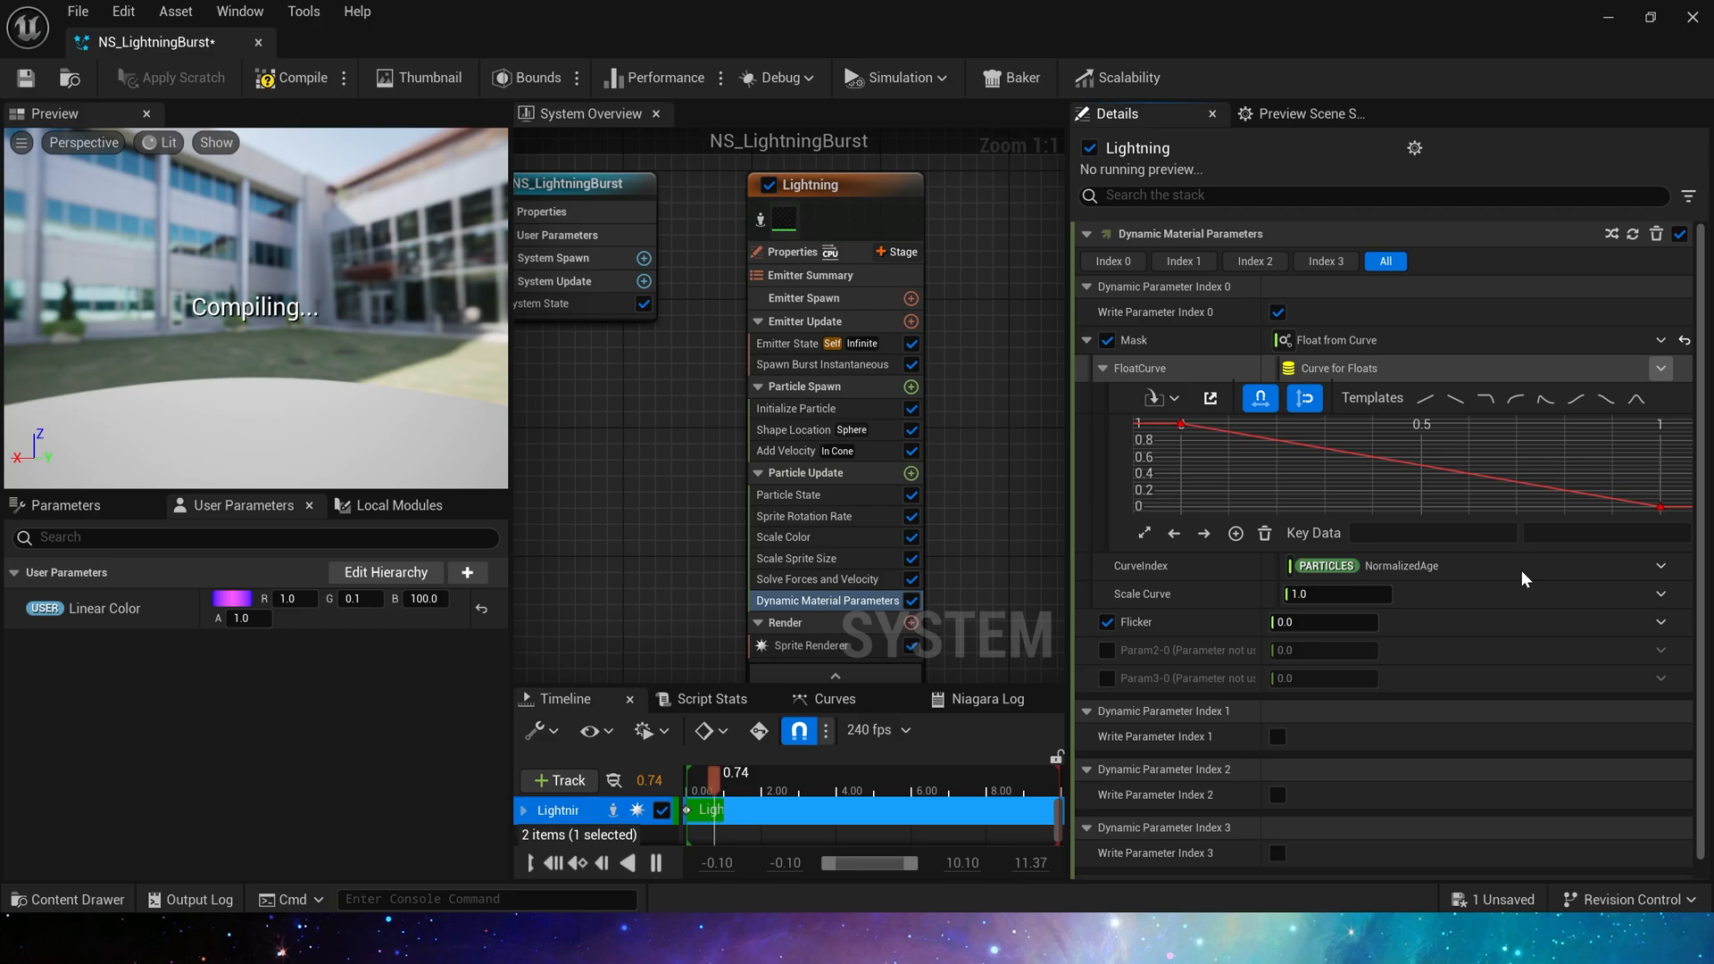
{"action": "mouse_move", "coordinate": [1425, 403]}
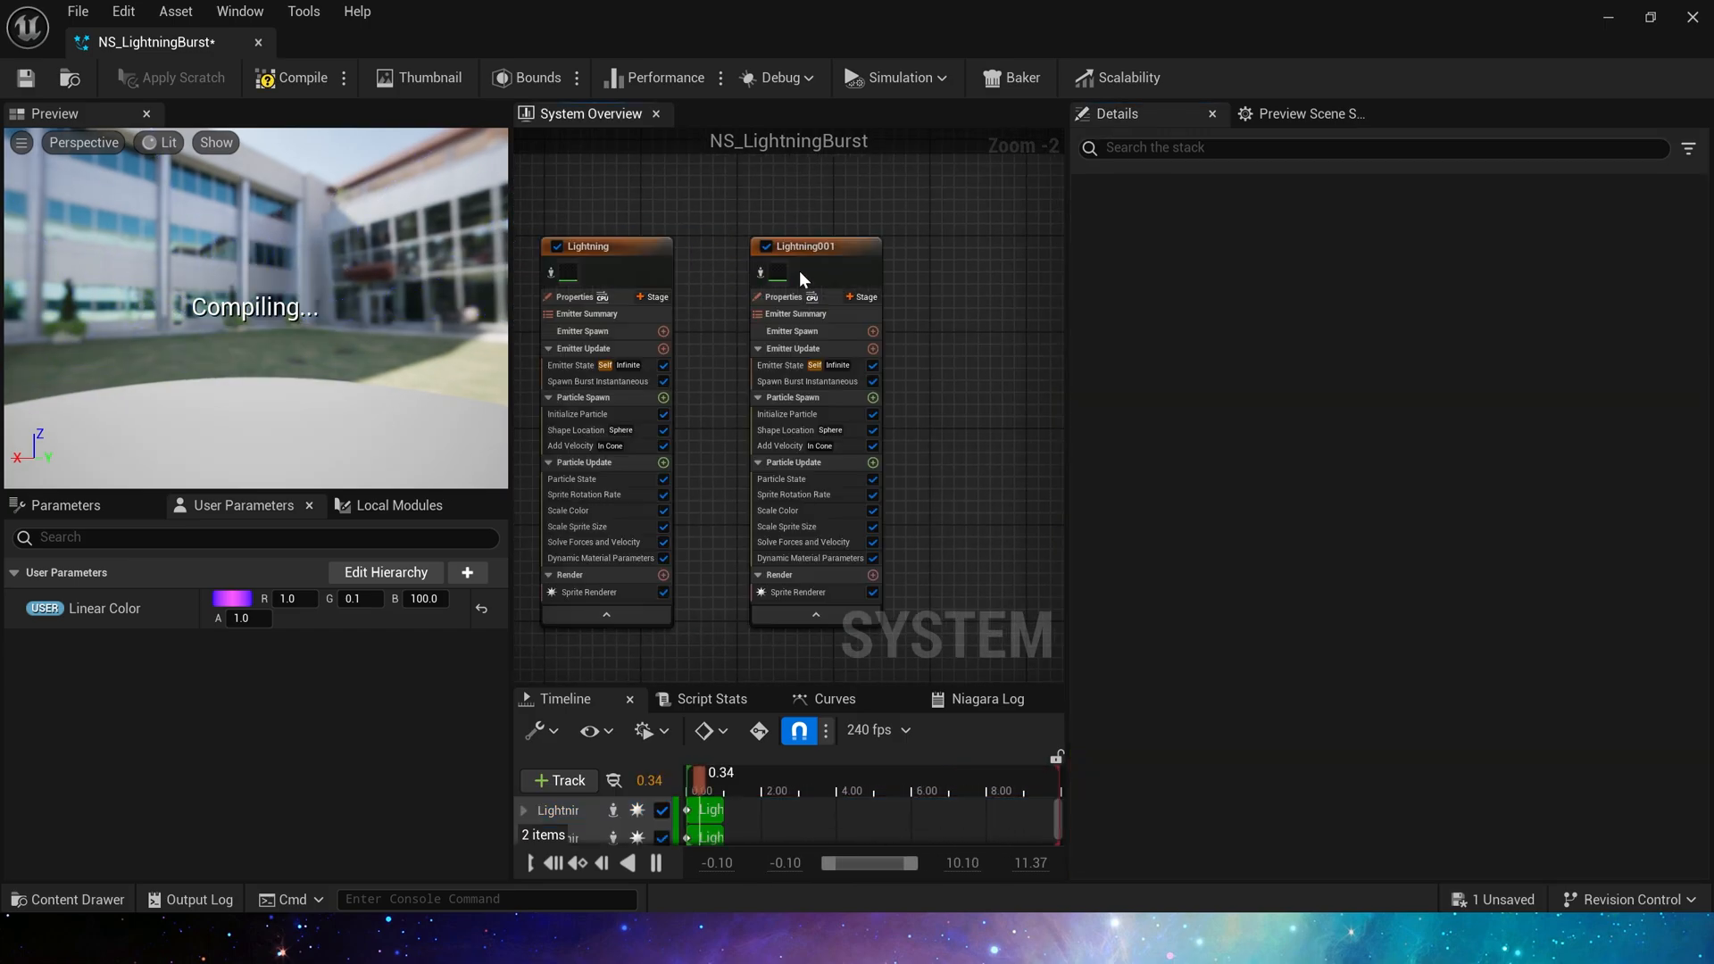
- Name the copied emitter LightningSmall, randomize sprite size from 0.5, and burst 75 particles
{"action": "left_click", "coordinate": [803, 246]}
{"action": "type", "text": "Small"}
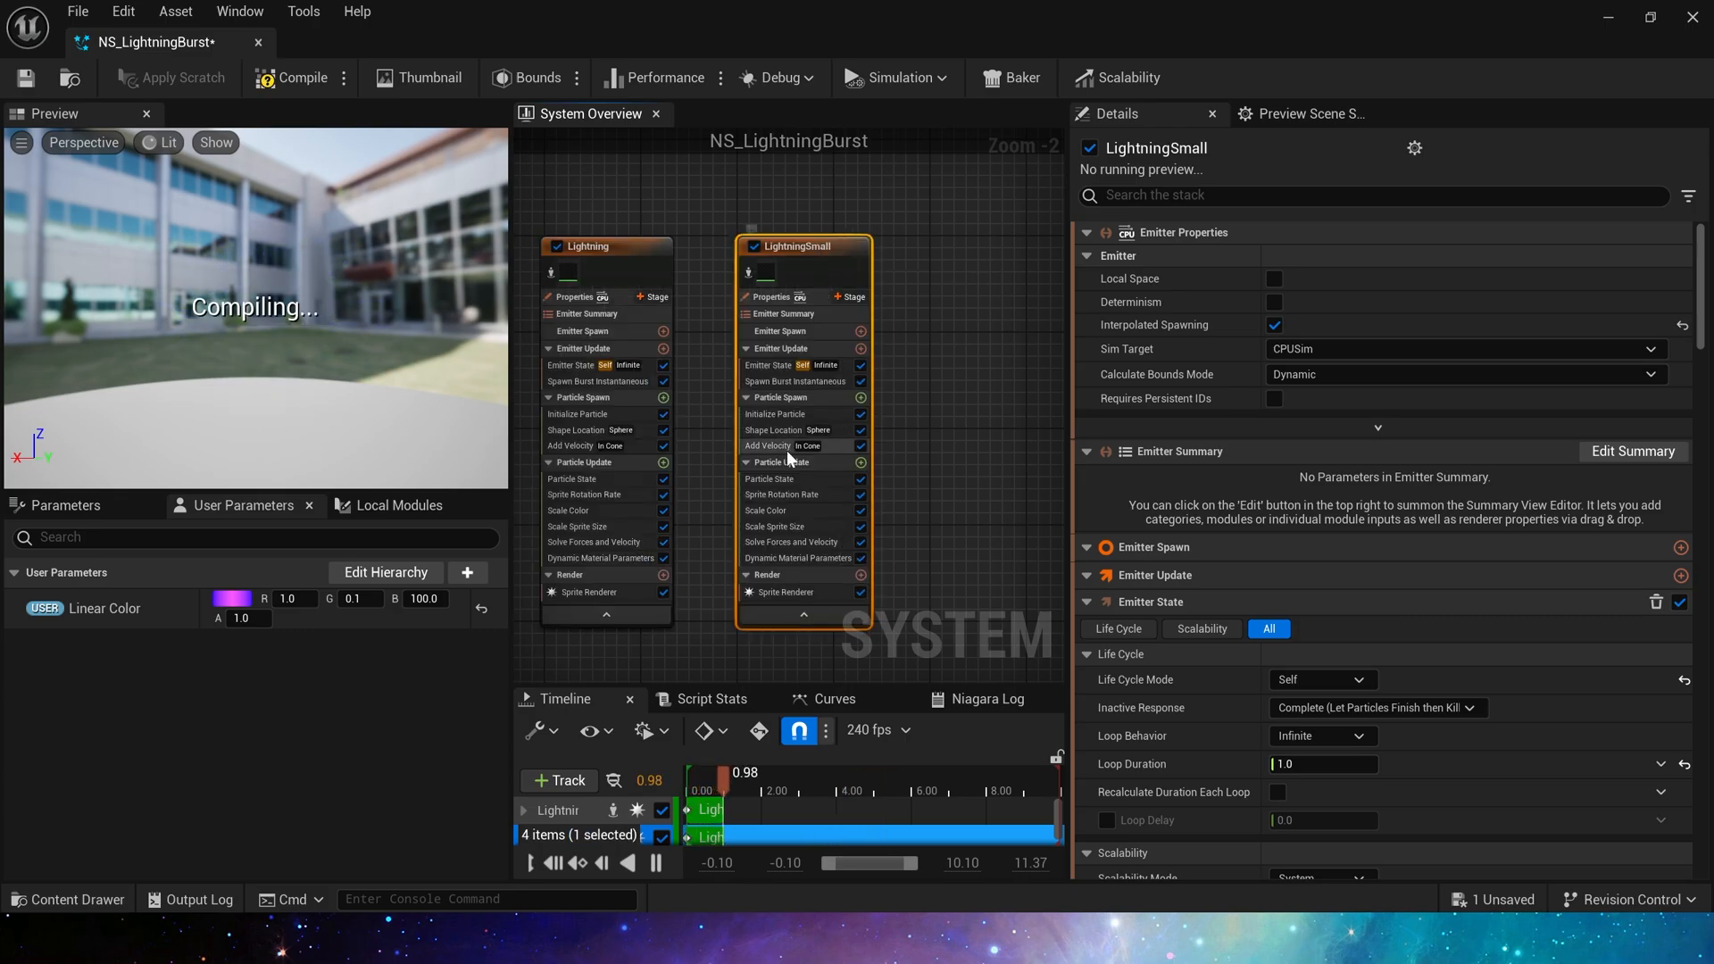
{"action": "left_click", "coordinate": [765, 483]}
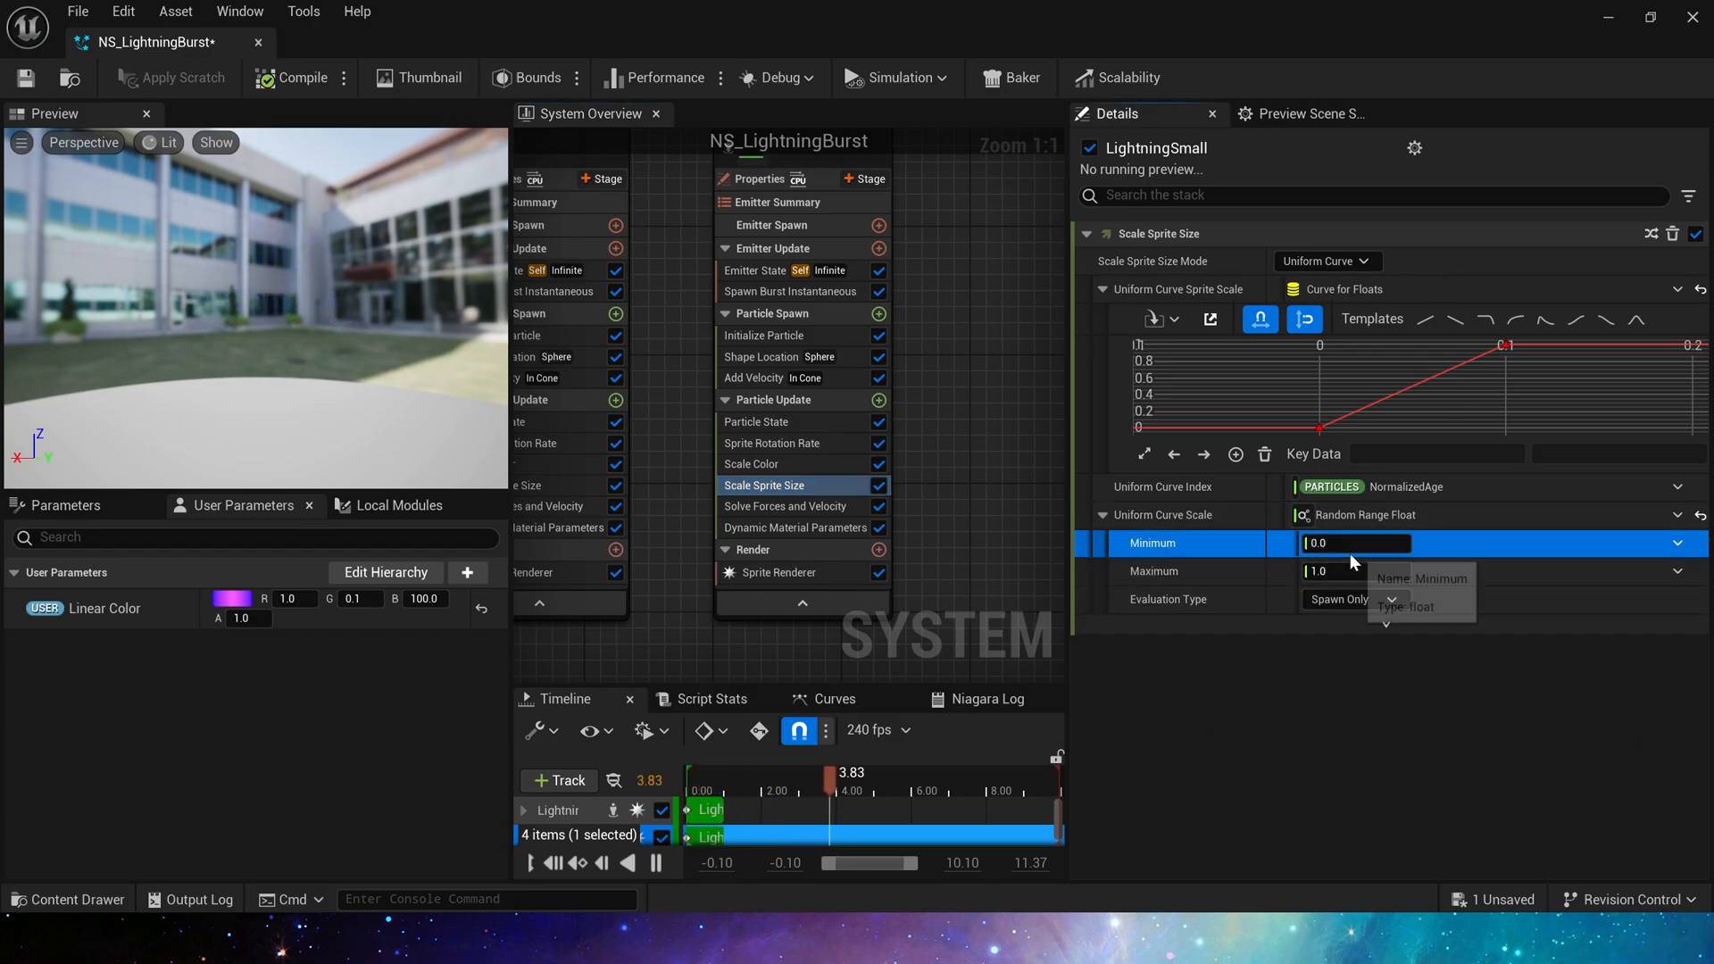
{"action": "type", "text": "0.5"}
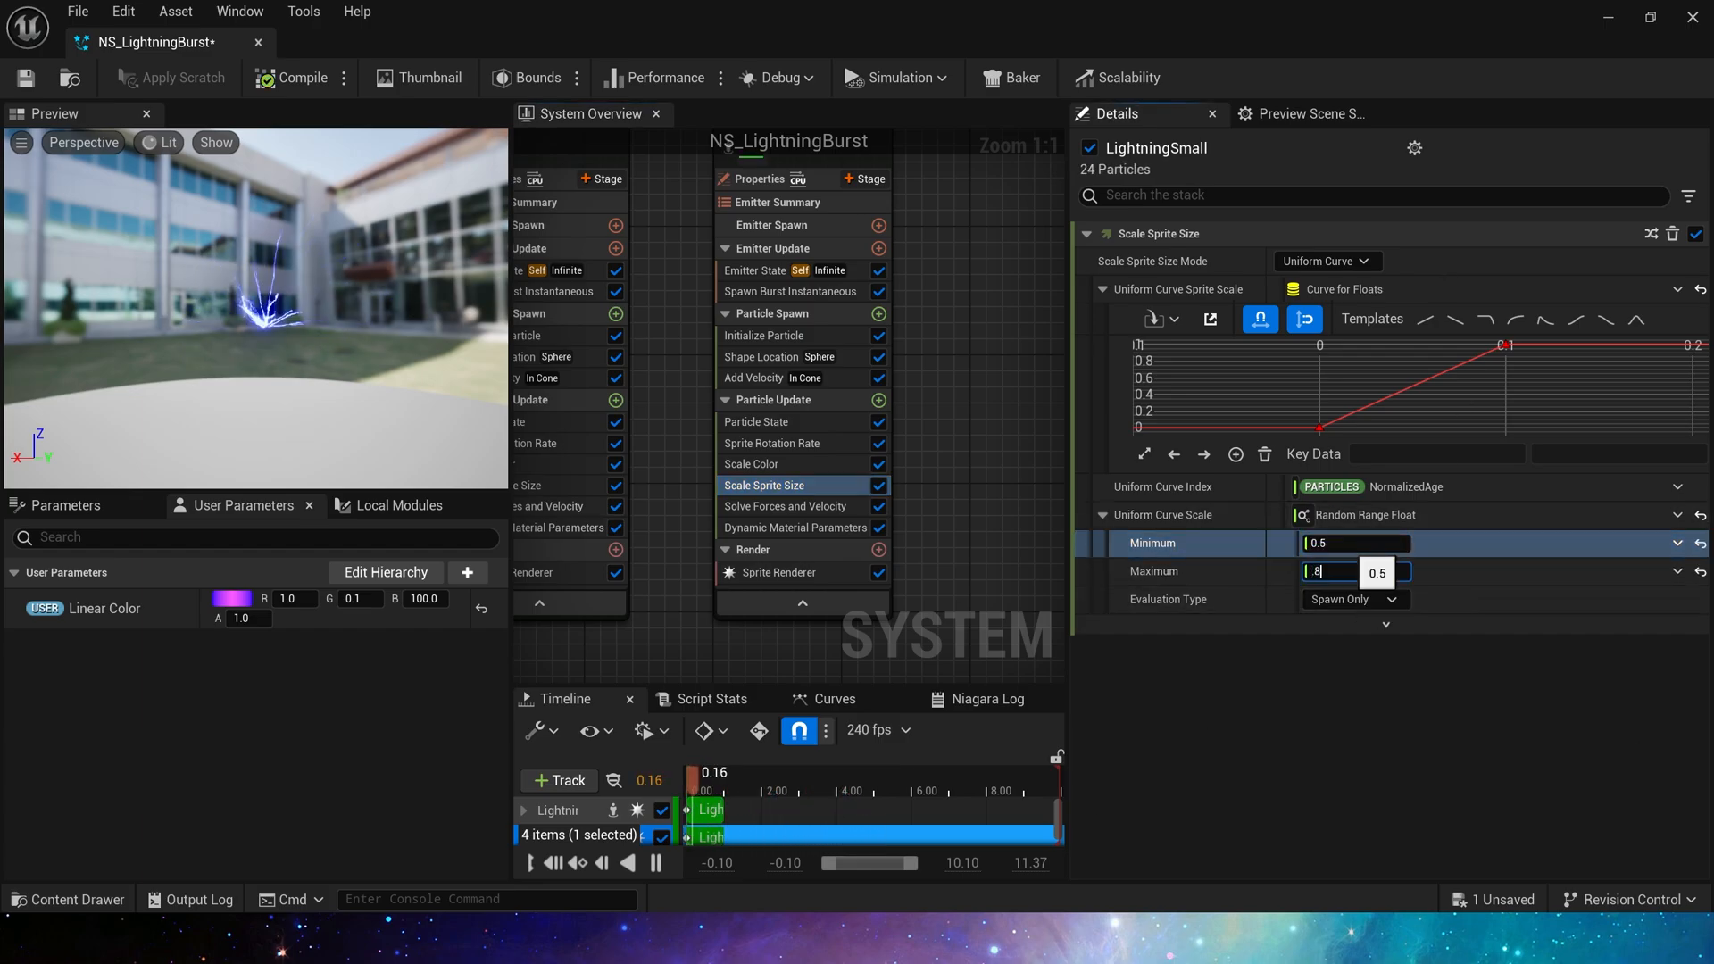
{"action": "left_click", "coordinate": [790, 291]}
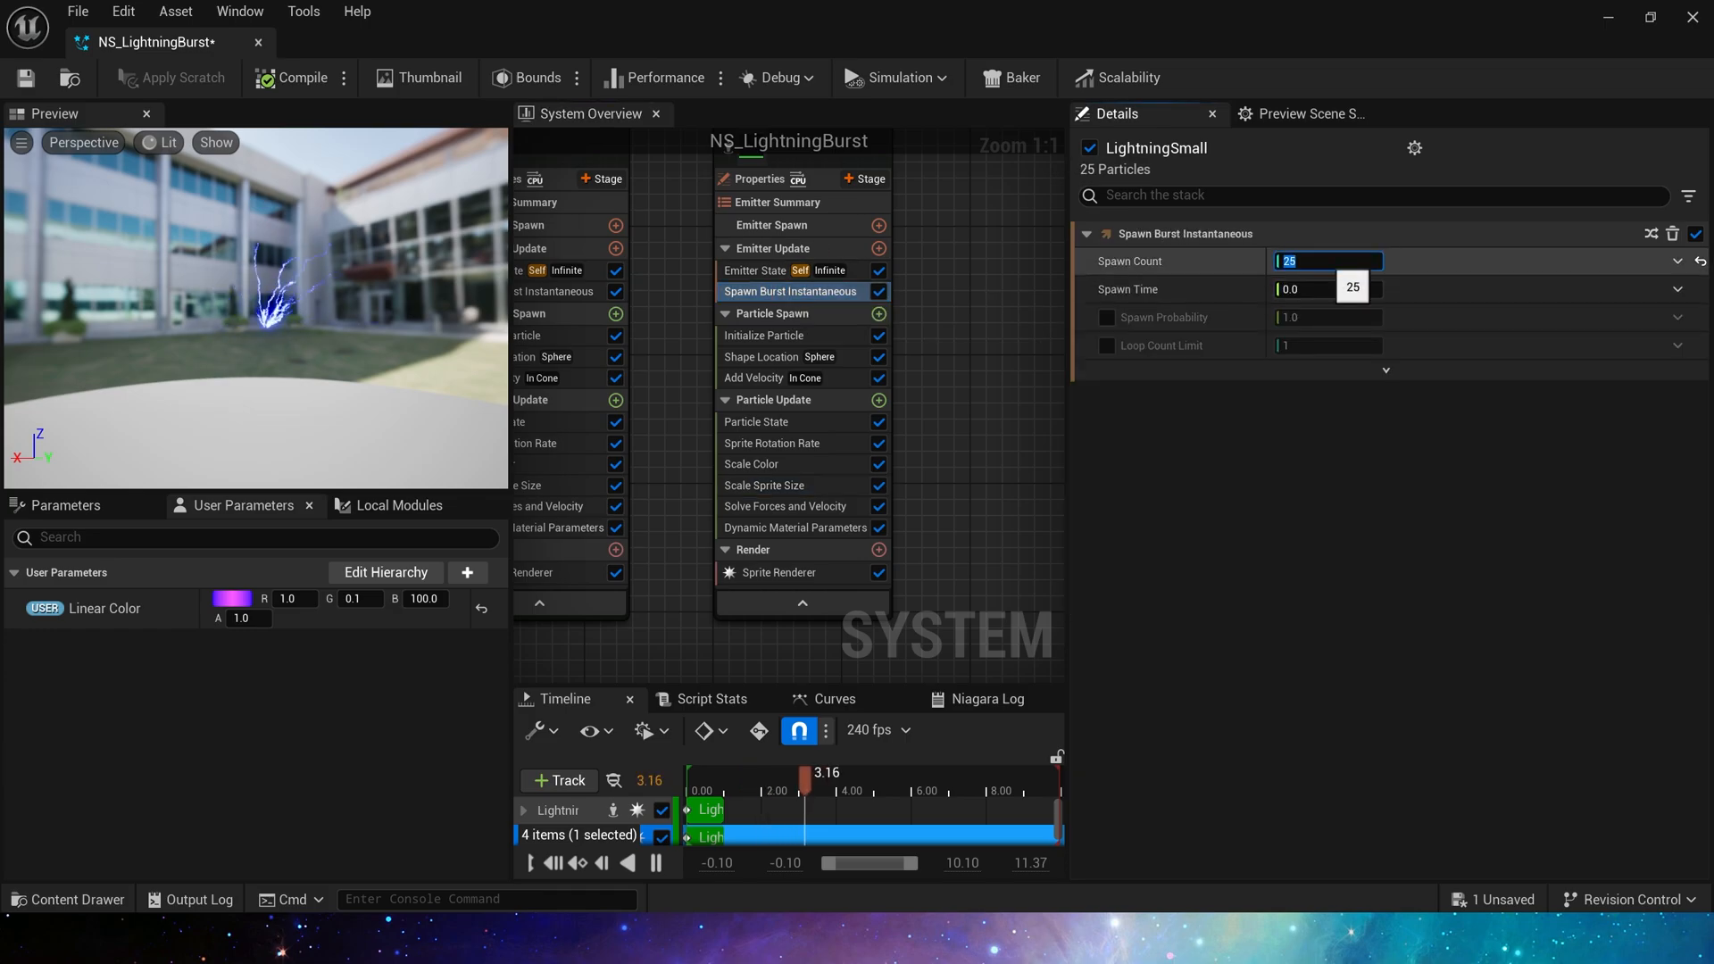
{"action": "type", "text": "75"}
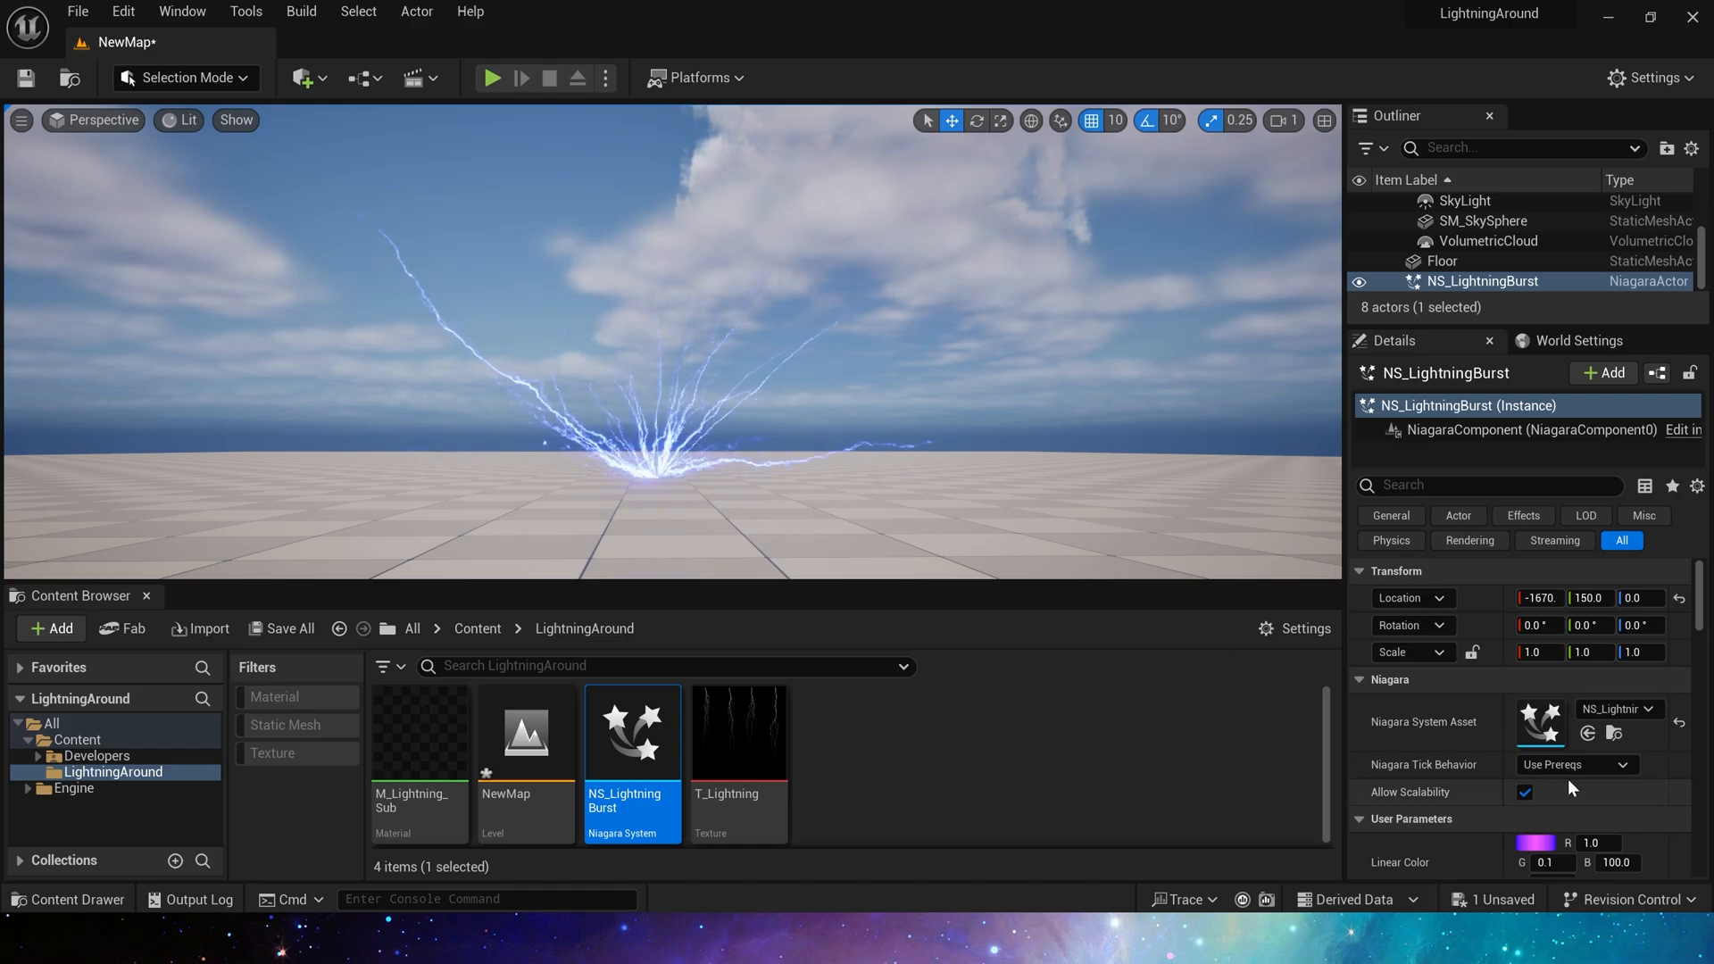
- Review the placed NS_LightningBurst actor's Details, including its purple Linear Color parameter
{"action": "scroll", "scroll_direction": "down", "scroll_amount": 3}
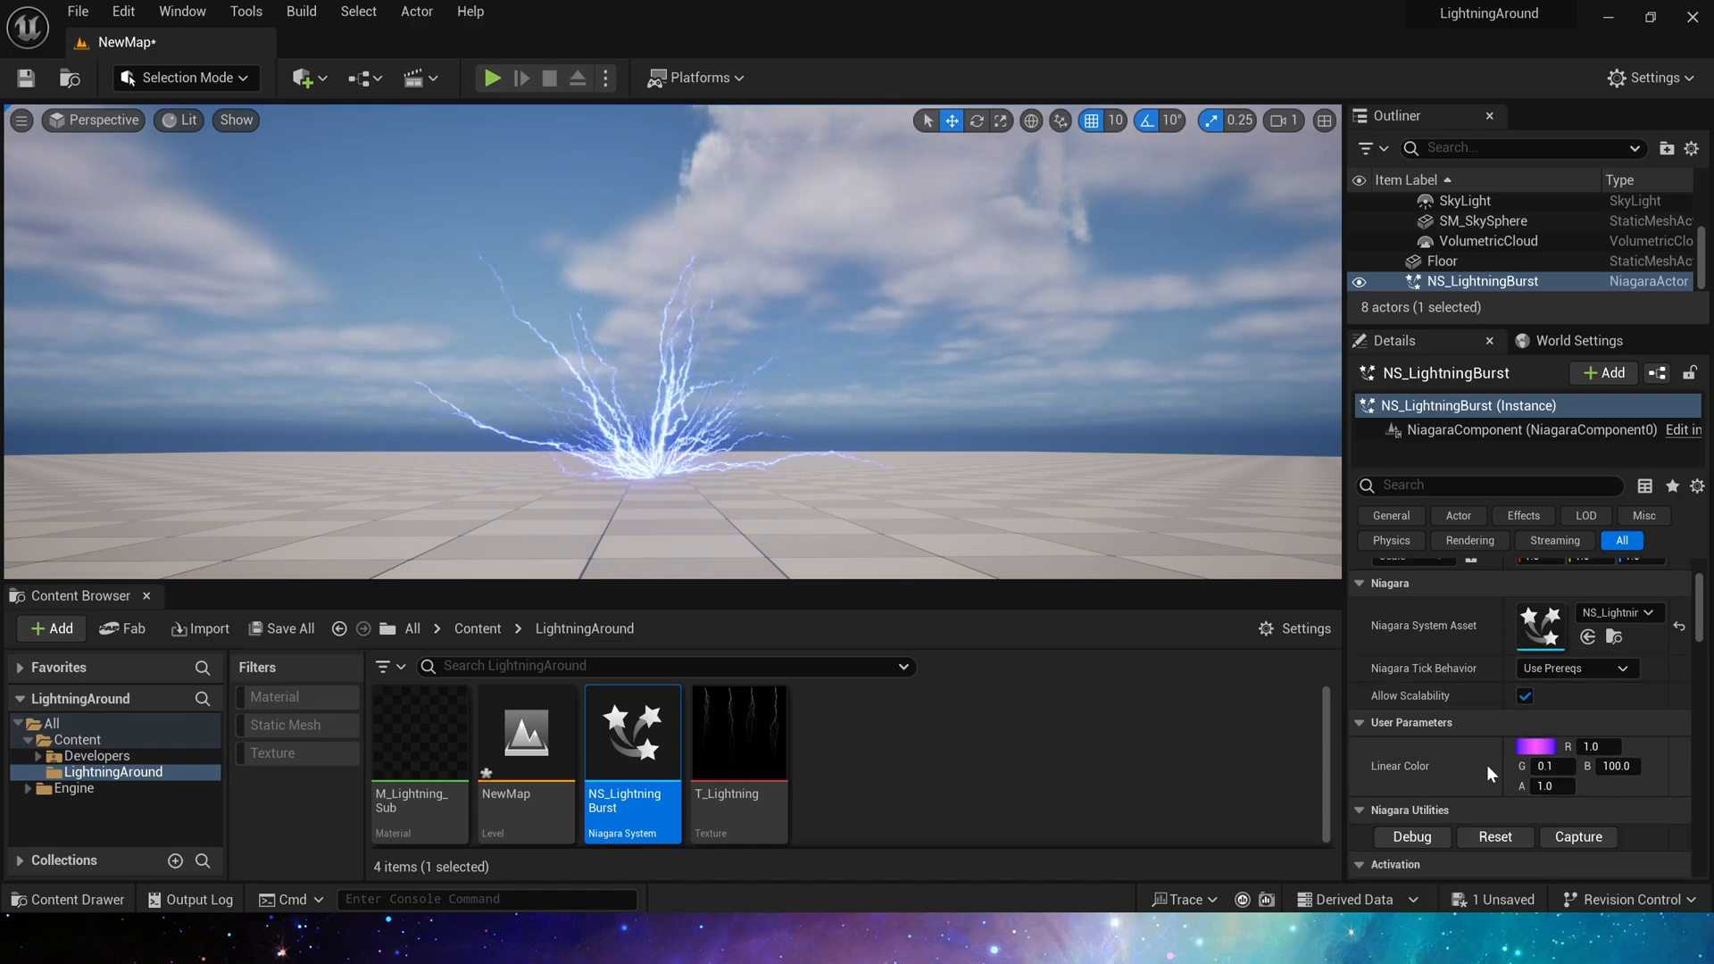